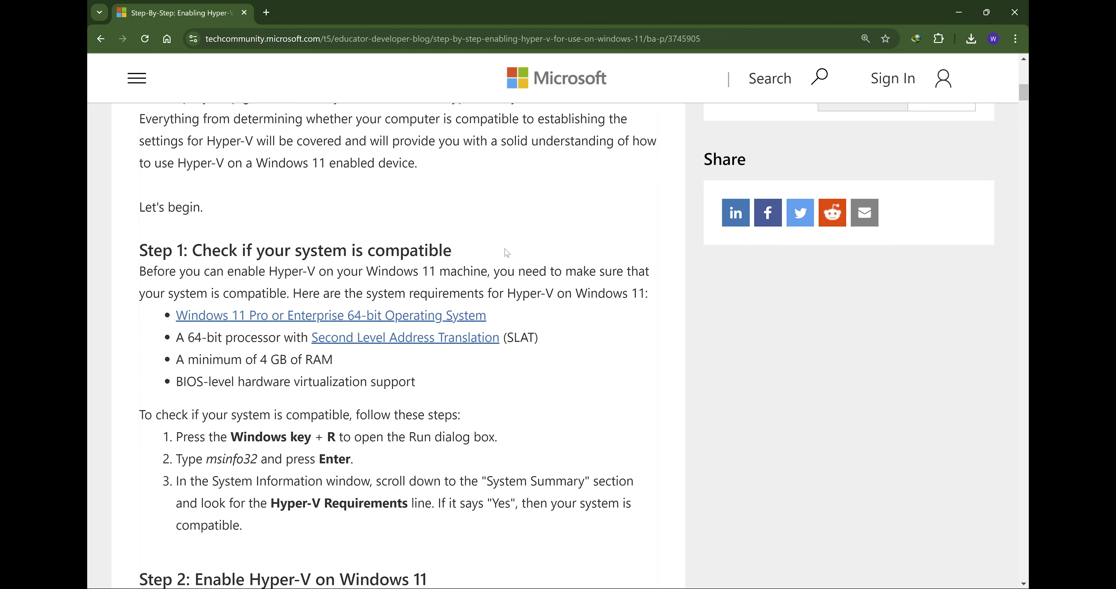
{"action": "mouse_move", "coordinate": [502, 257]}
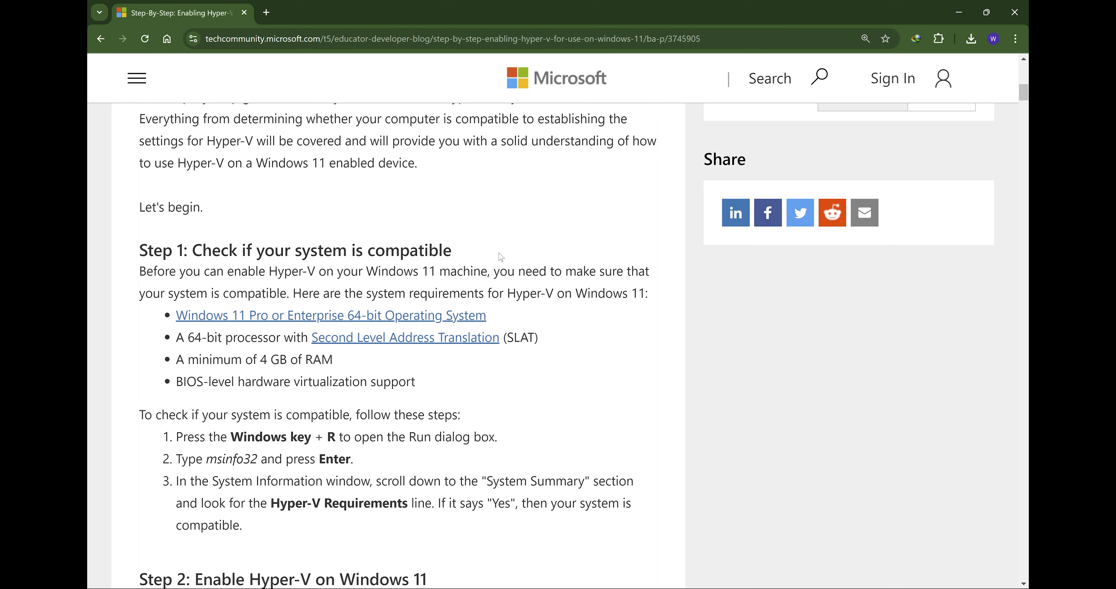
{"action": "mouse_move", "coordinate": [209, 335]}
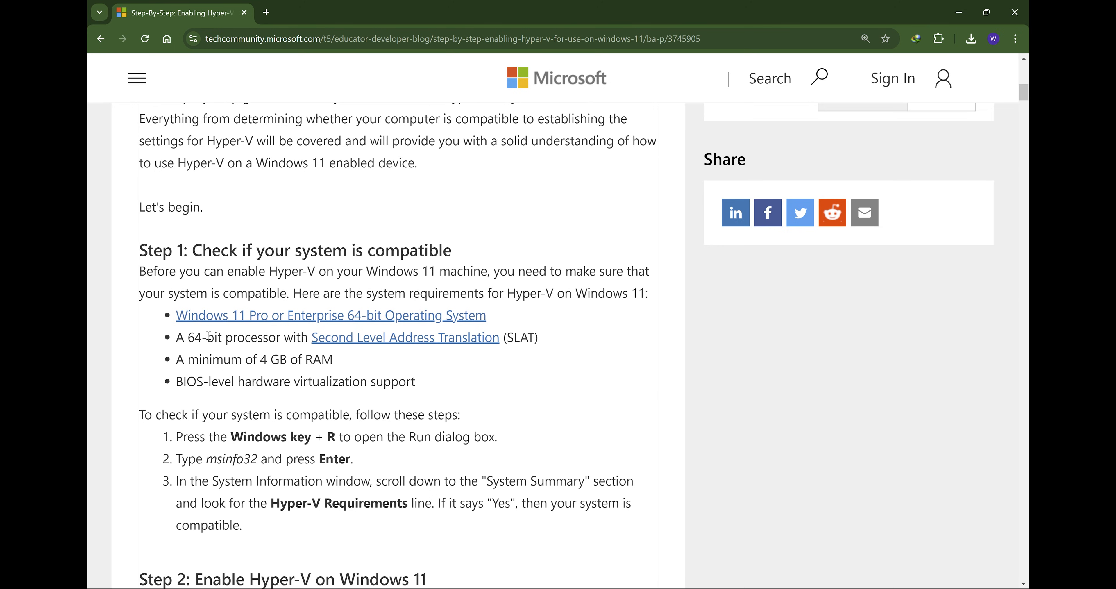
{"action": "mouse_move", "coordinate": [402, 384]}
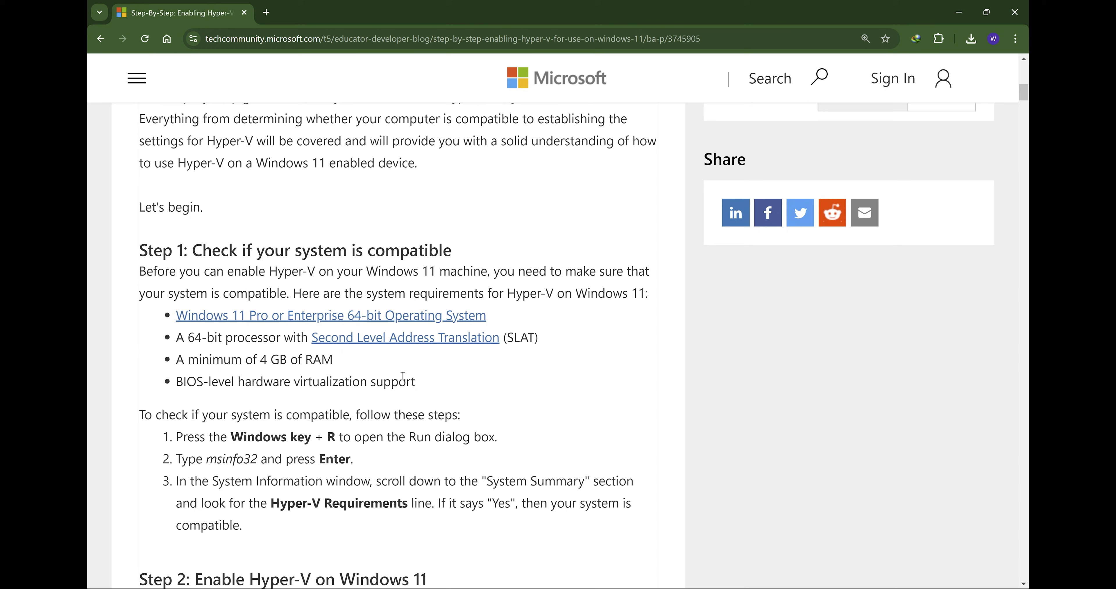
{"action": "mouse_move", "coordinate": [269, 320]}
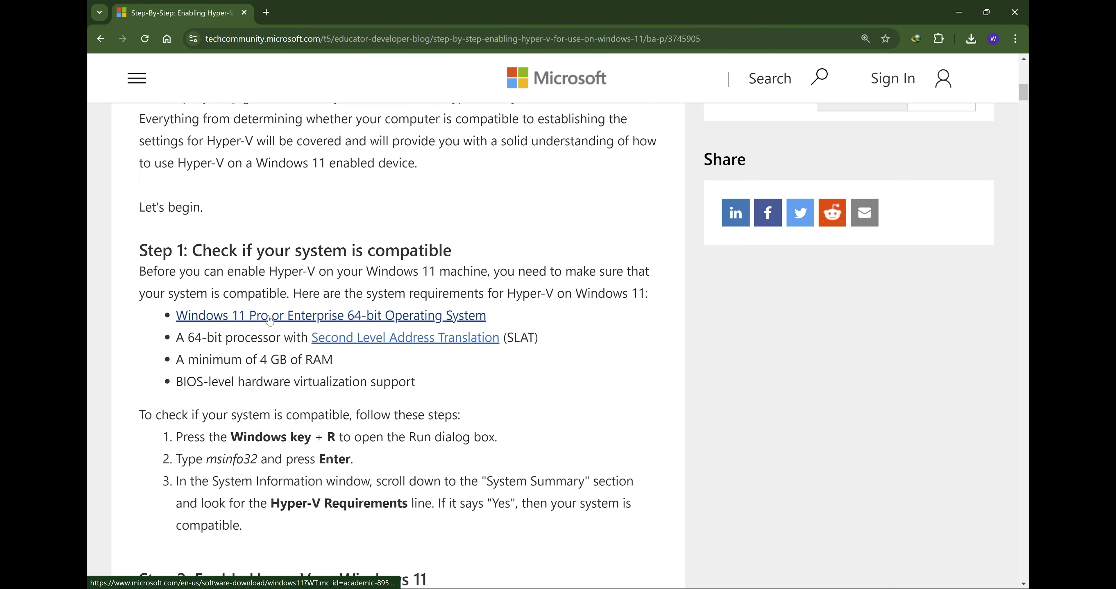
{"action": "mouse_move", "coordinate": [324, 323]}
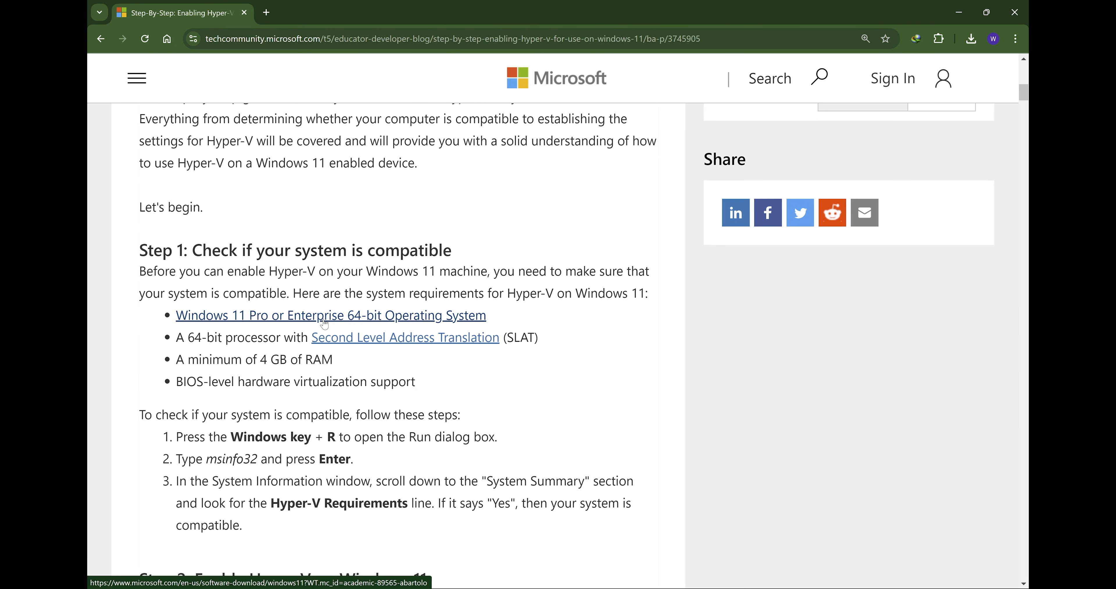
{"action": "mouse_move", "coordinate": [209, 336]}
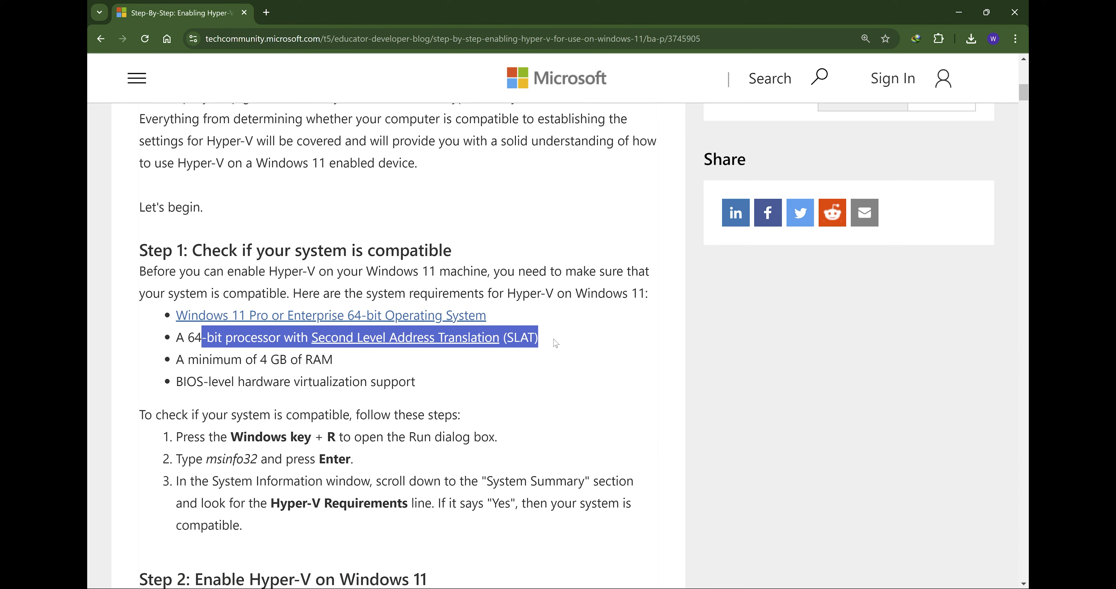
{"action": "mouse_move", "coordinate": [235, 364]}
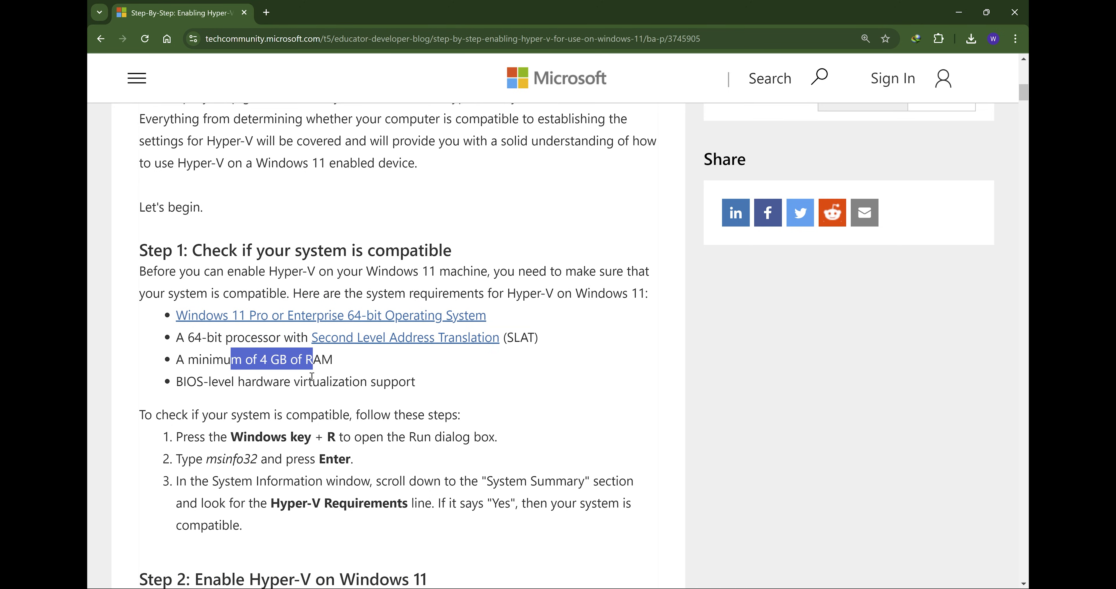
- Highlight the 4 GB RAM and hardware virtualization requirements in the guide, then clear the highlight
{"action": "left_click_drag", "start_coordinate": [235, 358], "coordinate": [369, 381]}
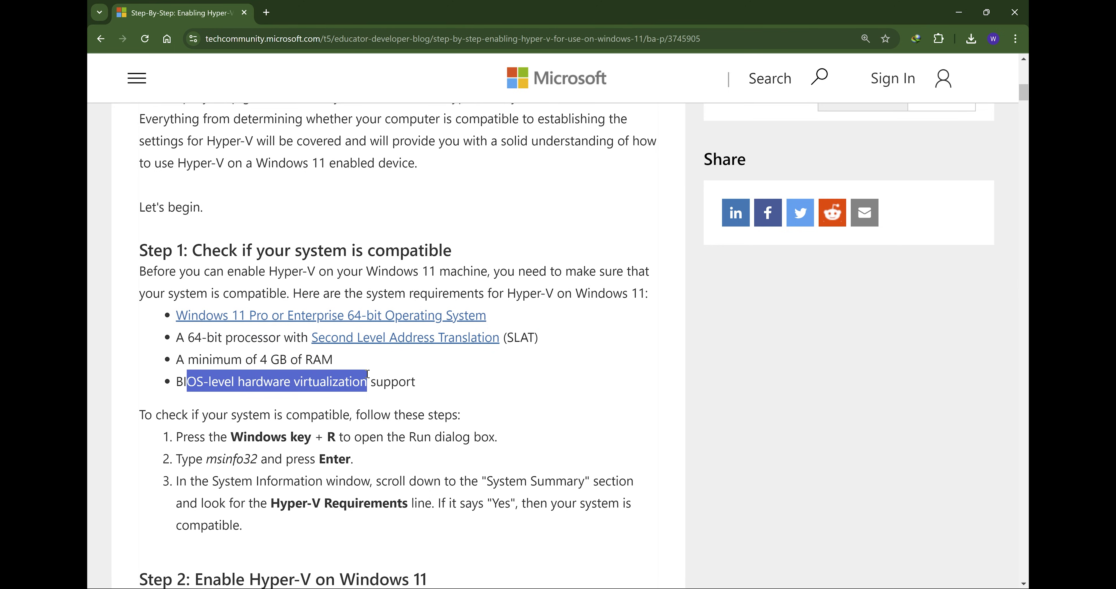
{"action": "left_click_drag", "start_coordinate": [367, 381], "coordinate": [425, 381]}
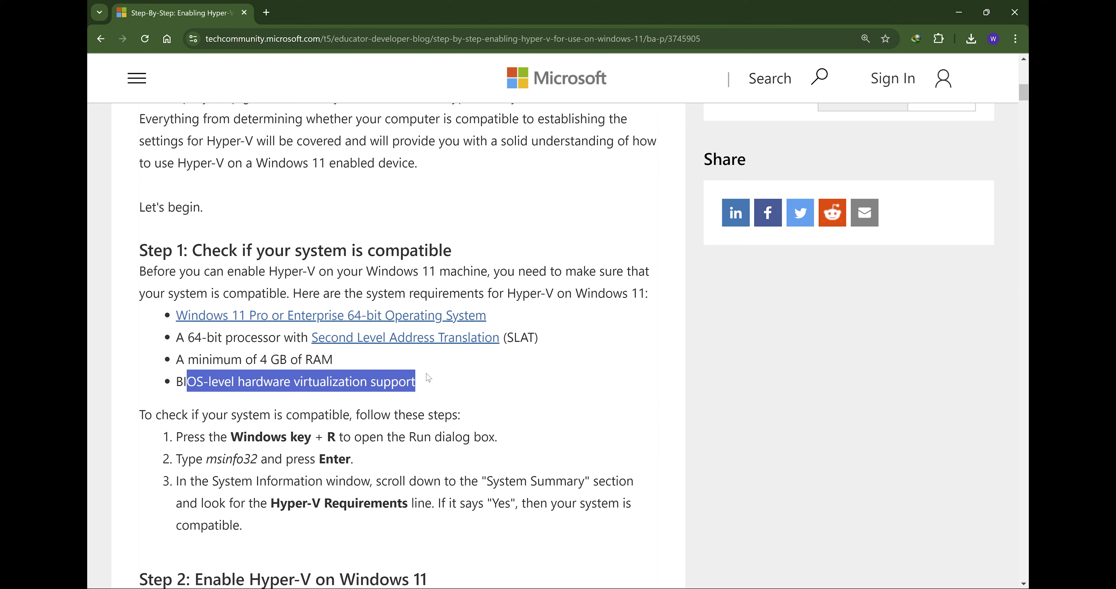
{"action": "mouse_move", "coordinate": [415, 365]}
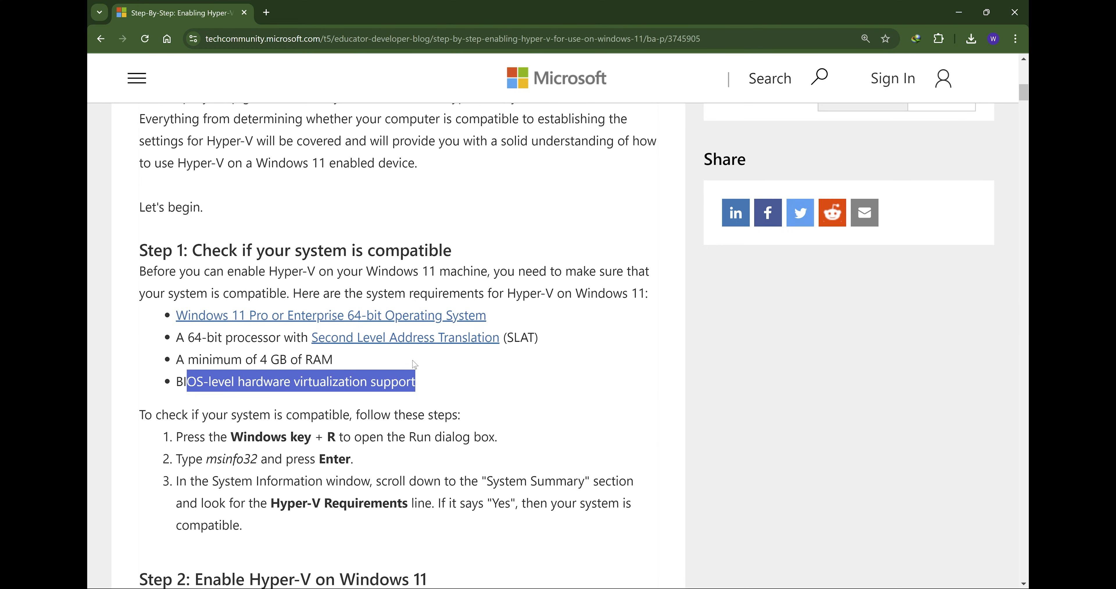
{"action": "left_click", "coordinate": [440, 384]}
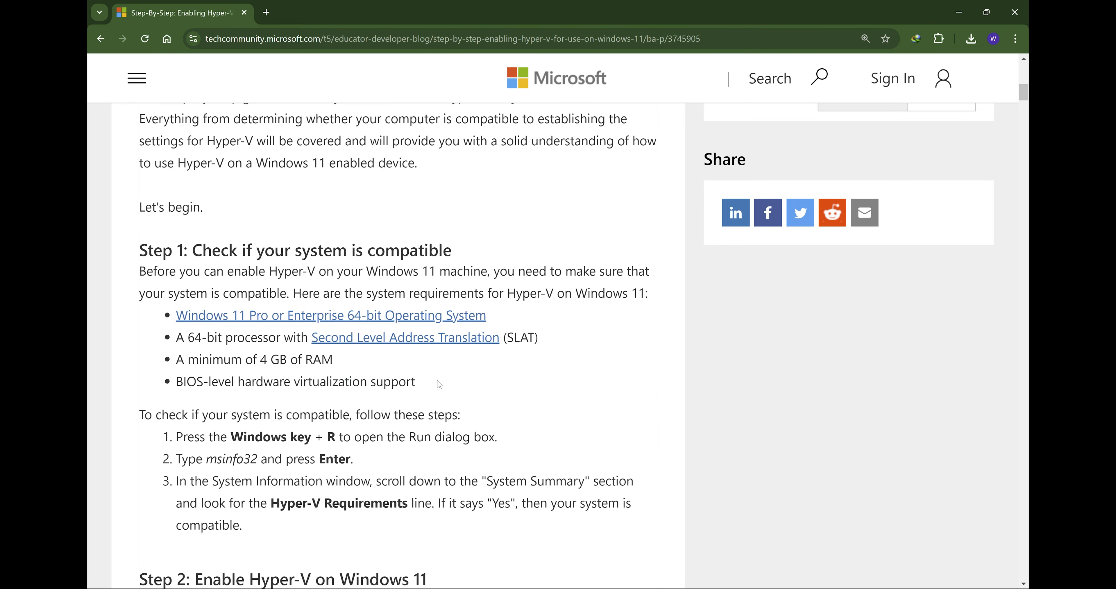
- Launch Programs and Features from the Run prompt with appwiz.cpl
{"action": "key", "text": "Win+r"}
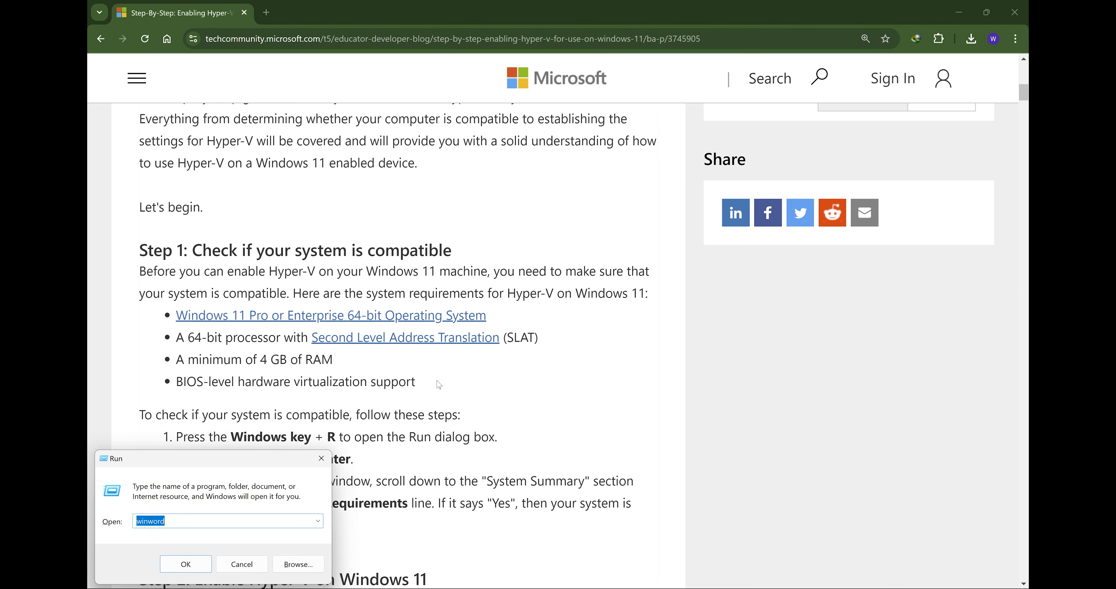
{"action": "type", "text": "appz"}
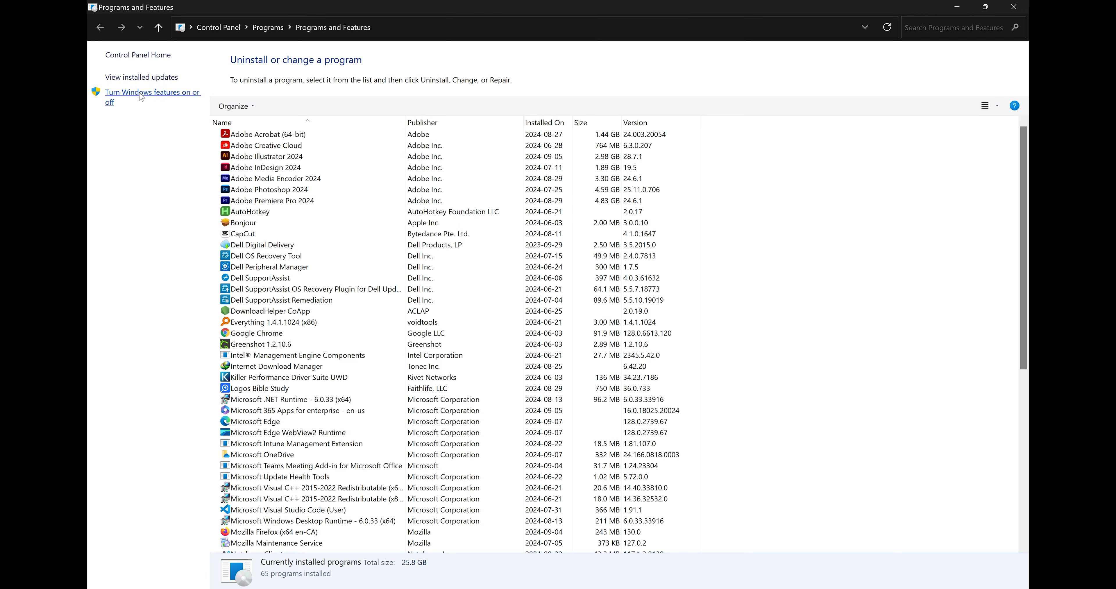
{"action": "mouse_move", "coordinate": [502, 386]}
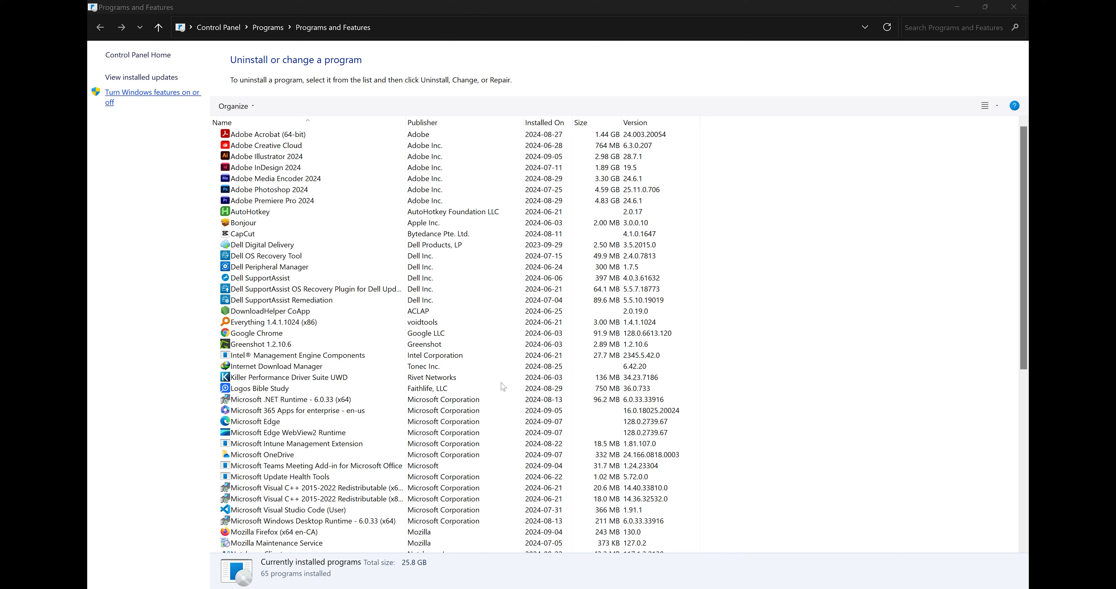
- Show the optional Windows features list where Hyper-V is already ticked
{"action": "left_click", "coordinate": [146, 97]}
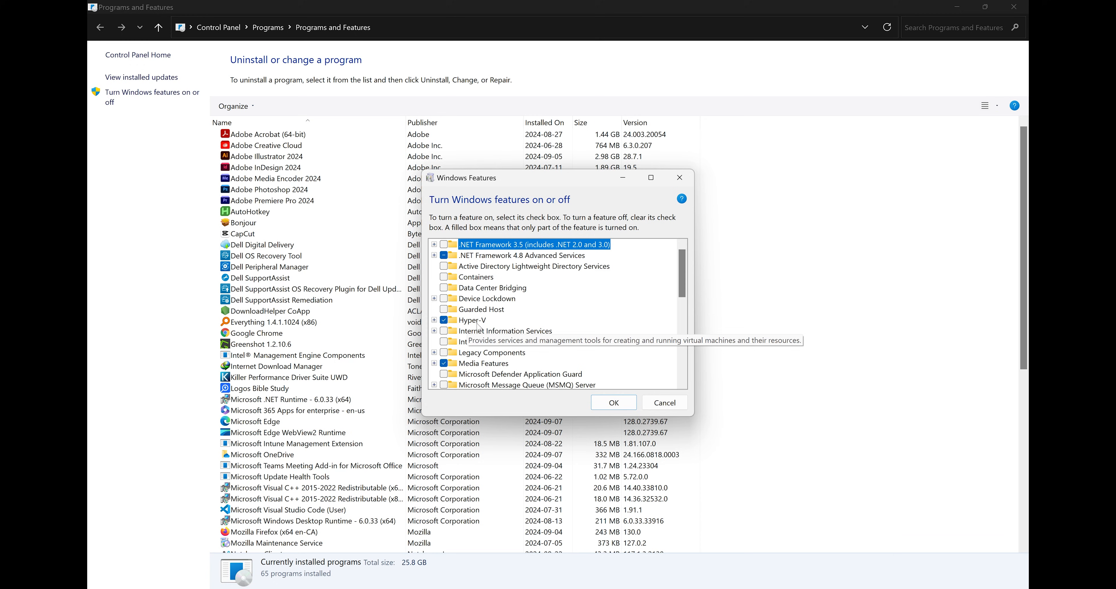
{"action": "mouse_move", "coordinate": [455, 330]}
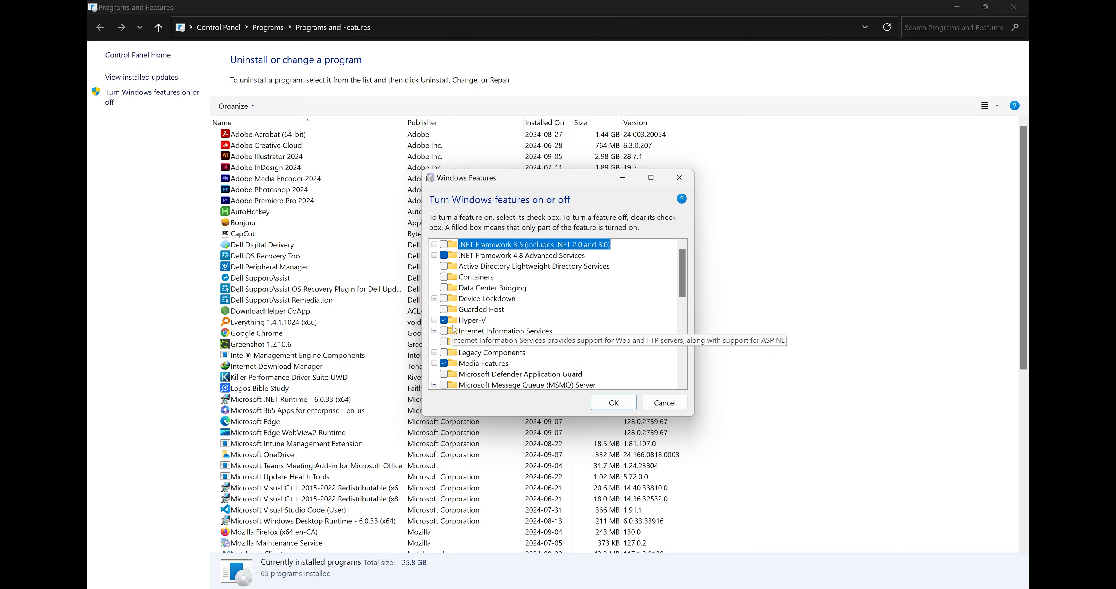
{"action": "mouse_move", "coordinate": [451, 320]}
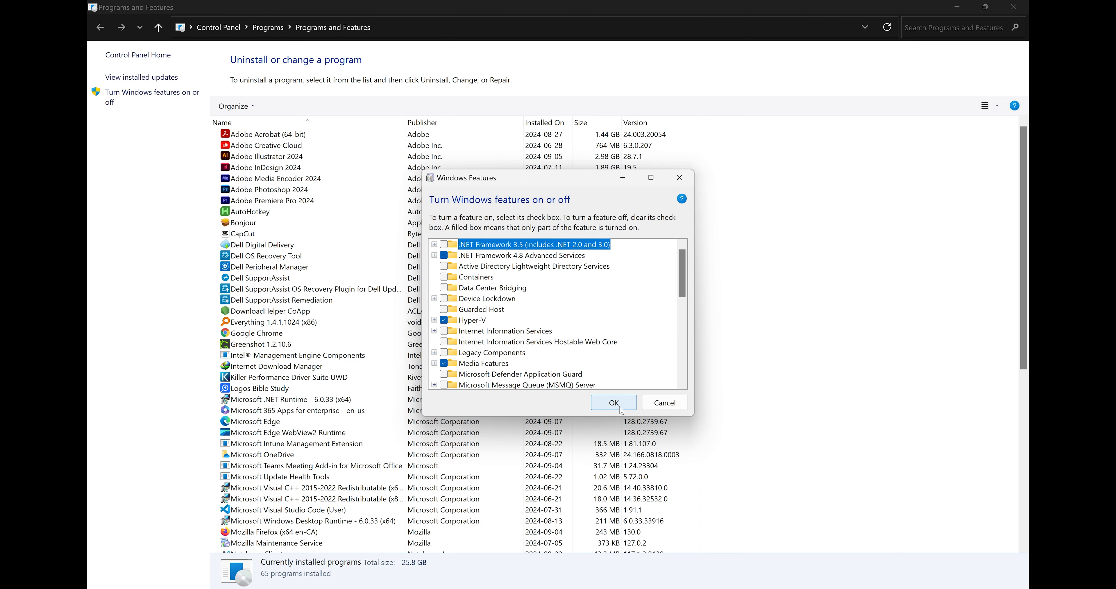
{"action": "mouse_move", "coordinate": [664, 402]}
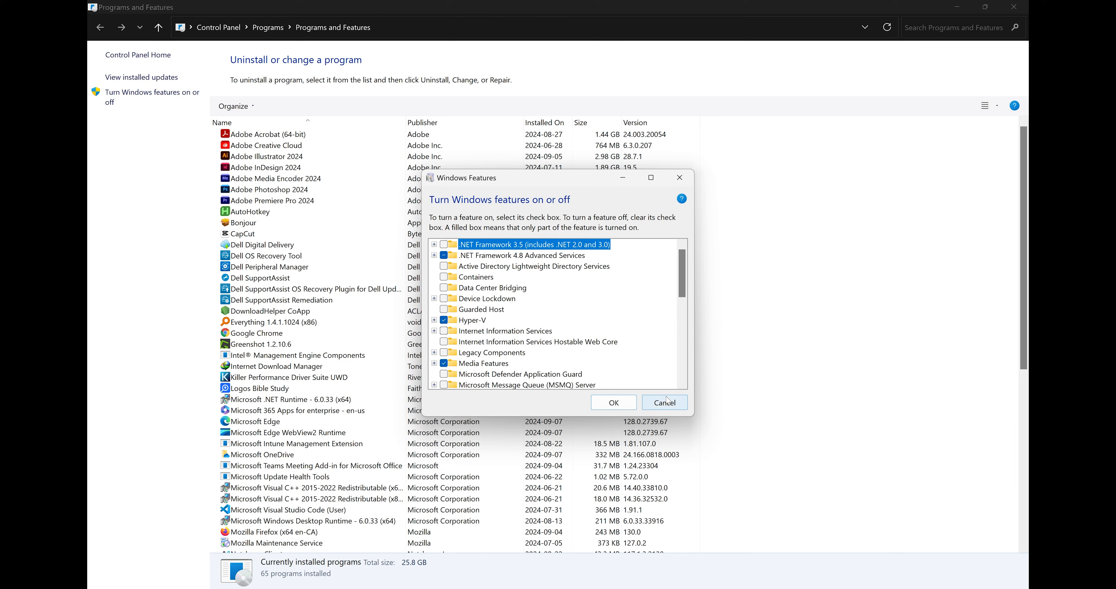
- Cancel the Windows Features dialog unchanged and search Start for 'hyp' to find Hyper-V Manager
{"action": "left_click", "coordinate": [664, 403]}
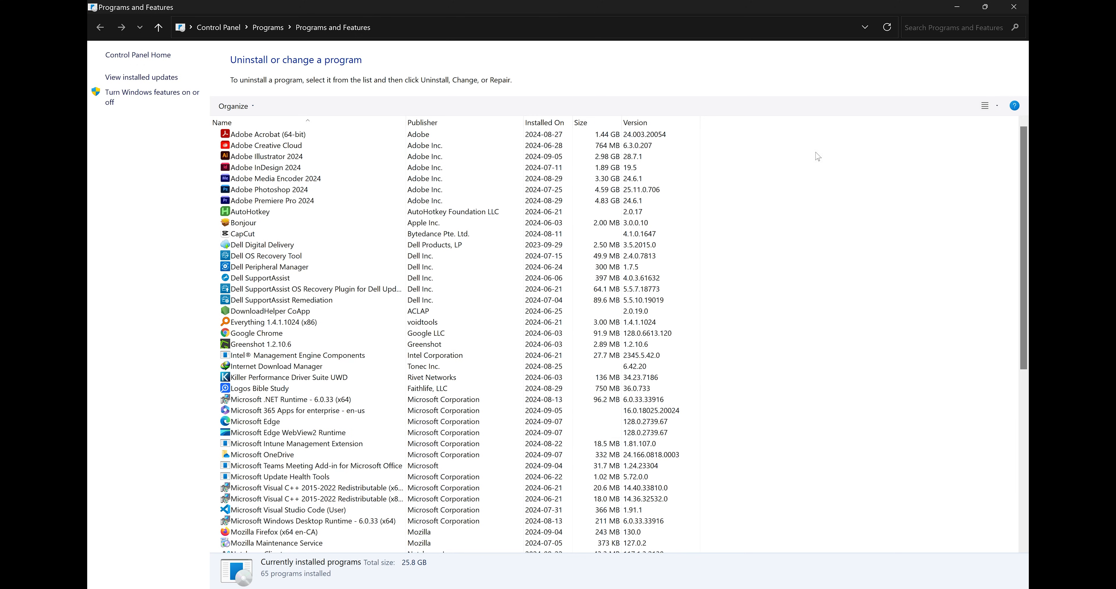
{"action": "mouse_move", "coordinate": [806, 167]}
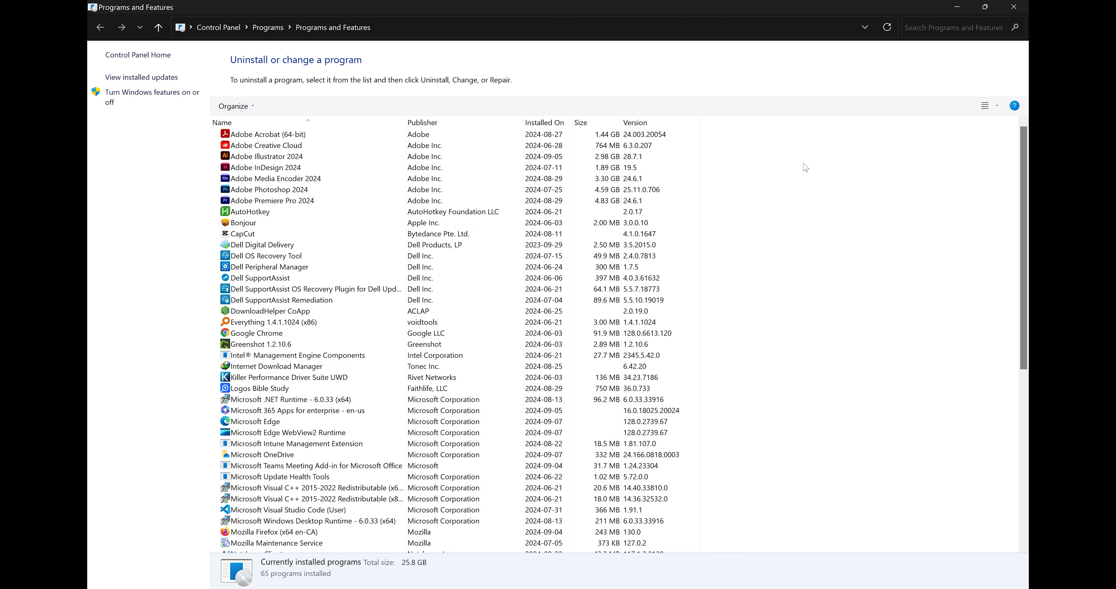
{"action": "left_click", "coordinate": [369, 574]}
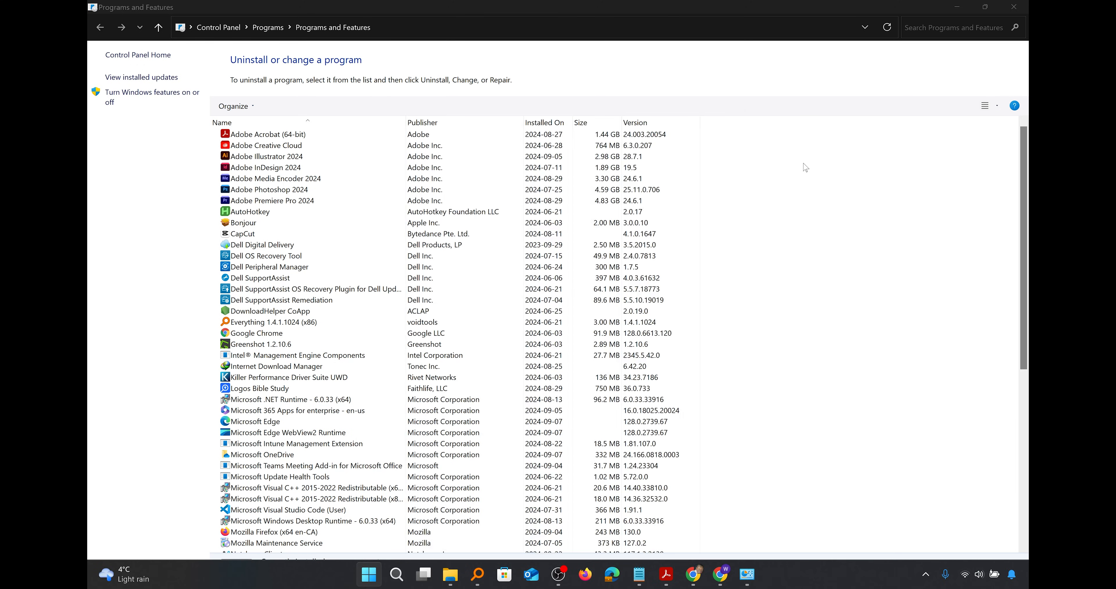
{"action": "type", "text": "hyp"}
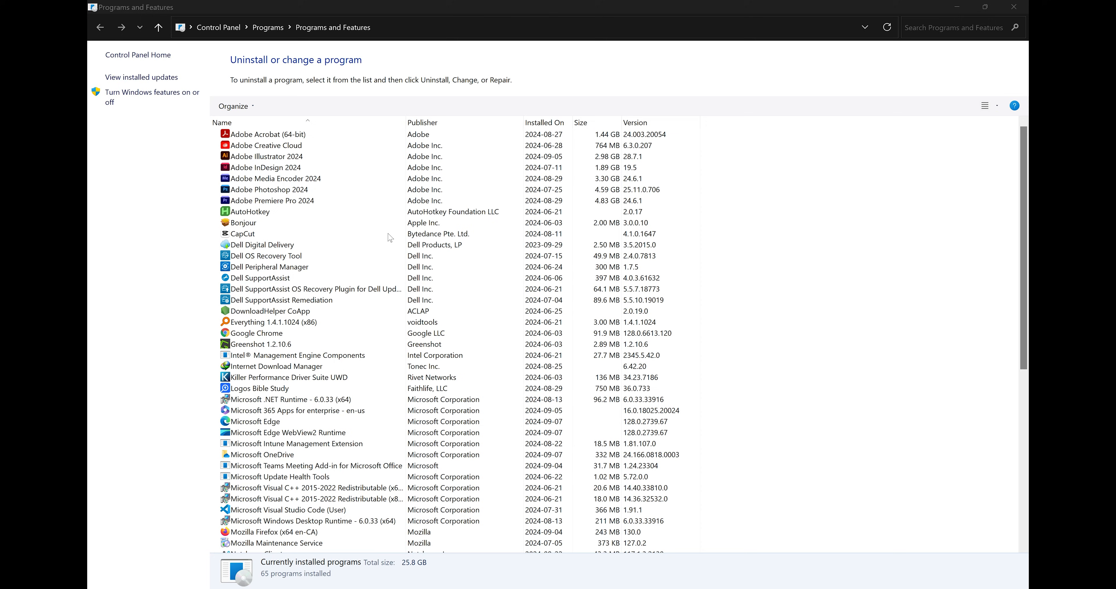
{"action": "mouse_move", "coordinate": [497, 393]}
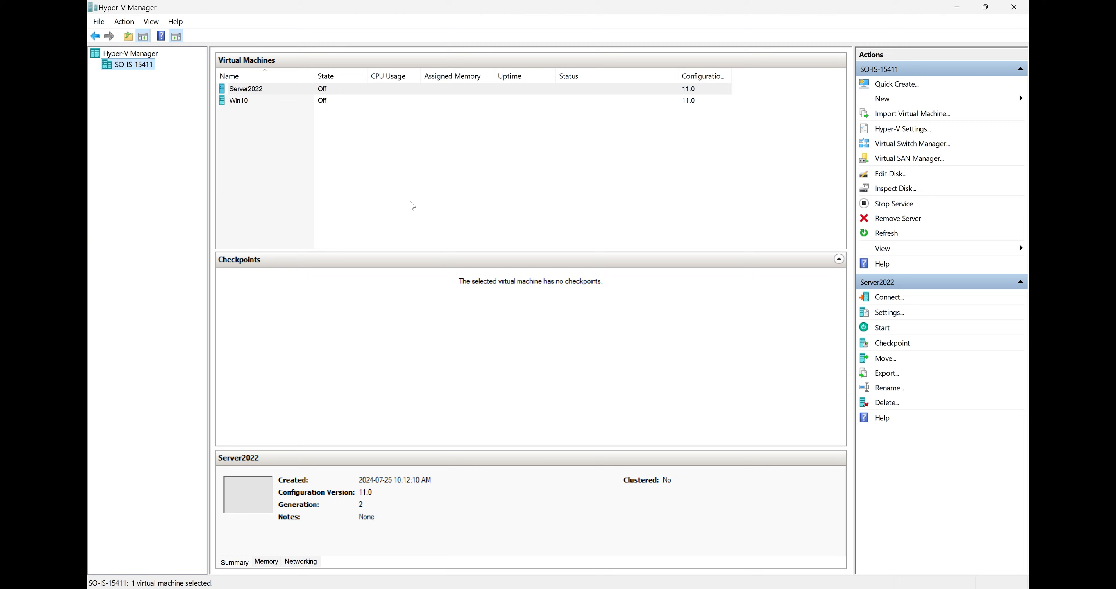
{"action": "mouse_move", "coordinate": [255, 115]}
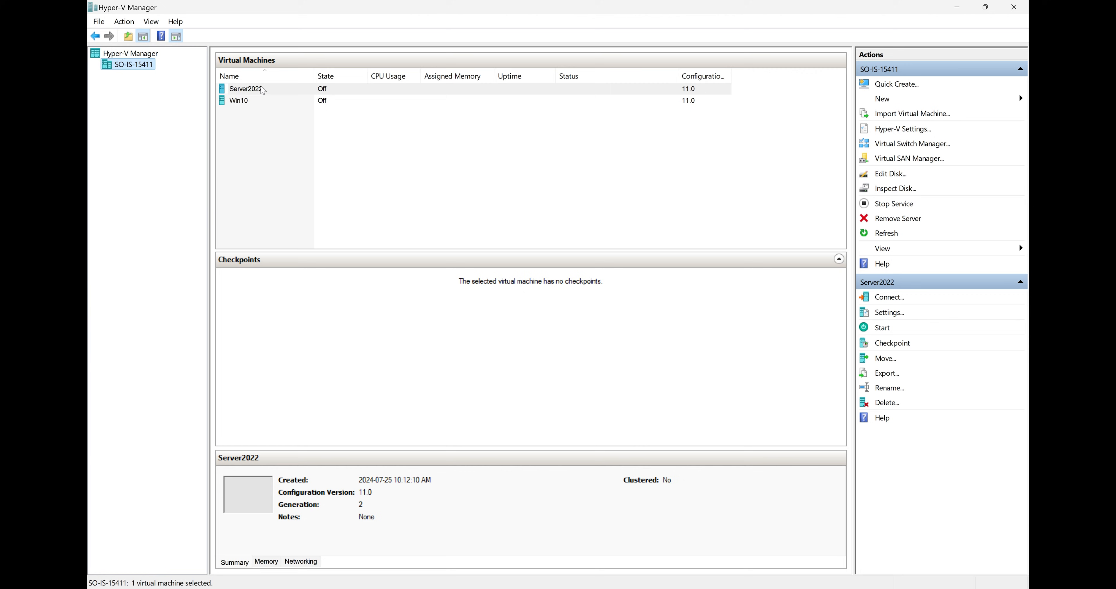
{"action": "mouse_move", "coordinate": [256, 113]}
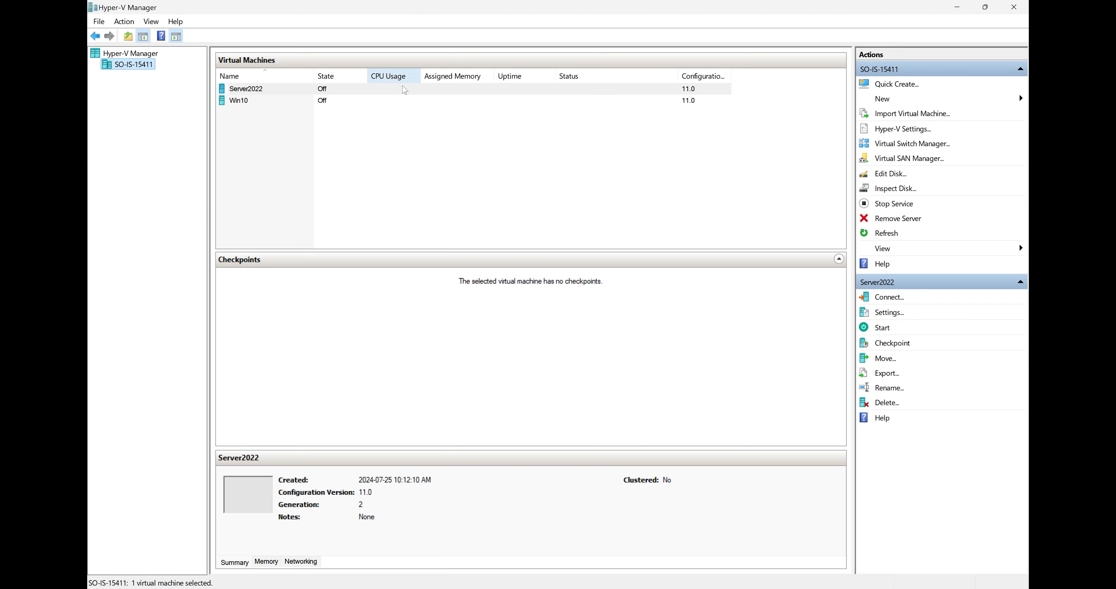
{"action": "mouse_move", "coordinate": [289, 111]}
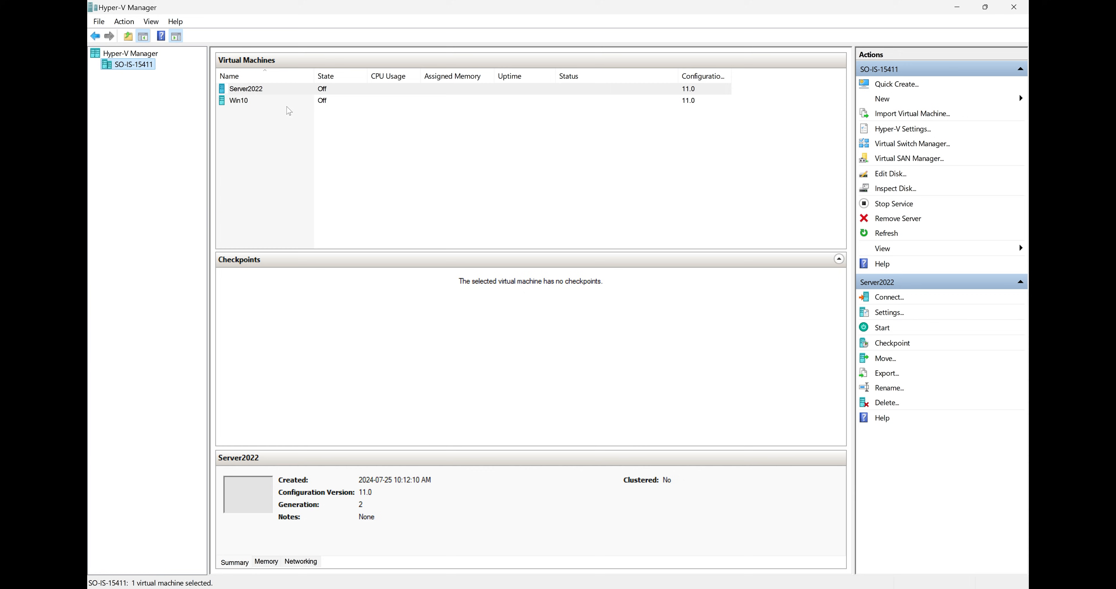
{"action": "mouse_move", "coordinate": [207, 118]}
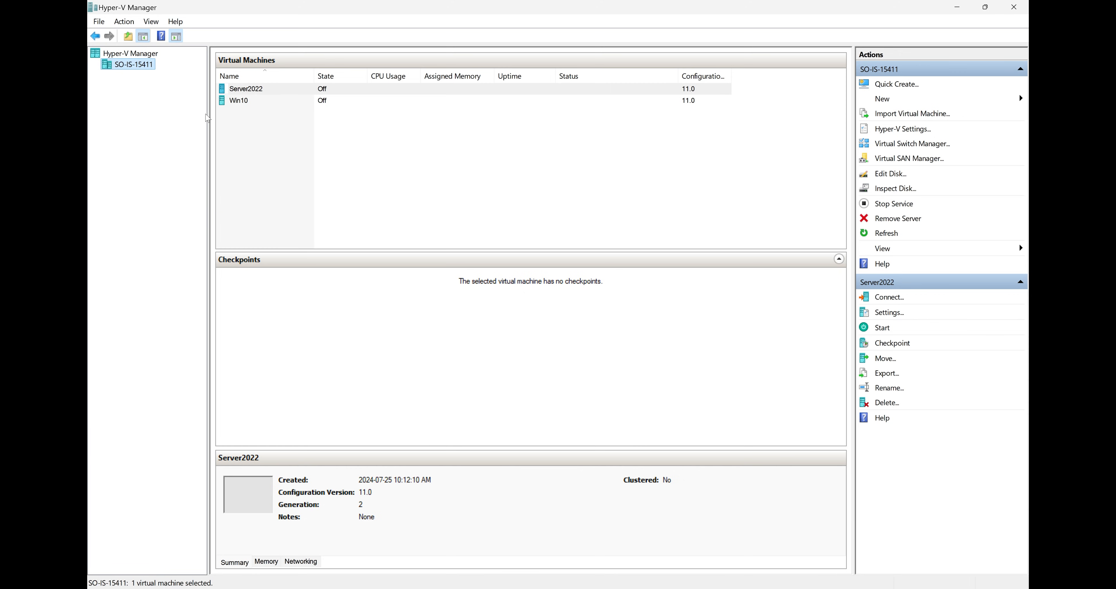
{"action": "mouse_move", "coordinate": [121, 83]}
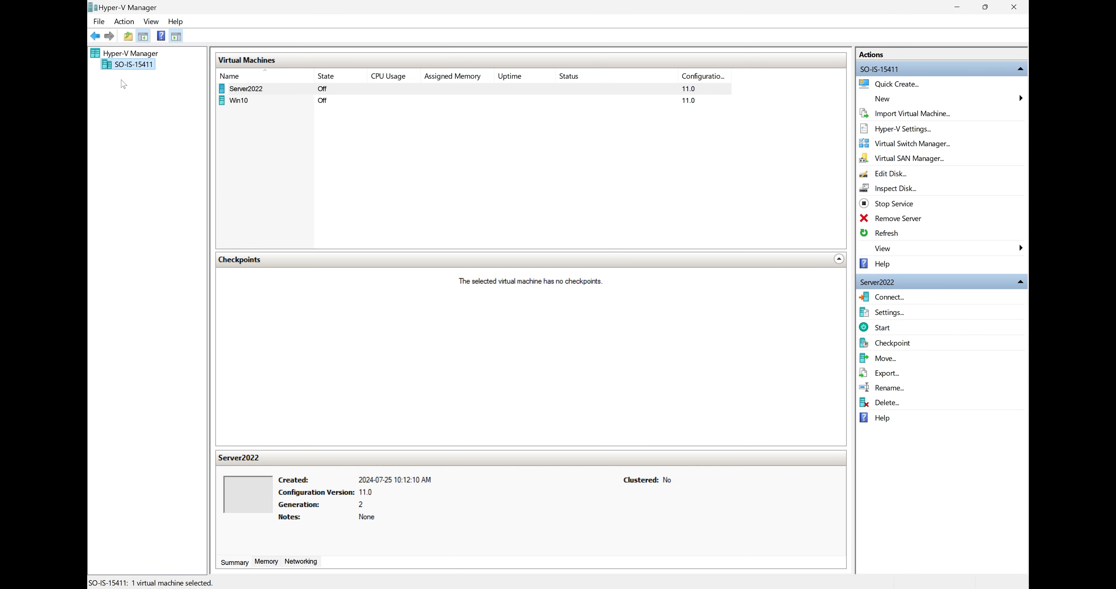
- Select host SO-IS-15411 in Hyper-V Manager and bring up its available actions
{"action": "left_click", "coordinate": [130, 53]}
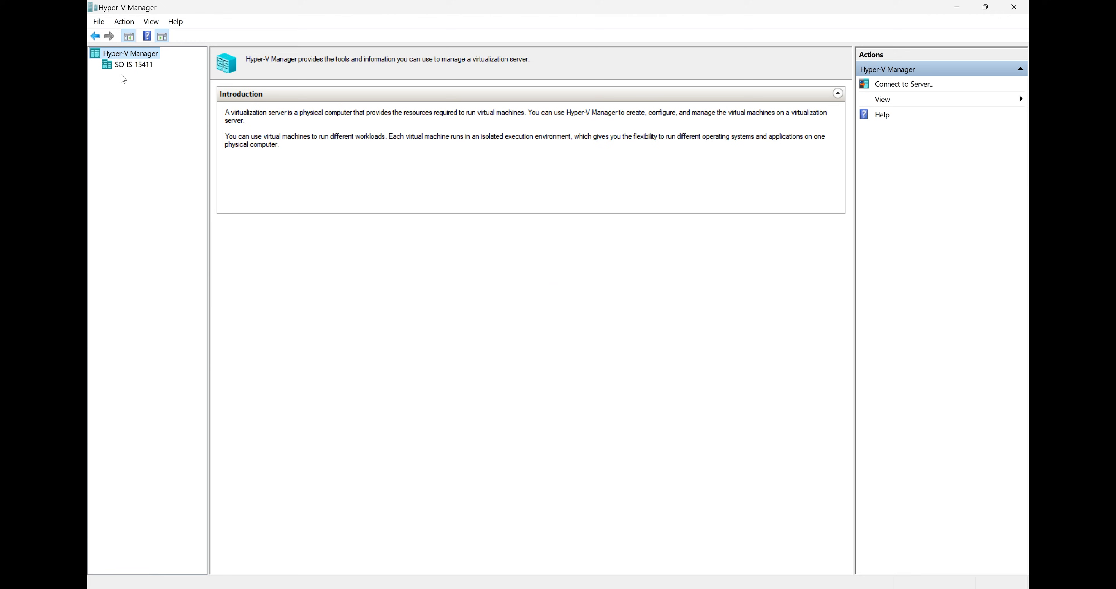
{"action": "left_click", "coordinate": [133, 64]}
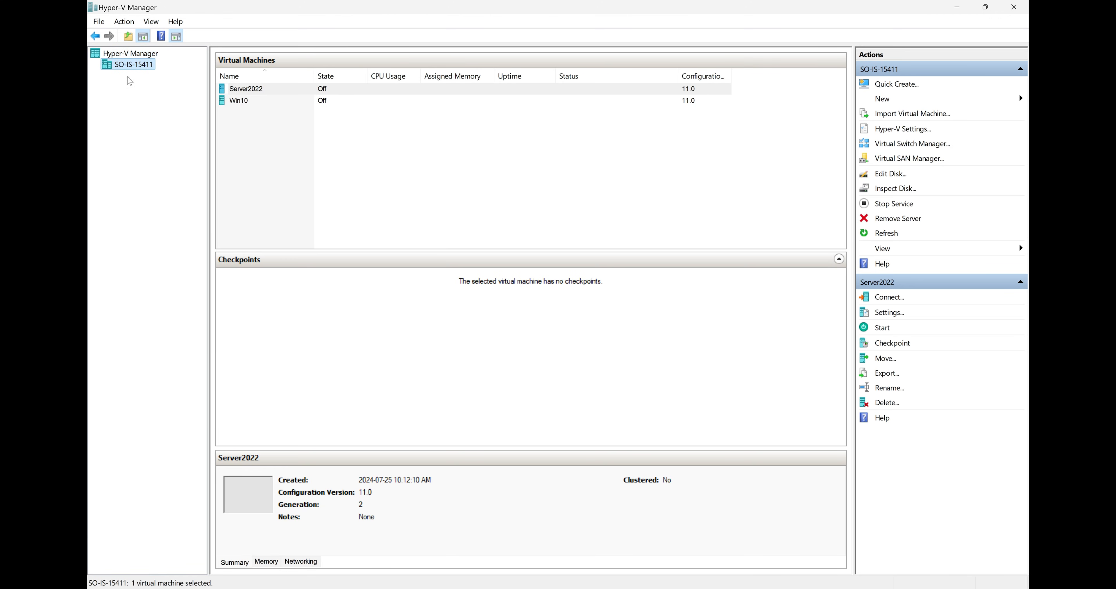
{"action": "right_click", "coordinate": [132, 64]}
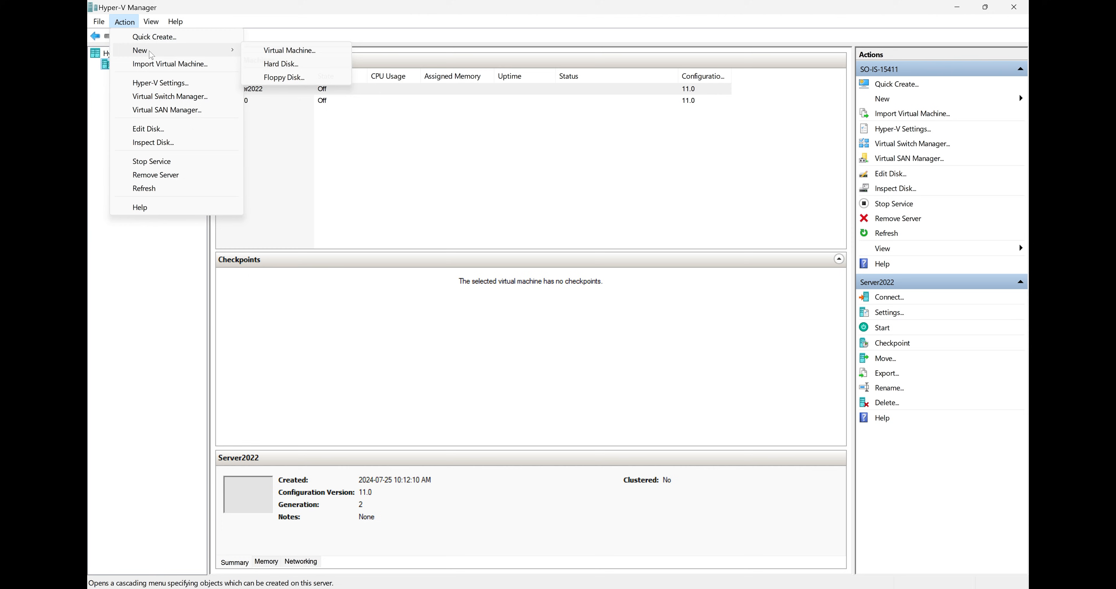
{"action": "mouse_move", "coordinate": [289, 50]}
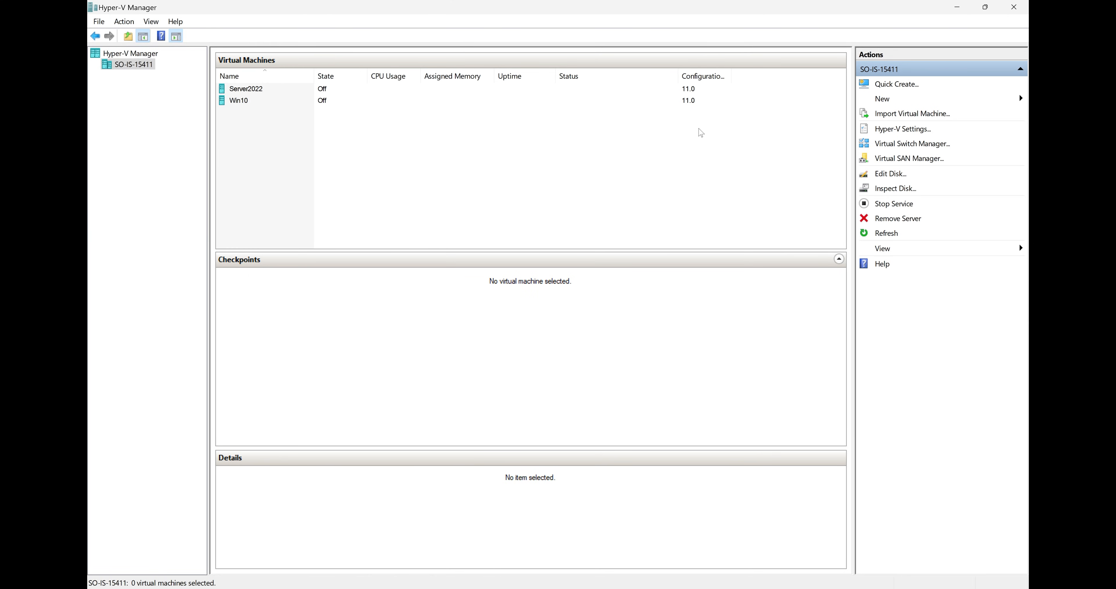
{"action": "mouse_move", "coordinate": [913, 114]}
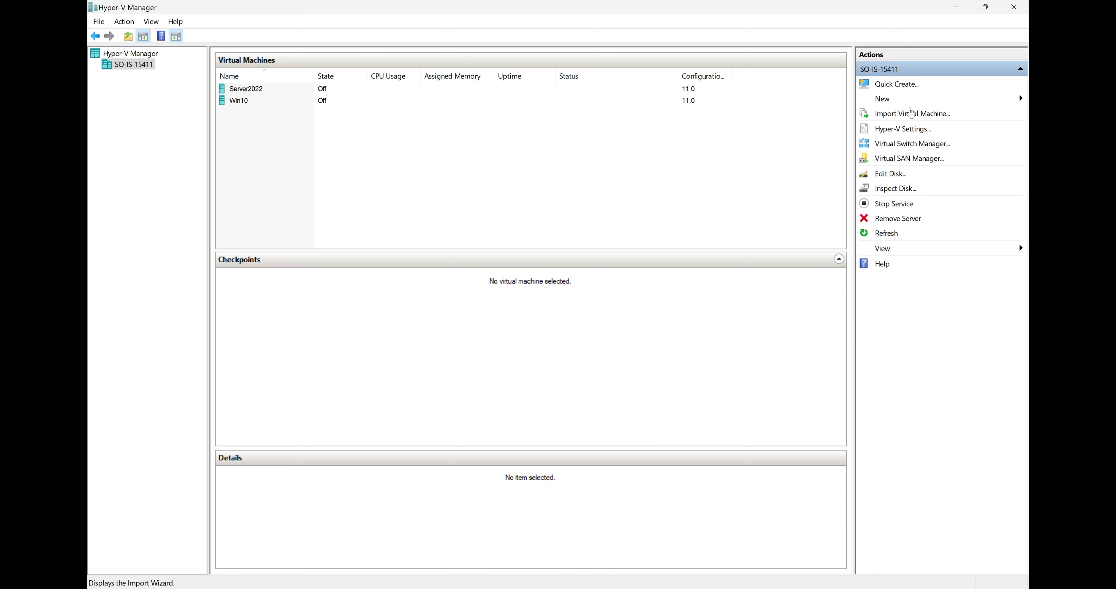
{"action": "mouse_move", "coordinate": [882, 99]}
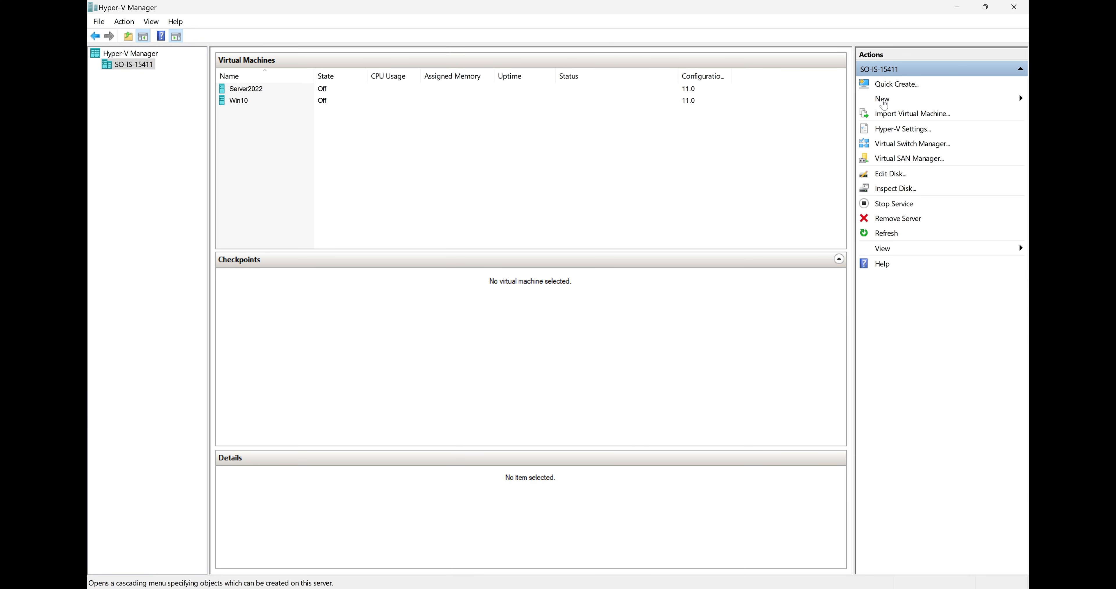
- Start the New Virtual Machine Wizard from the Actions pane
{"action": "left_click", "coordinate": [882, 98]}
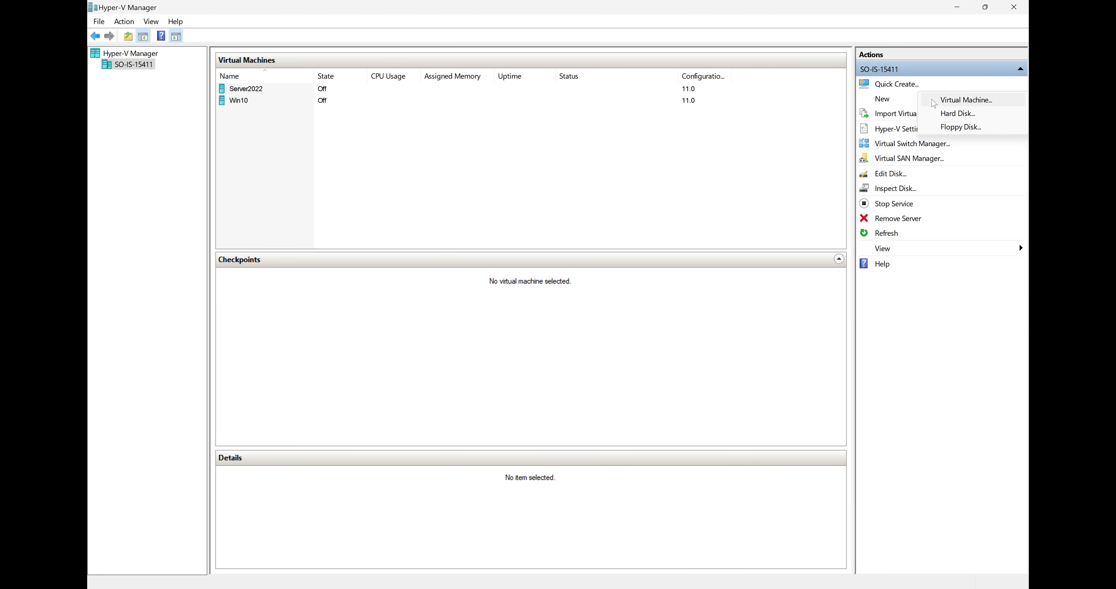
{"action": "left_click", "coordinate": [967, 99]}
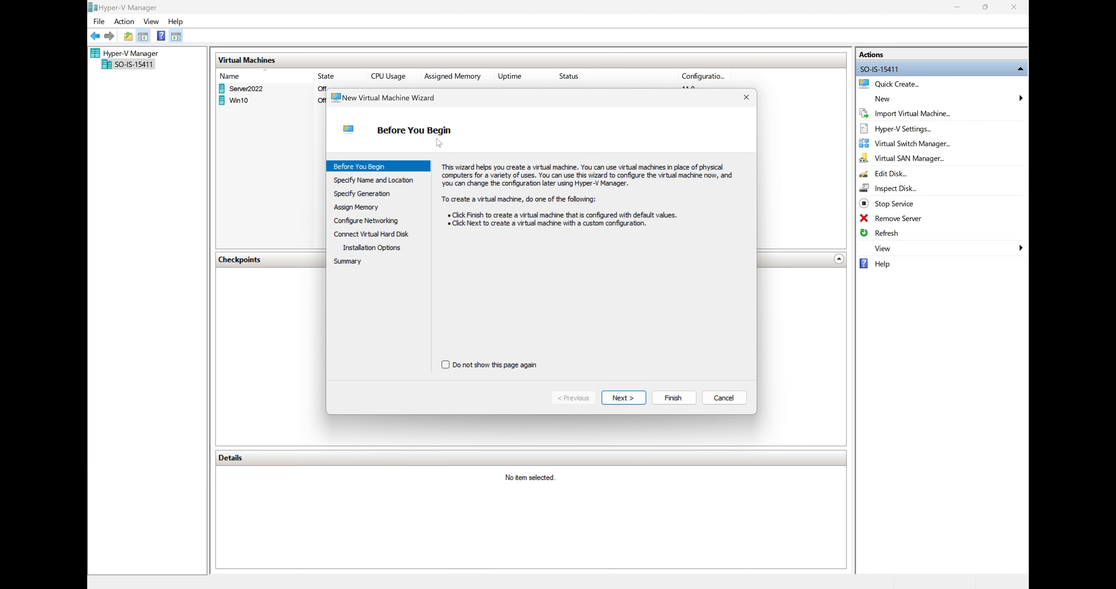
{"action": "mouse_move", "coordinate": [635, 411]}
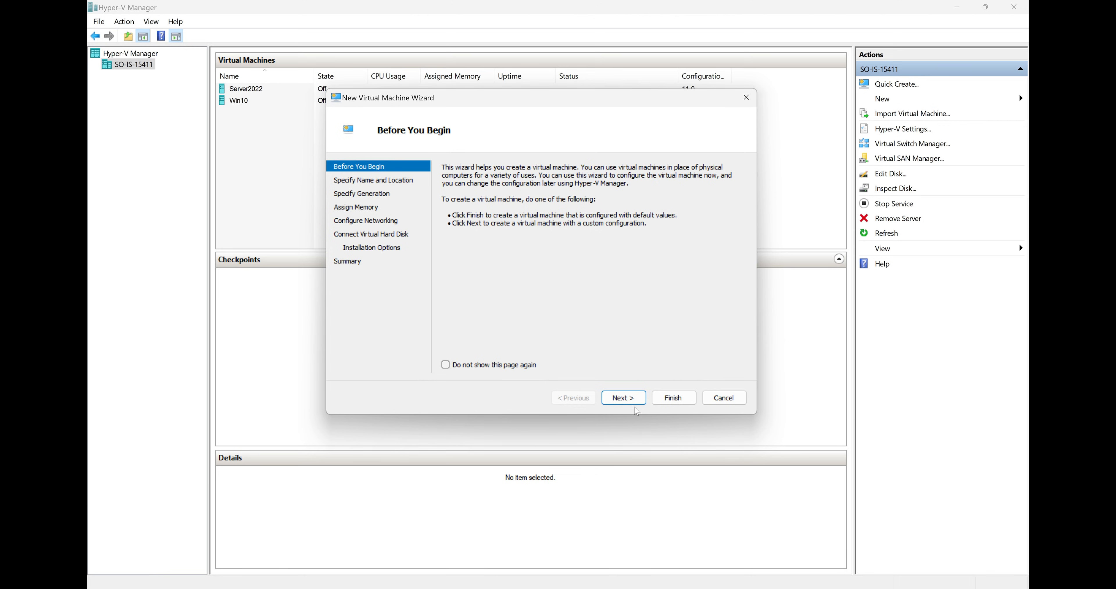
{"action": "left_click", "coordinate": [623, 397]}
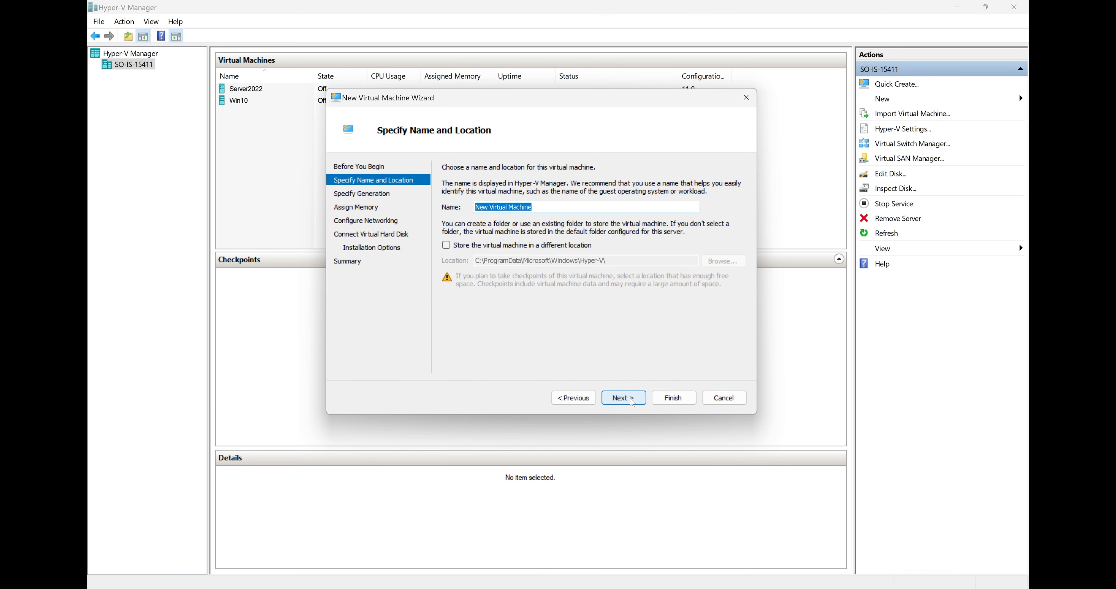
- Name the new virtual machine winsvr2k19 and continue to the generation step
{"action": "type", "text": "w"}
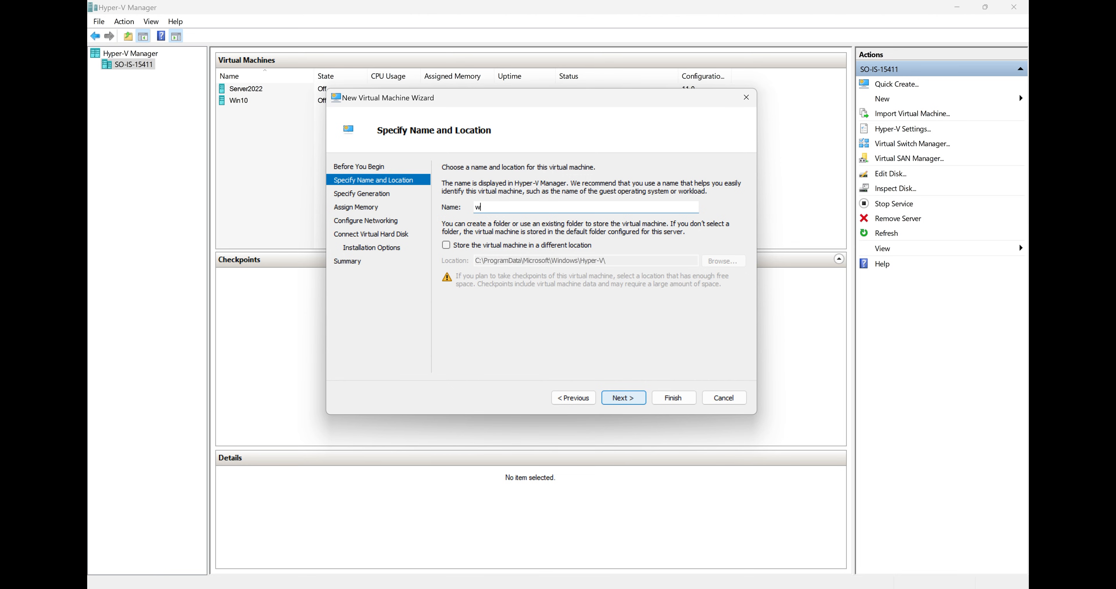
{"action": "type", "text": "insvr"}
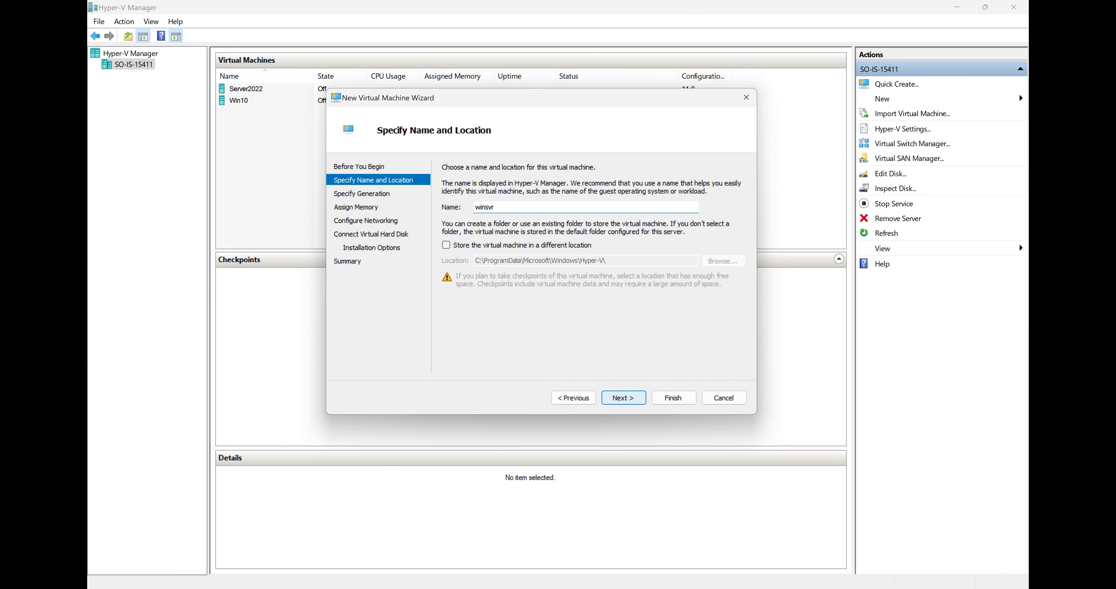
{"action": "type", "text": "2k19"}
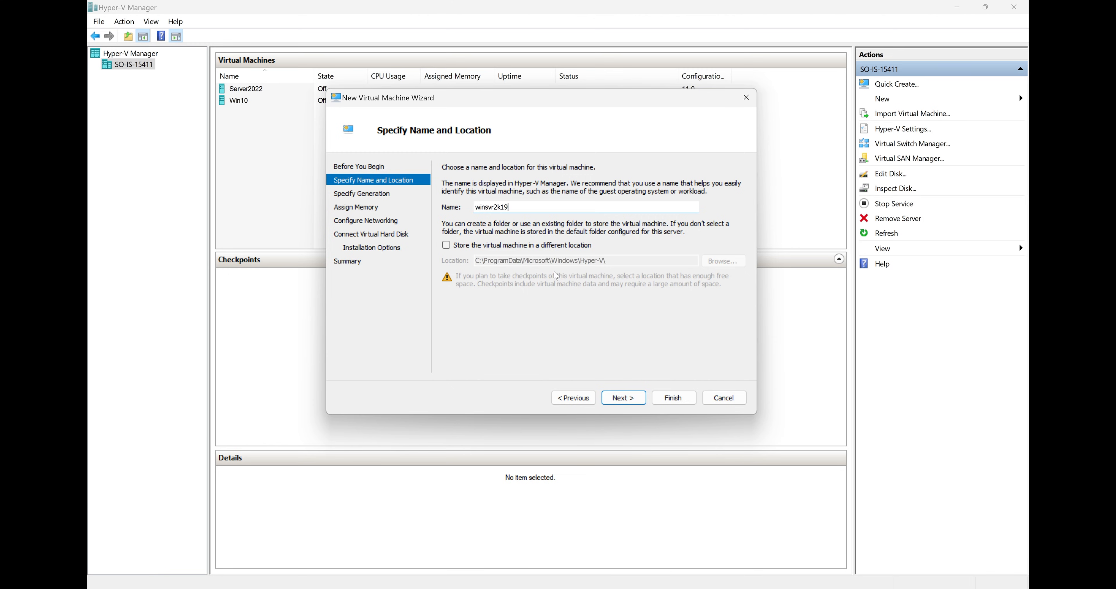
{"action": "mouse_move", "coordinate": [498, 256]}
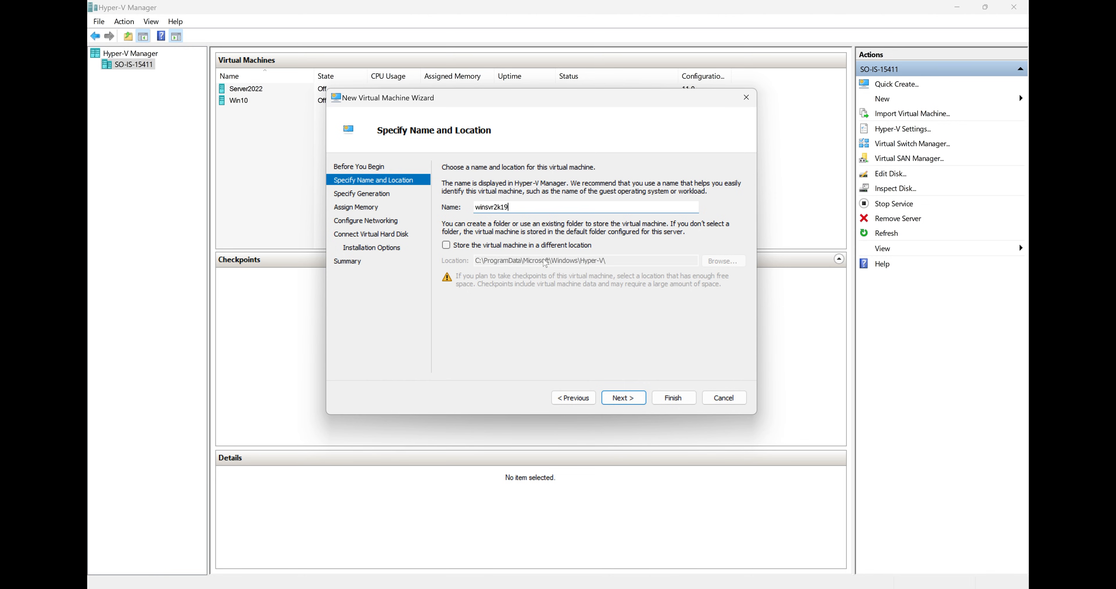
{"action": "left_click", "coordinate": [622, 397]}
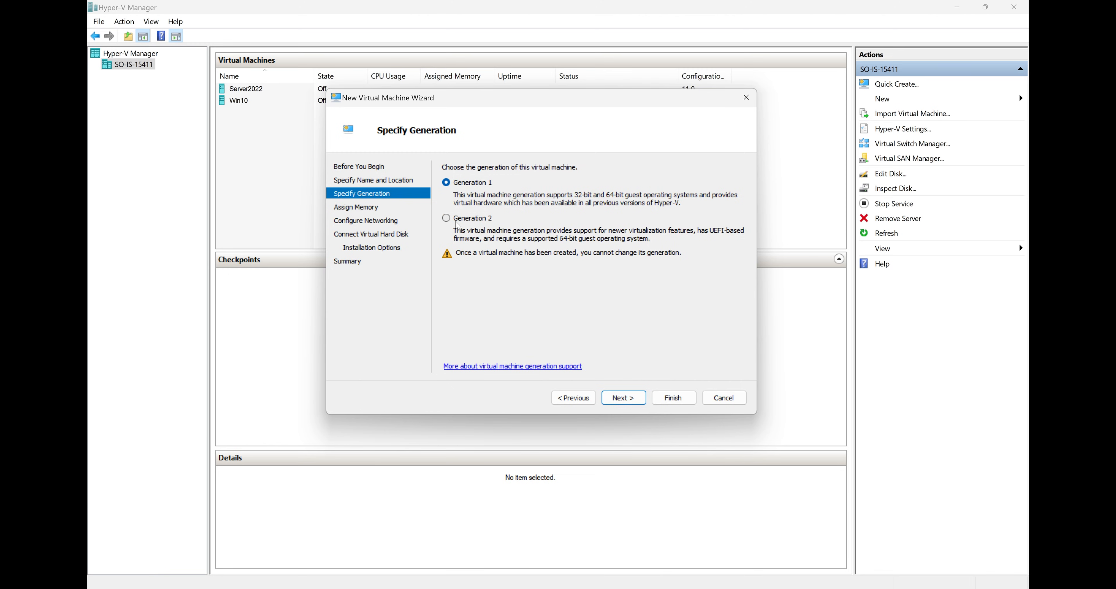
- Make the VM Generation 2 with 2048 MB startup memory and continue to networking
{"action": "left_click", "coordinate": [446, 218]}
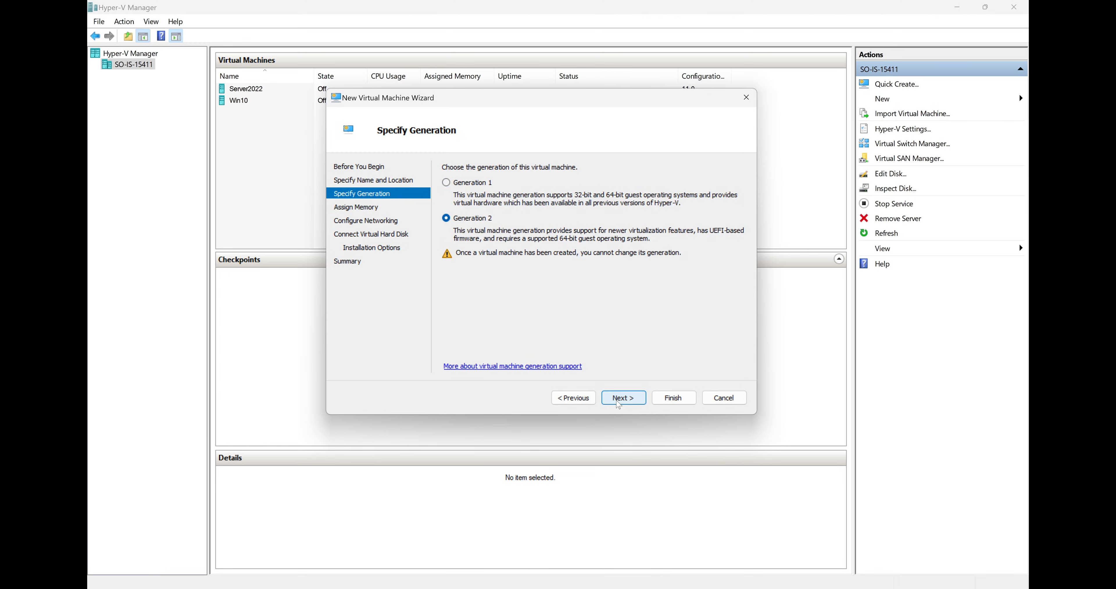
{"action": "left_click", "coordinate": [622, 397]}
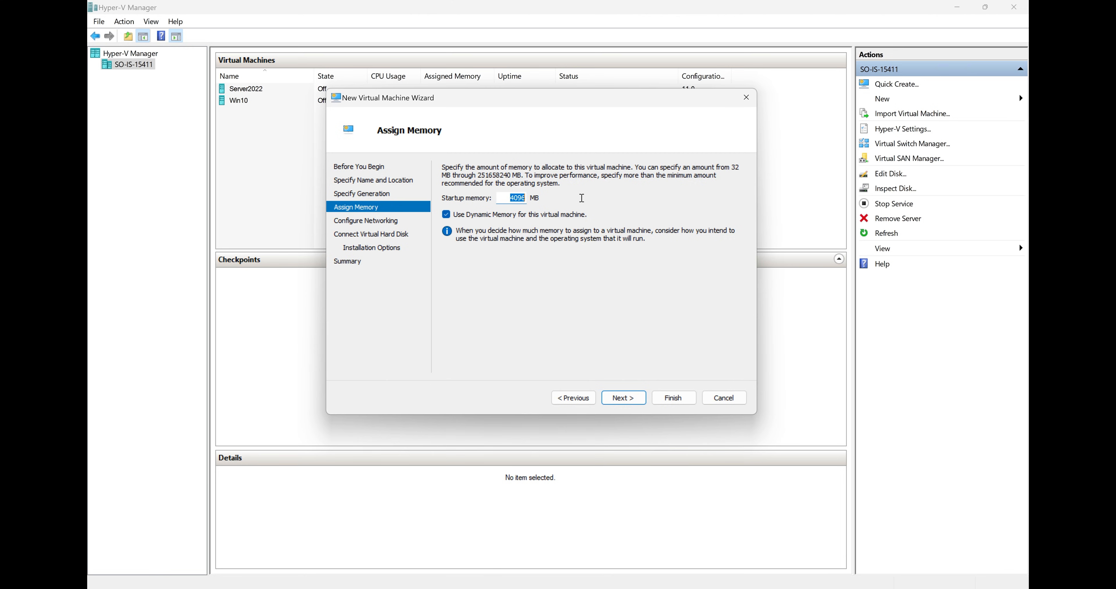
{"action": "mouse_move", "coordinate": [583, 200]}
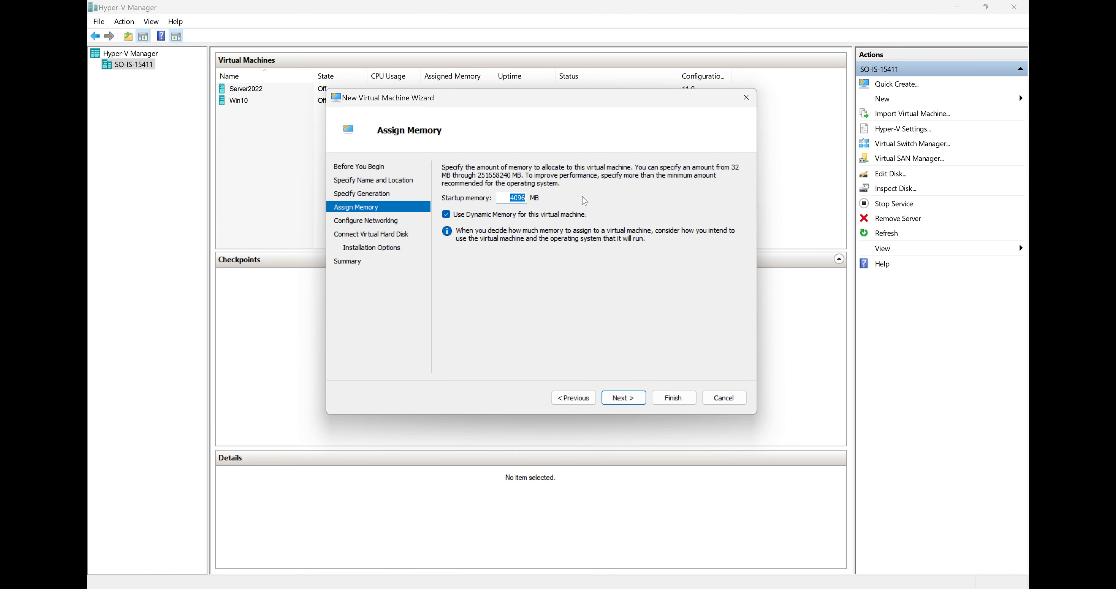
{"action": "type", "text": "2048"}
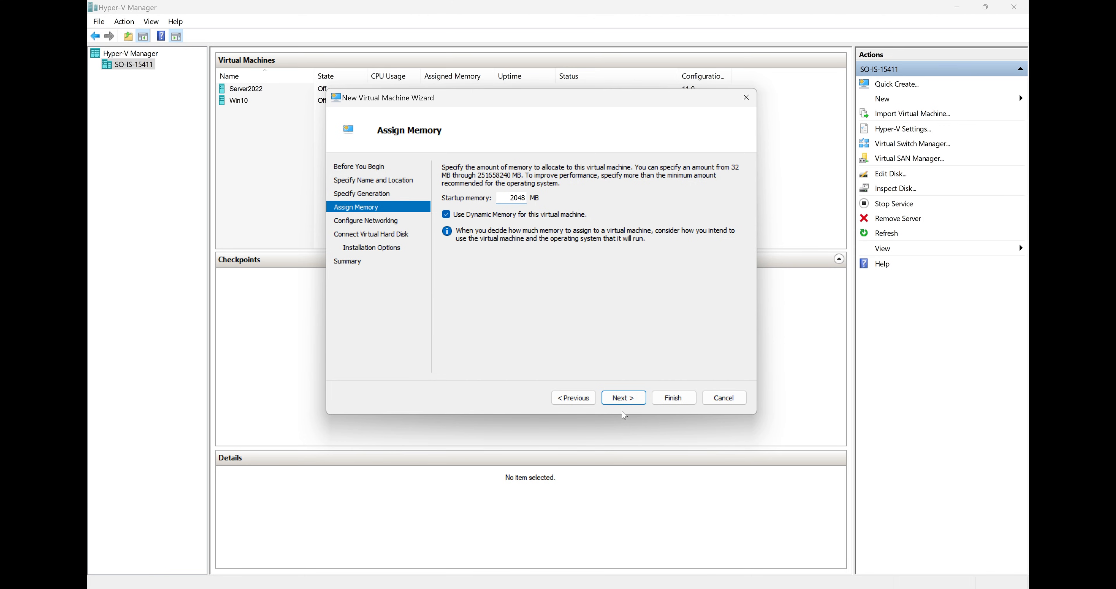
{"action": "left_click", "coordinate": [623, 397]}
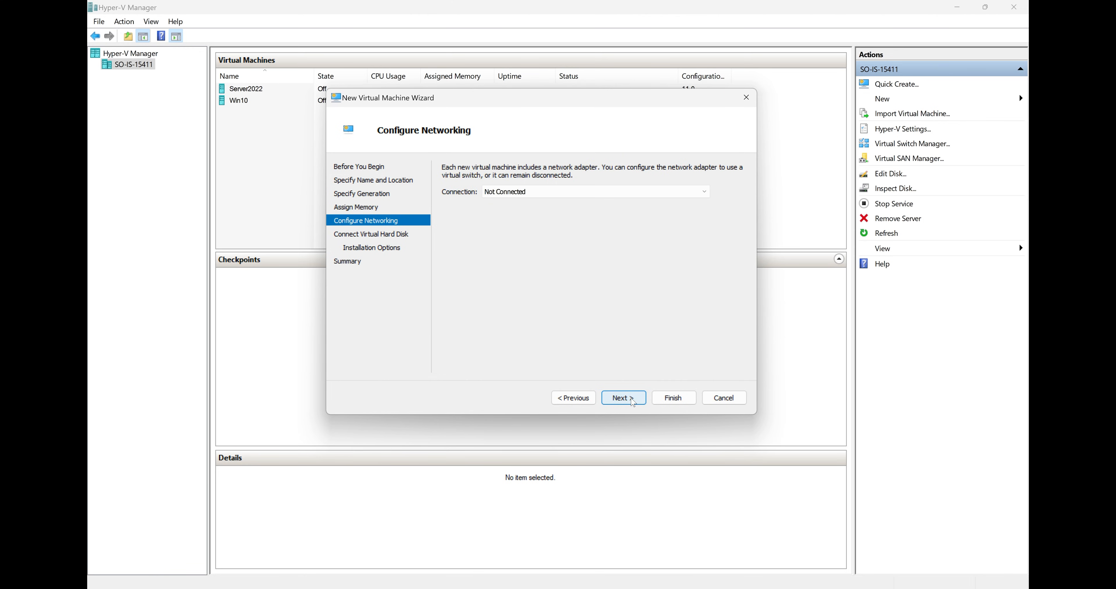
{"action": "mouse_move", "coordinate": [447, 244]}
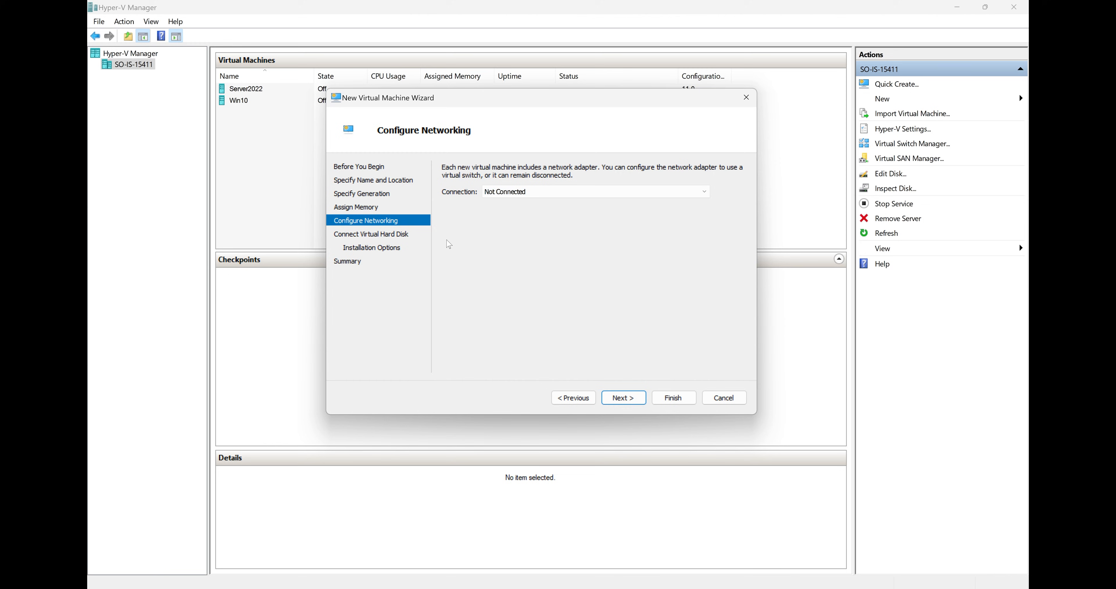
{"action": "mouse_move", "coordinate": [595, 191]}
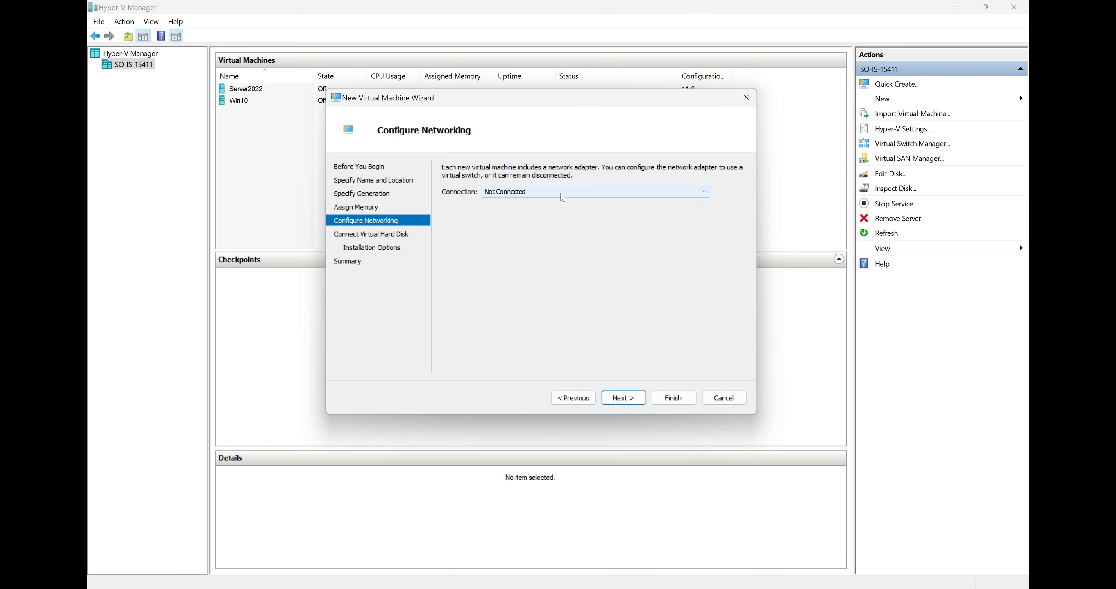
- Connect to Default Switch, keep the default 127 GB winsvr2k19.vhdx disk and install the OS later, reaching the summary
{"action": "left_click", "coordinate": [594, 190]}
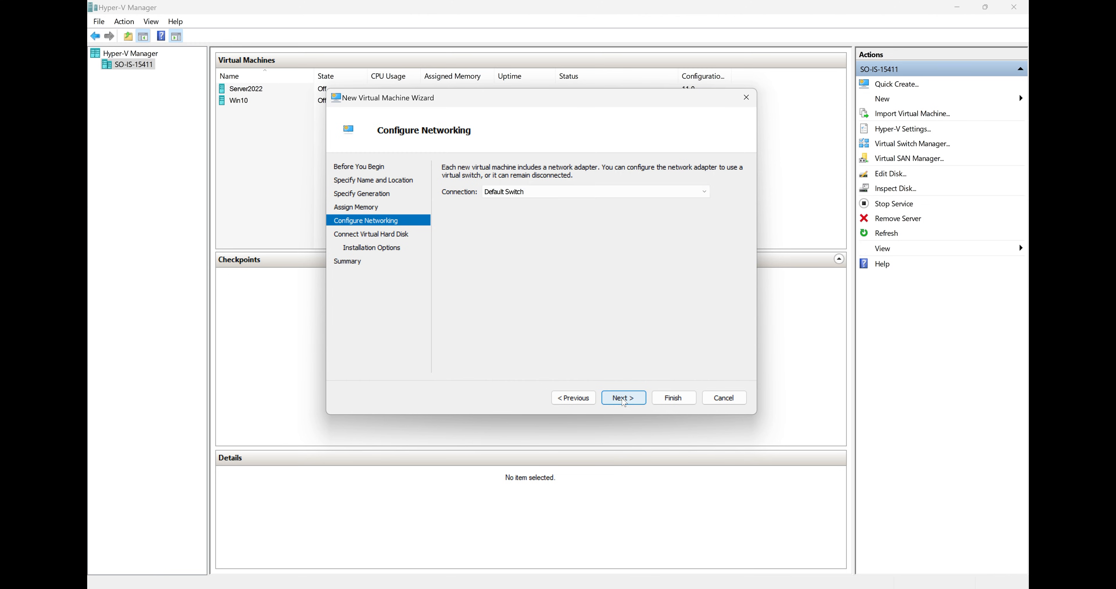
{"action": "left_click", "coordinate": [623, 397]}
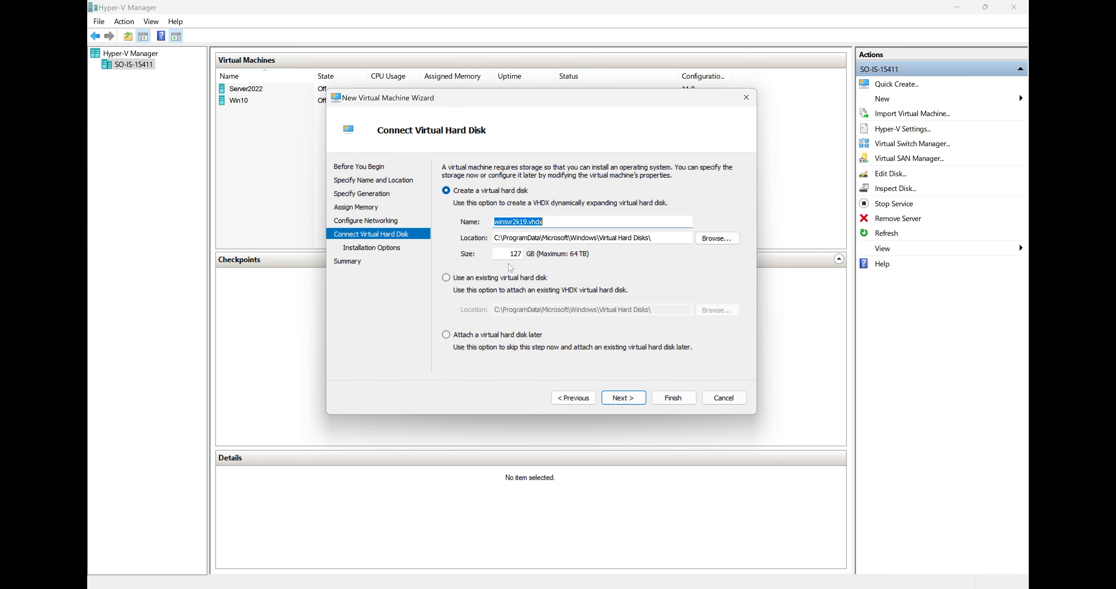
{"action": "mouse_move", "coordinate": [529, 237]}
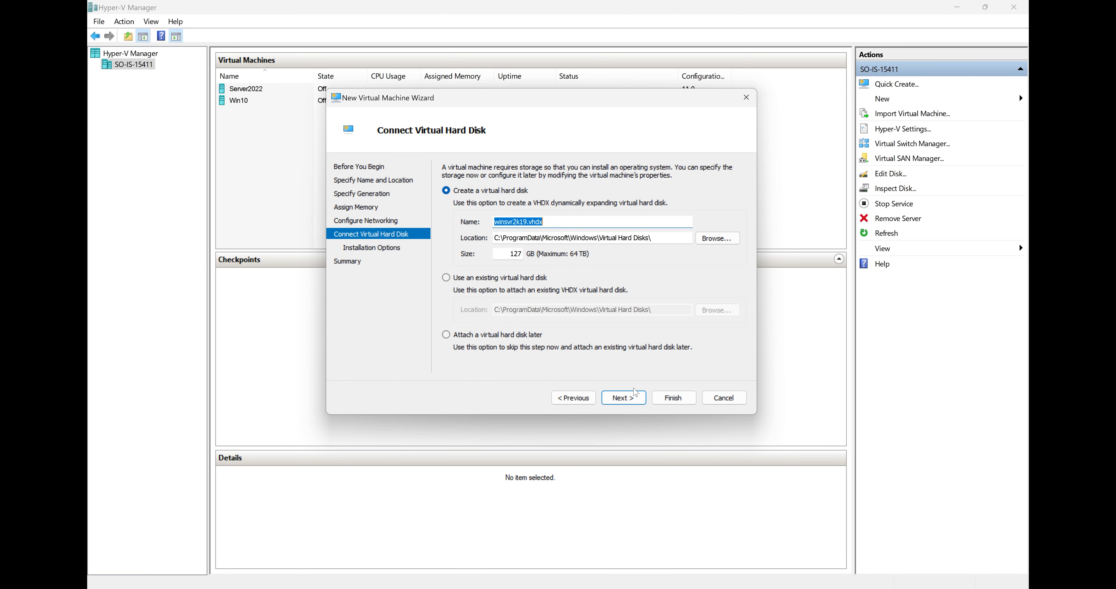
{"action": "left_click", "coordinate": [622, 398]}
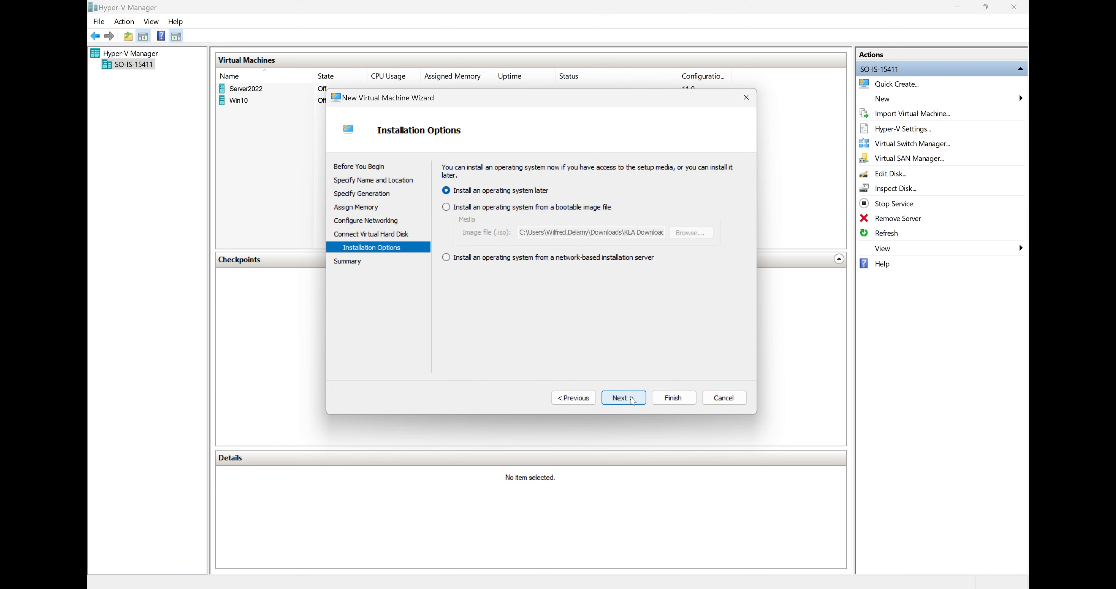
{"action": "mouse_move", "coordinate": [559, 194]}
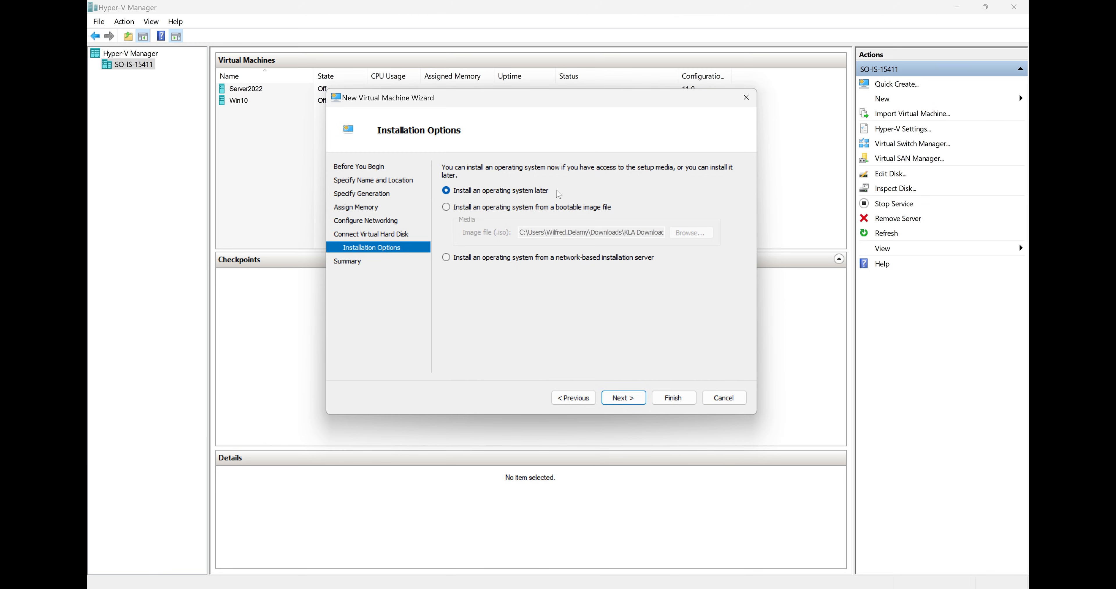
{"action": "mouse_move", "coordinate": [628, 417]}
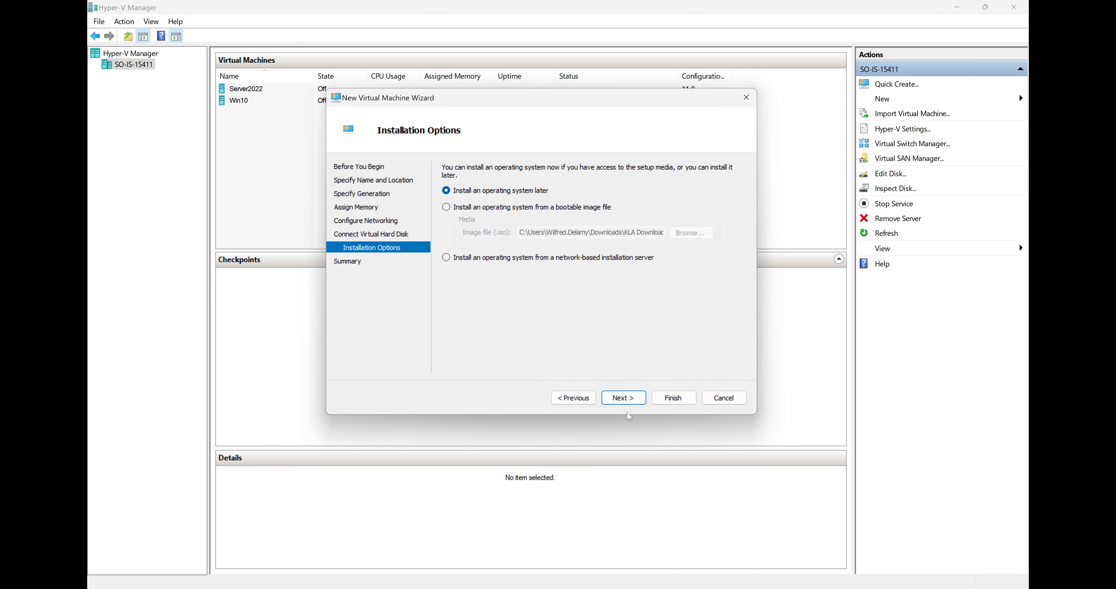
{"action": "left_click", "coordinate": [622, 397]}
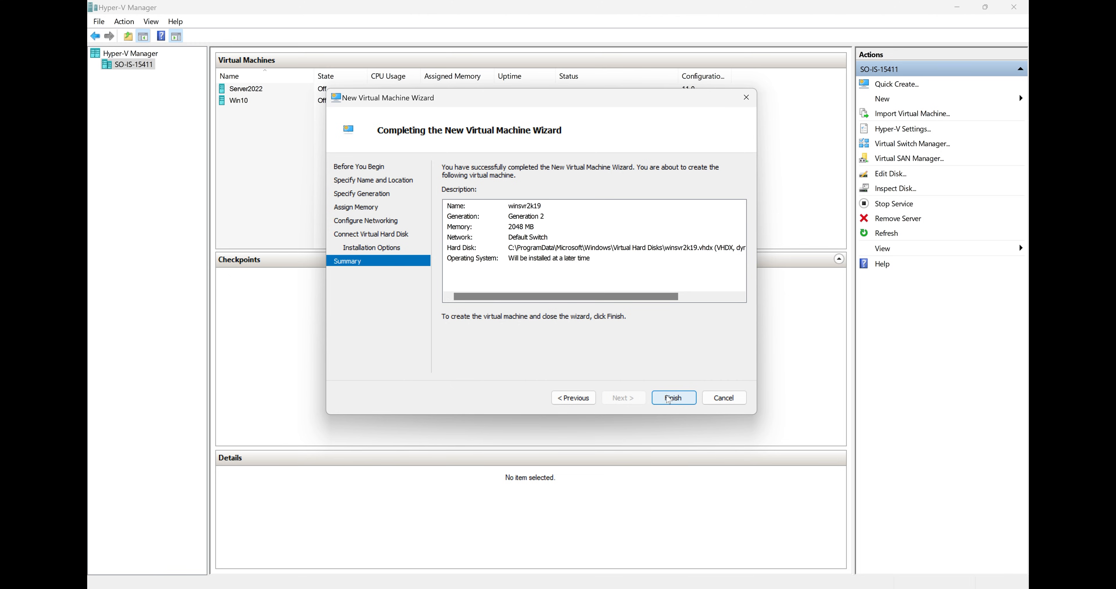
- Finish the wizard to create winsvr2k19 and select it in the Virtual Machines list
{"action": "left_click", "coordinate": [672, 397]}
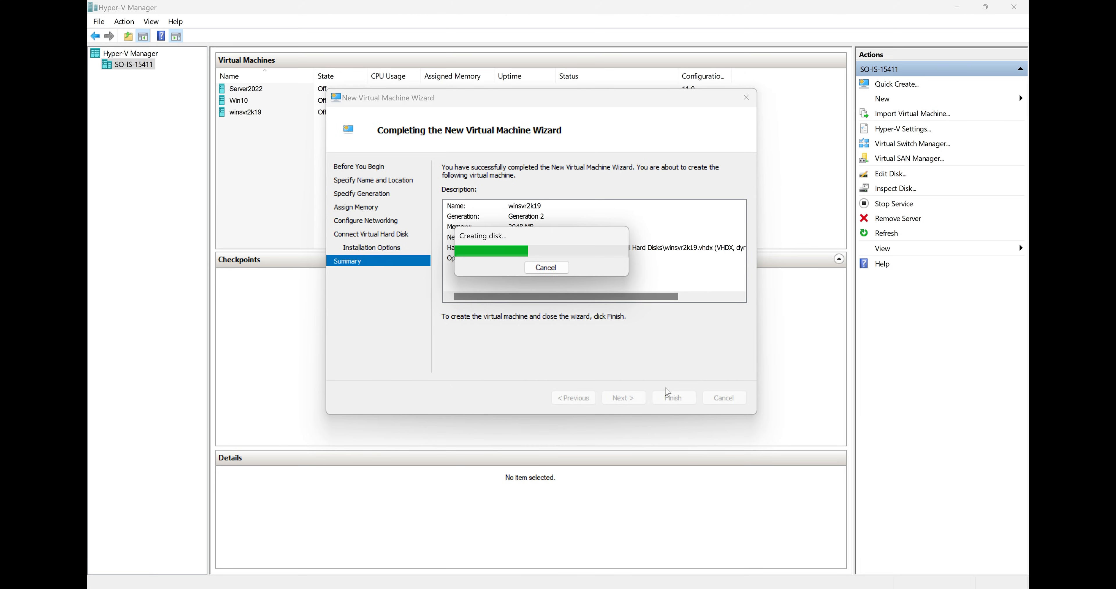
{"action": "left_click", "coordinate": [673, 397]}
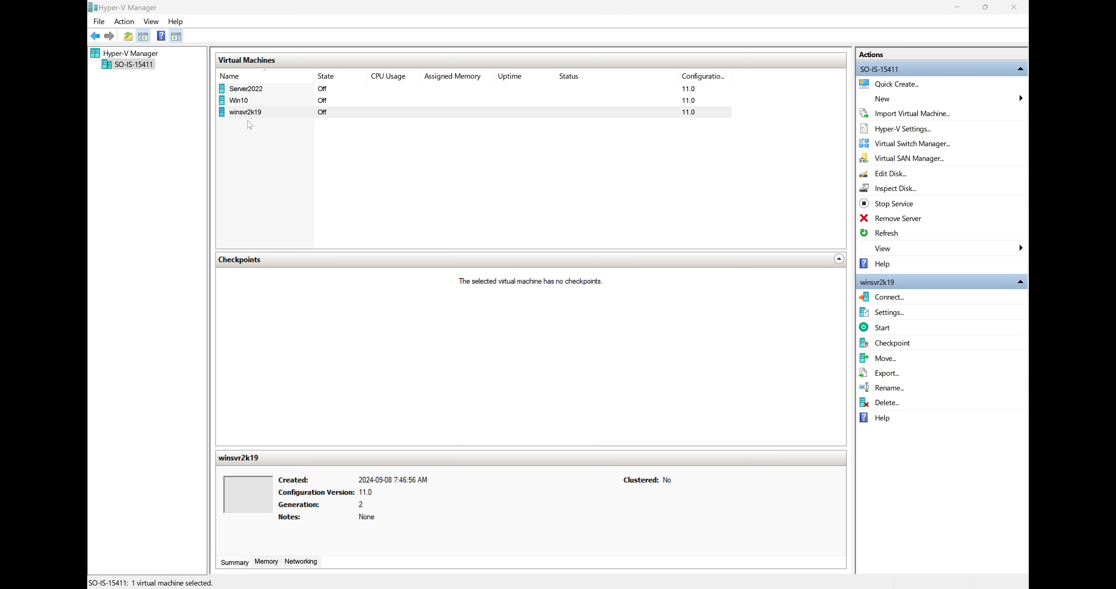
{"action": "left_click", "coordinate": [245, 111]}
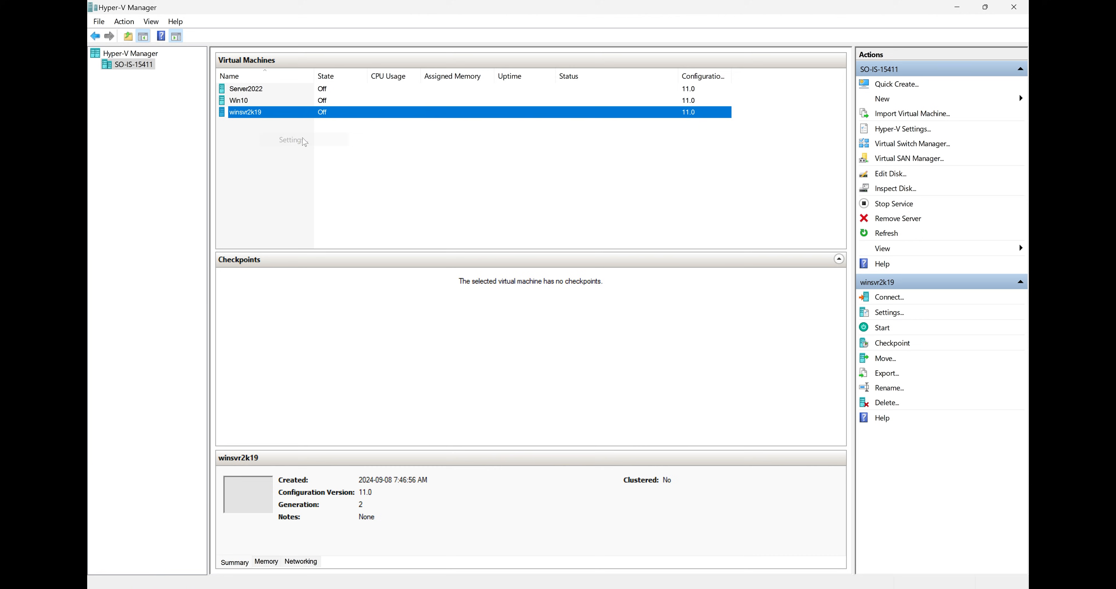
- Add a DVD drive on the SCSI controller set to use an image file
{"action": "left_click", "coordinate": [888, 312]}
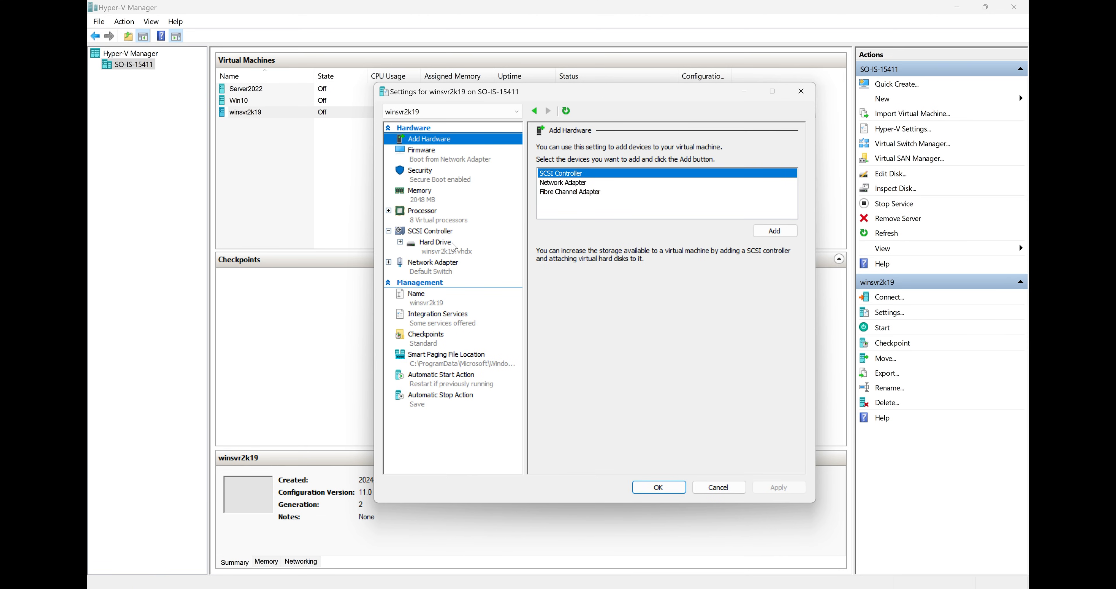
{"action": "left_click", "coordinate": [430, 231]}
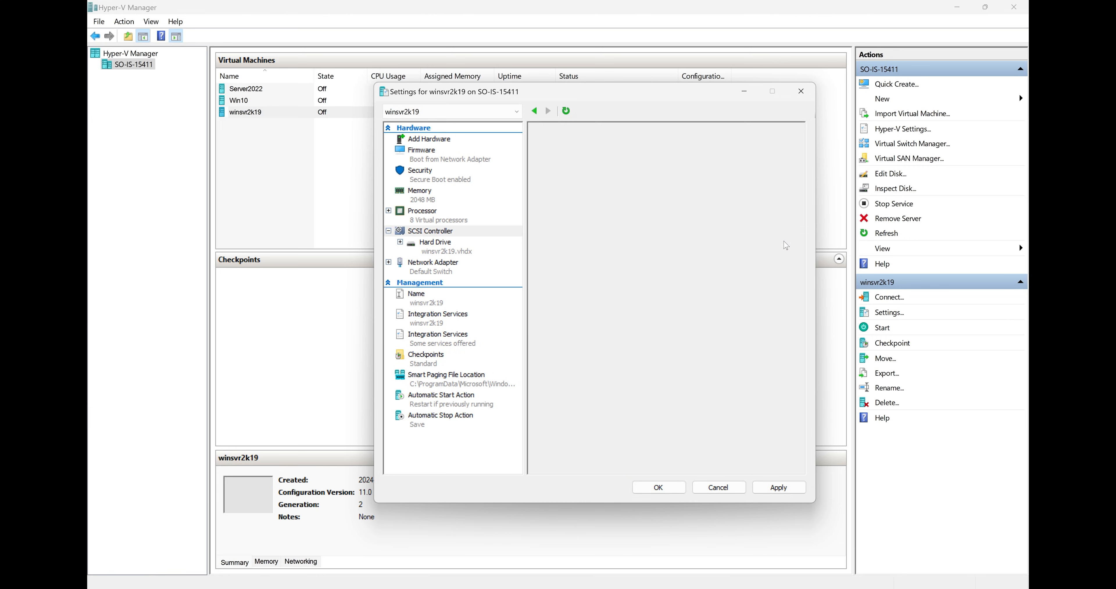
{"action": "left_click", "coordinate": [437, 265]}
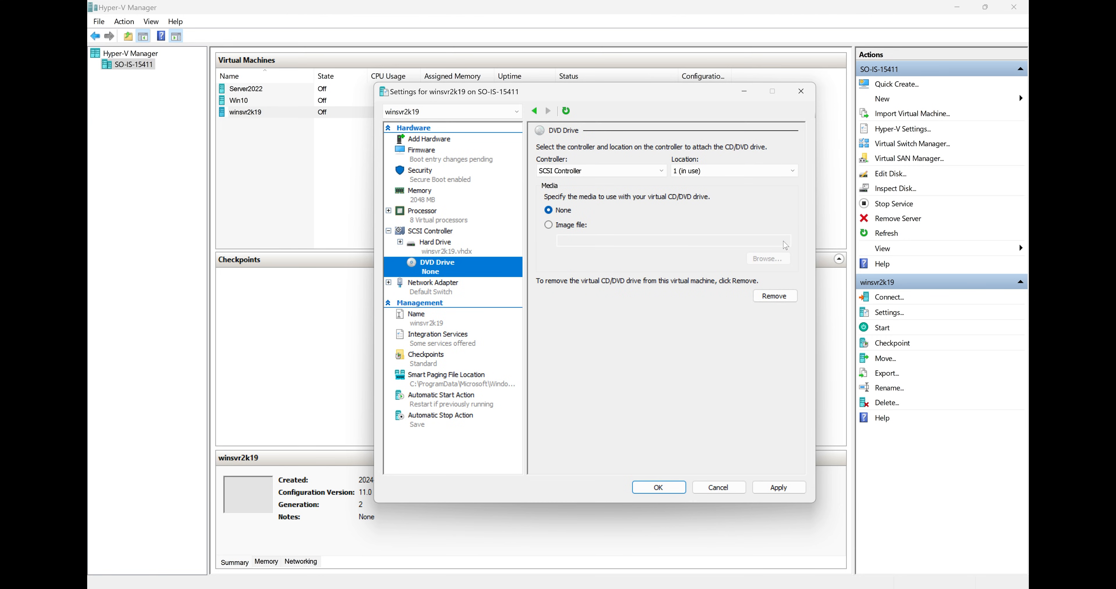
{"action": "mouse_move", "coordinate": [550, 227]}
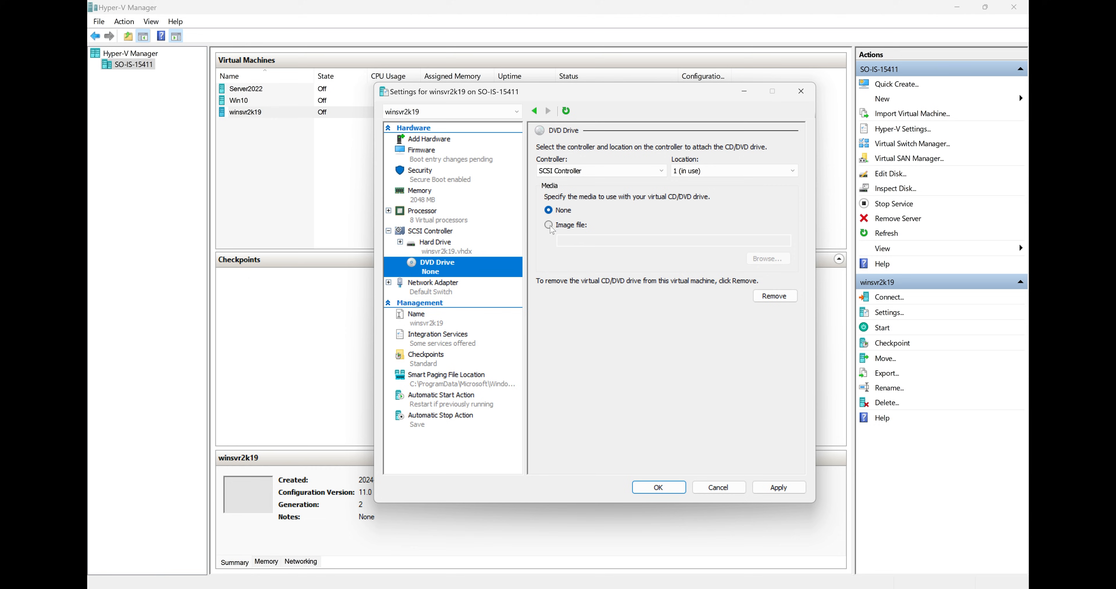
{"action": "left_click", "coordinate": [549, 225]}
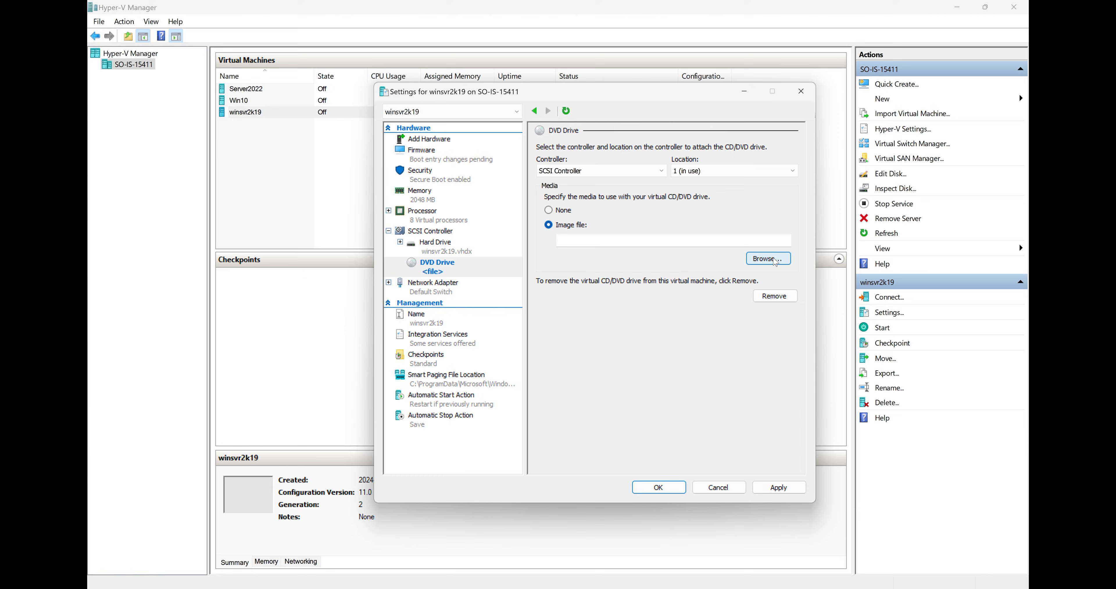
- Load the SVR 2019 evaluation ISO into the DVD drive, apply and close the settings
{"action": "left_click", "coordinate": [768, 257]}
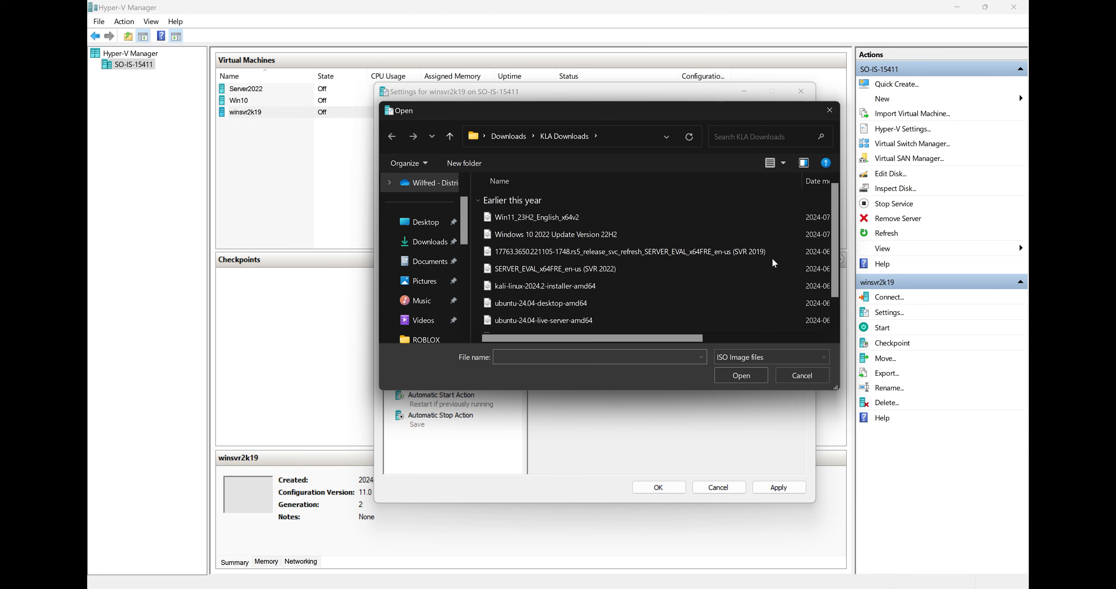
{"action": "left_click", "coordinate": [627, 251]}
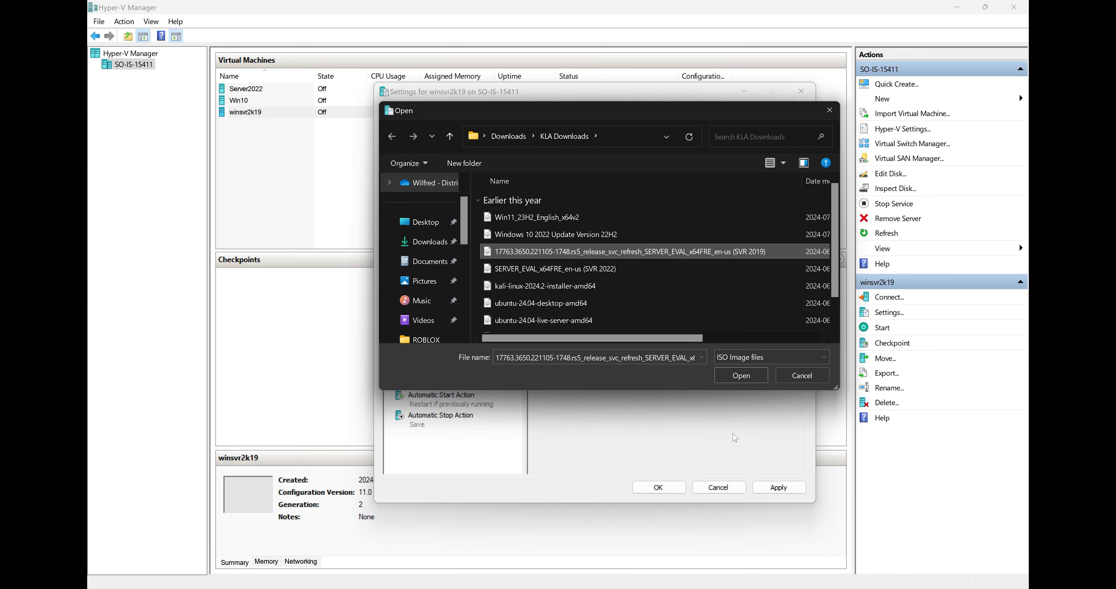
{"action": "left_click", "coordinate": [740, 375]}
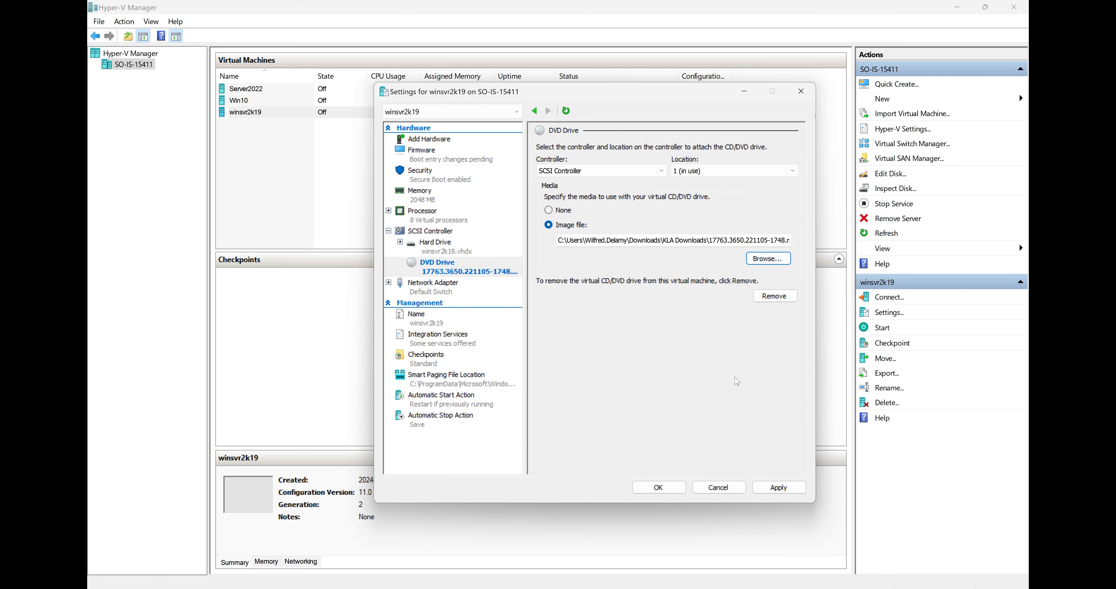
{"action": "left_click", "coordinate": [778, 487]}
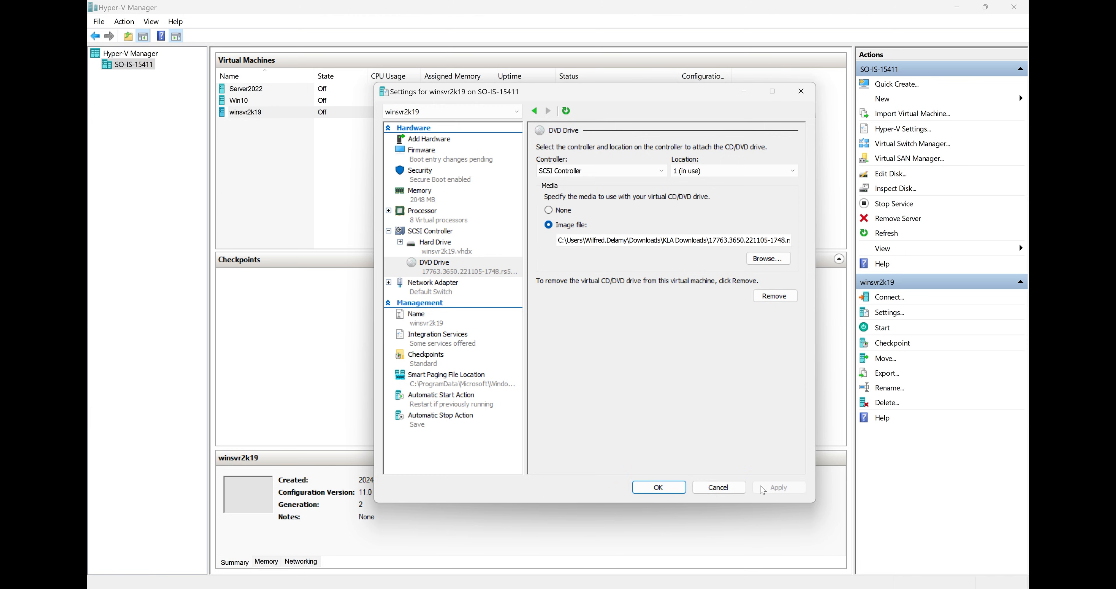
{"action": "left_click", "coordinate": [657, 488]}
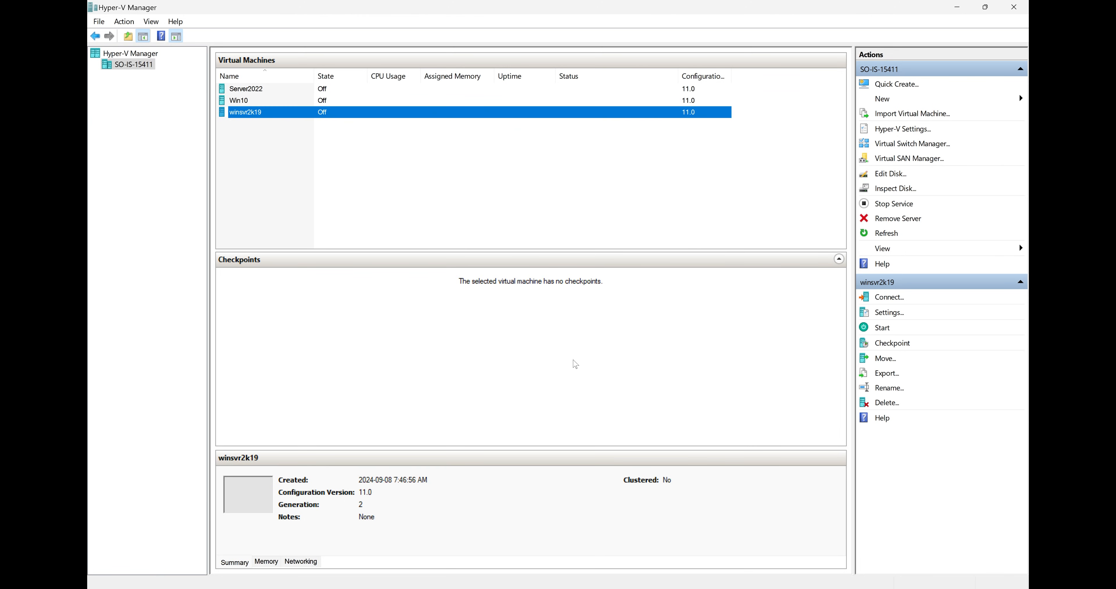
{"action": "mouse_move", "coordinate": [286, 119]}
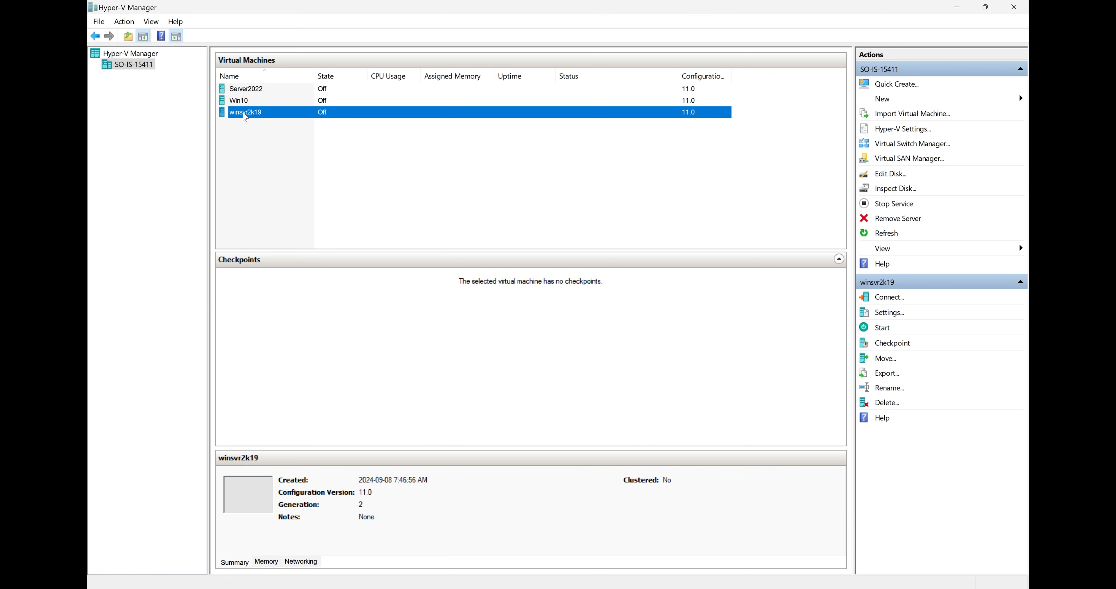
- Start winsvr2k19 and connect to the running machine's screen
{"action": "right_click", "coordinate": [245, 112]}
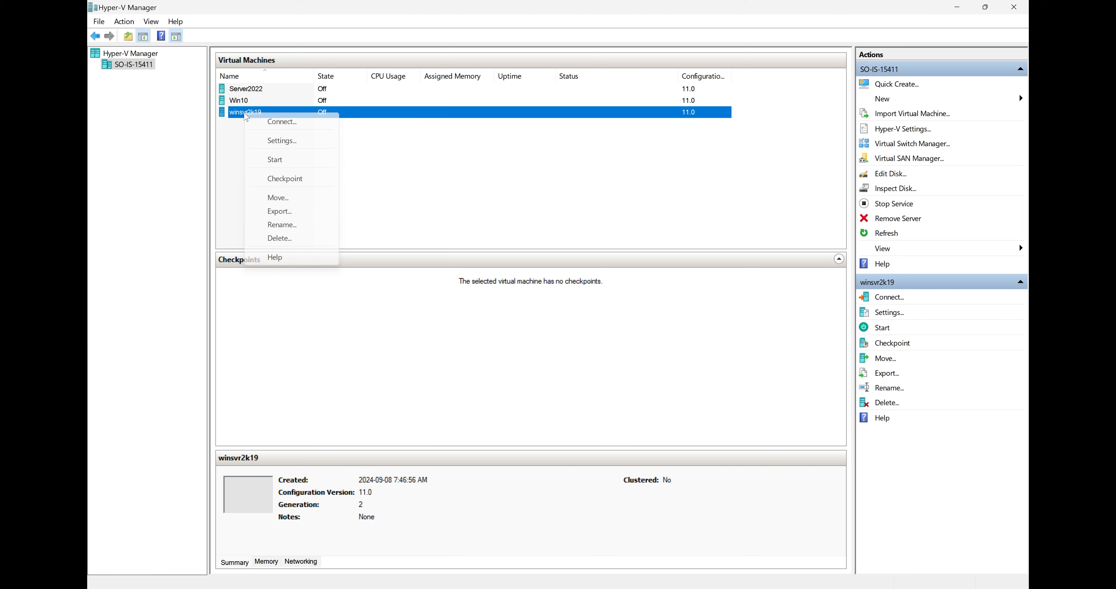
{"action": "left_click", "coordinate": [275, 159]}
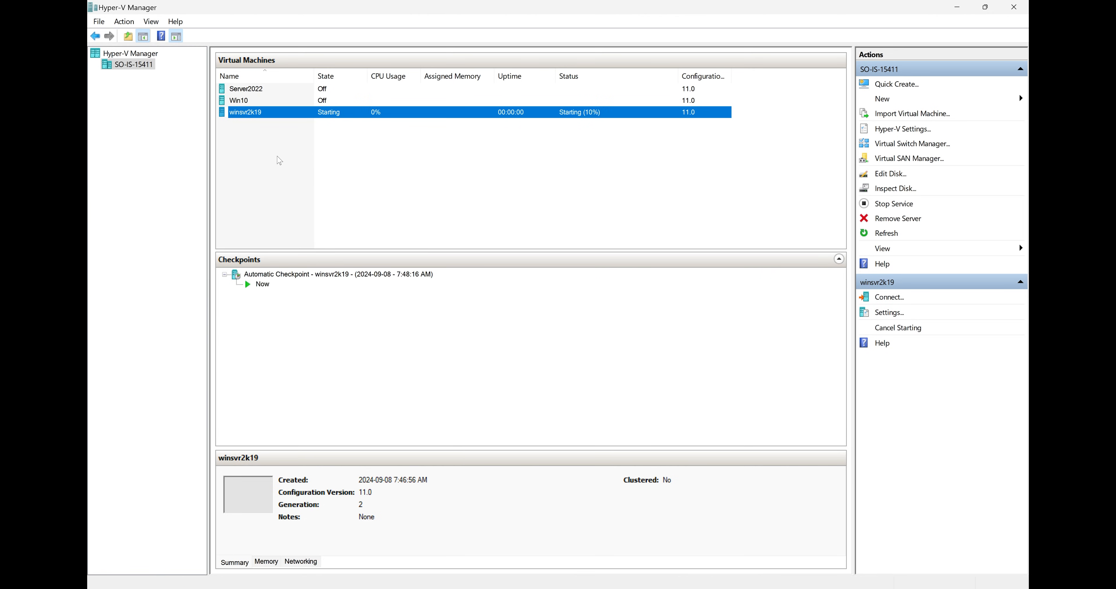
{"action": "mouse_move", "coordinate": [340, 76]}
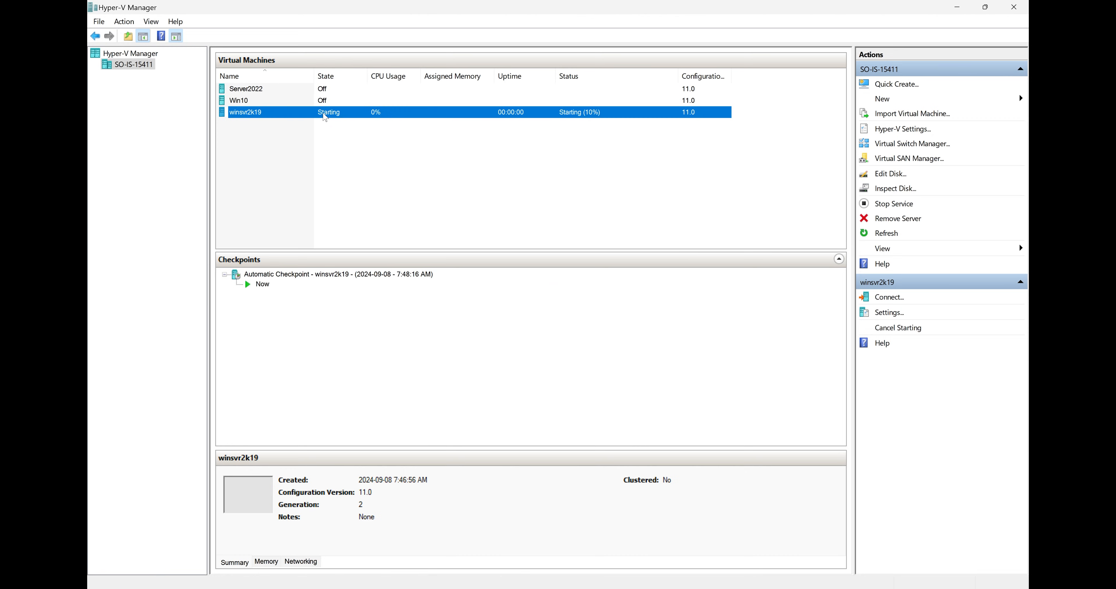
{"action": "mouse_move", "coordinate": [331, 328]}
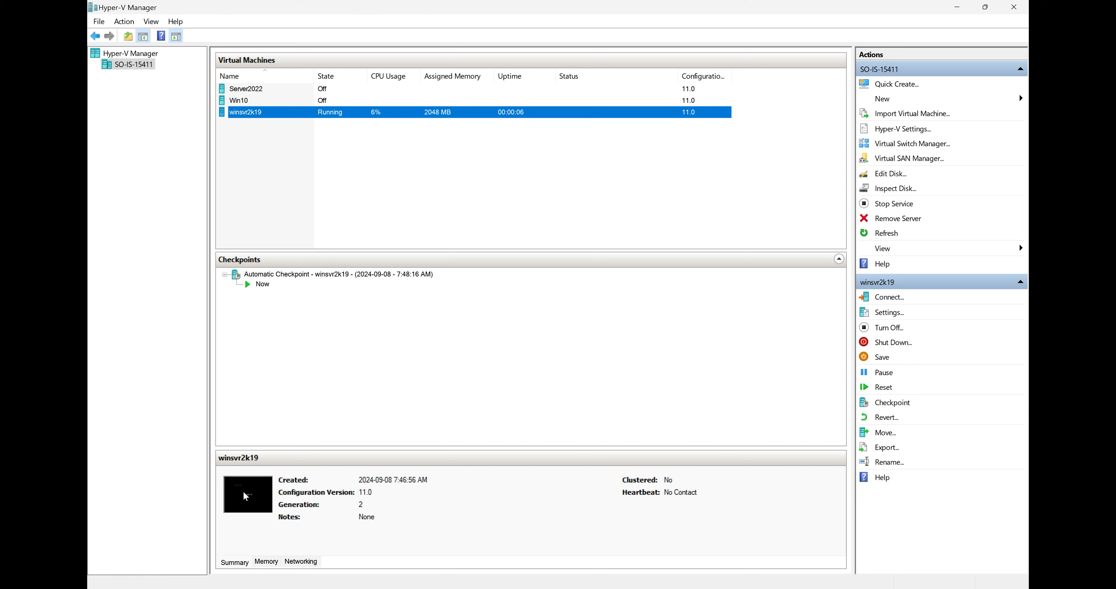
{"action": "left_click", "coordinate": [891, 297]}
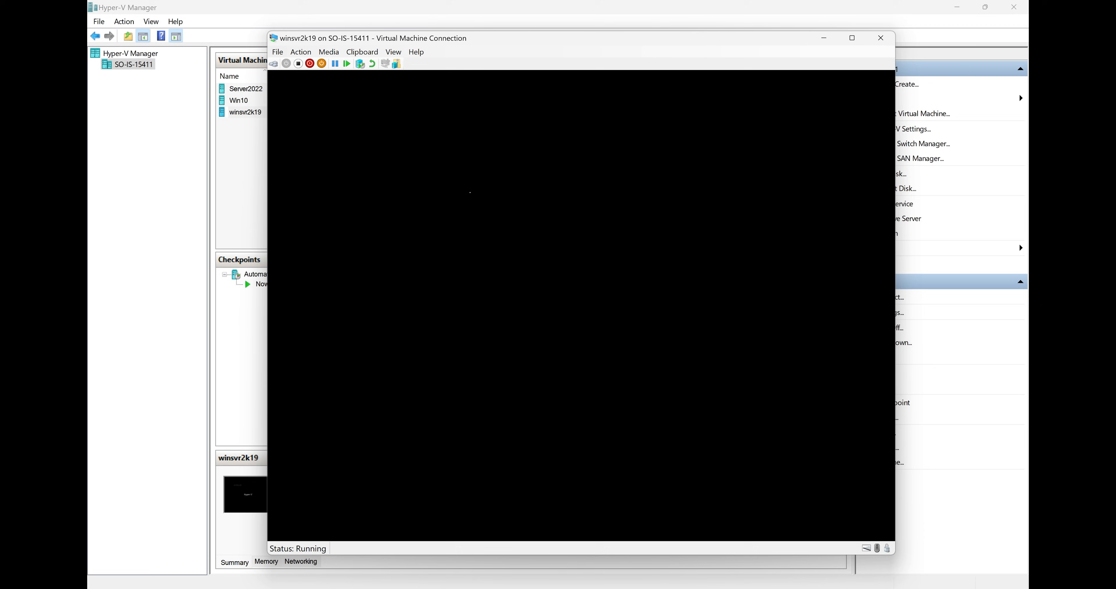
{"action": "mouse_move", "coordinate": [586, 242]}
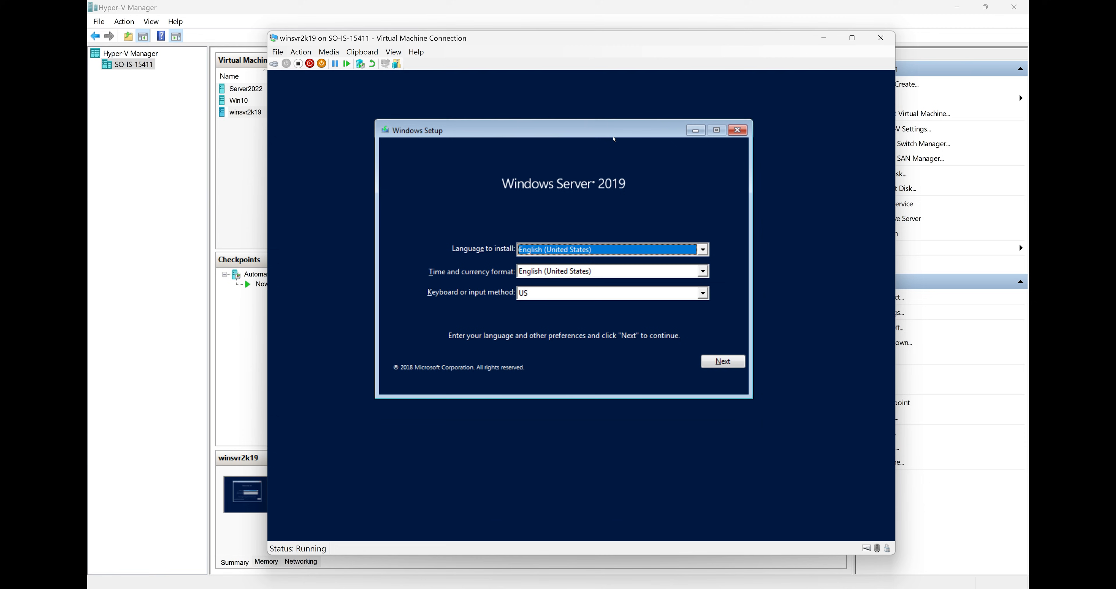
{"action": "mouse_move", "coordinate": [542, 289]}
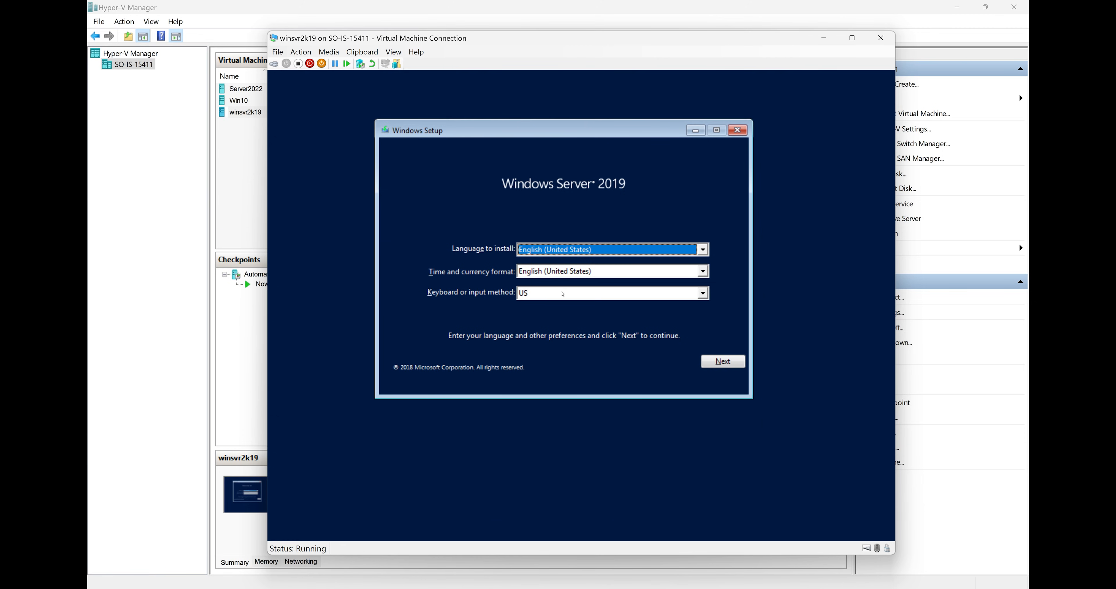
{"action": "mouse_move", "coordinate": [552, 257]}
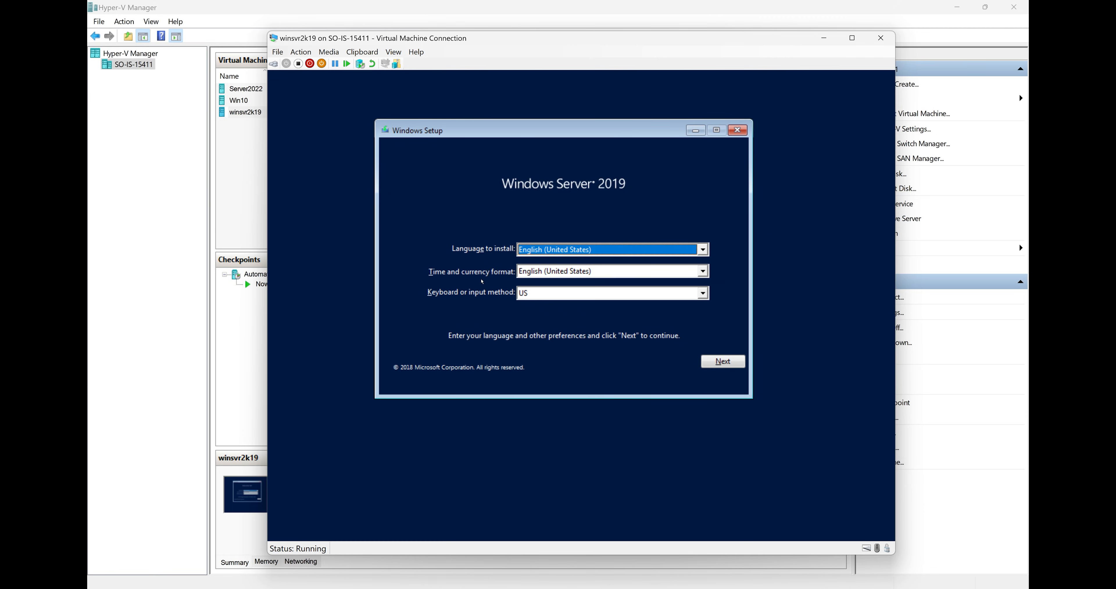
{"action": "mouse_move", "coordinate": [536, 279]}
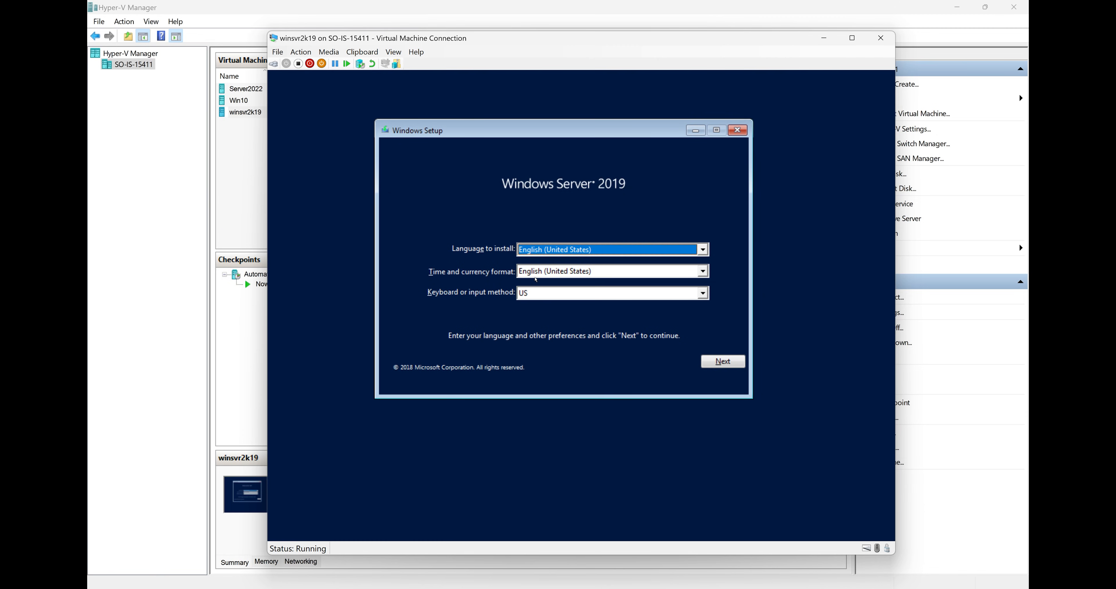
{"action": "mouse_move", "coordinate": [464, 304]}
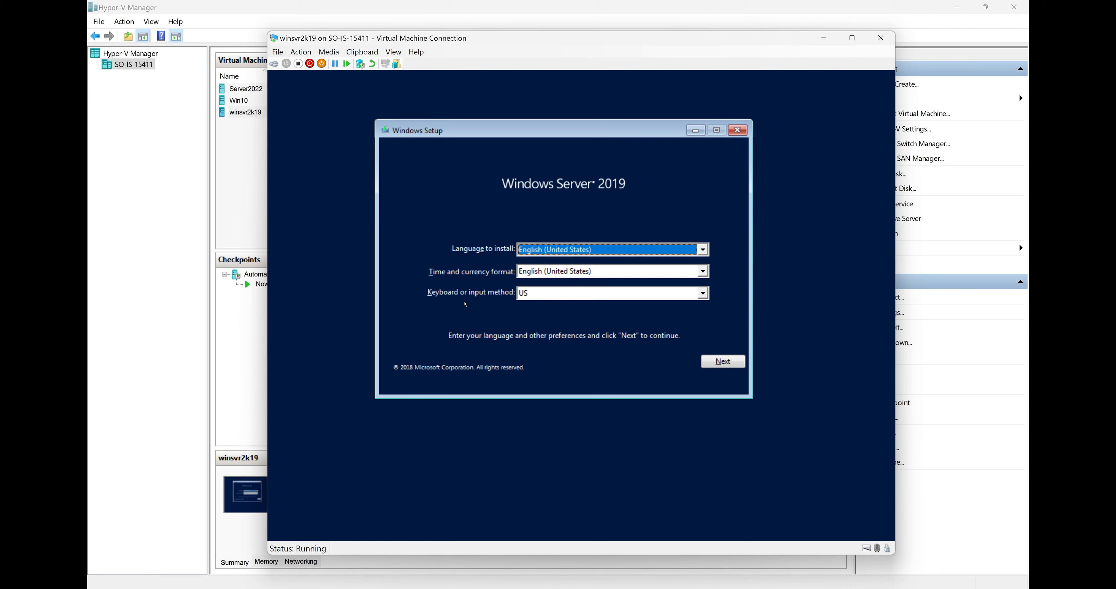
{"action": "mouse_move", "coordinate": [543, 300]}
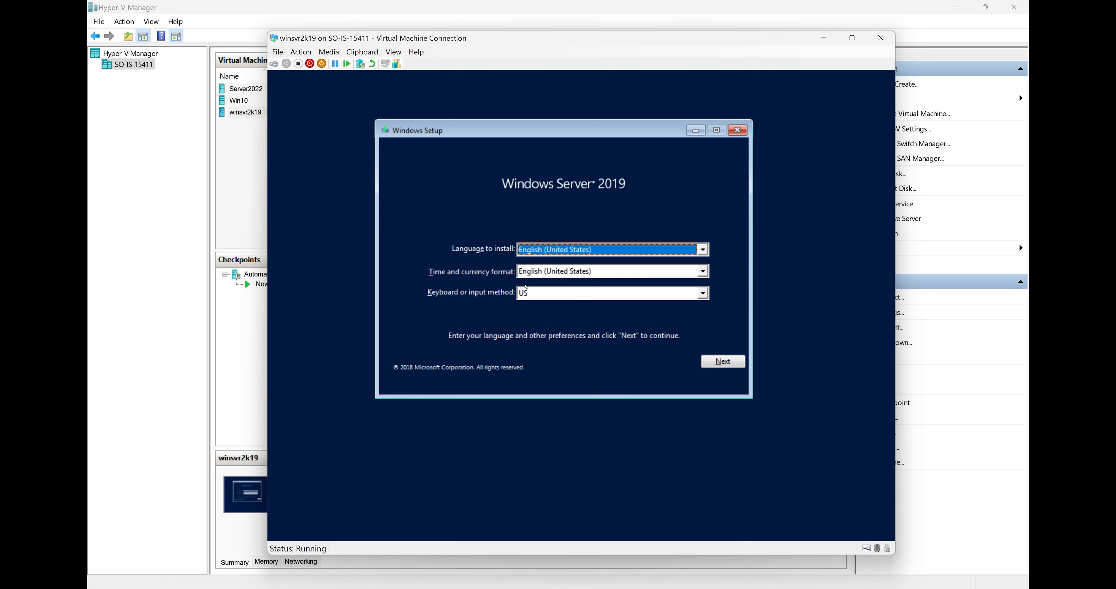
{"action": "mouse_move", "coordinate": [526, 316]}
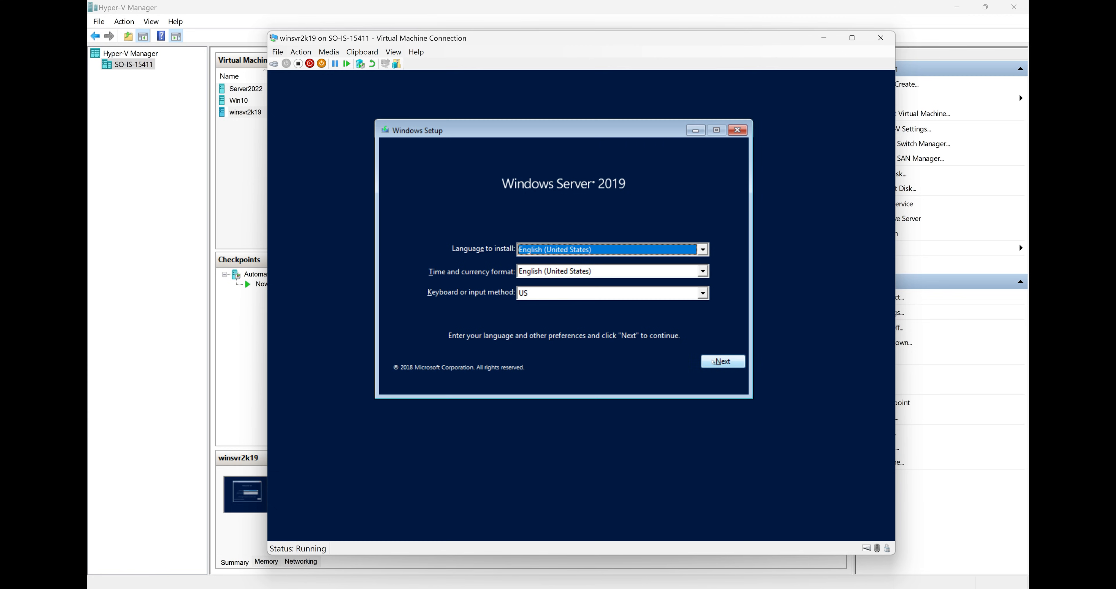
- Keep English (United States) language, time format and US keyboard and continue
{"action": "left_click", "coordinate": [722, 361]}
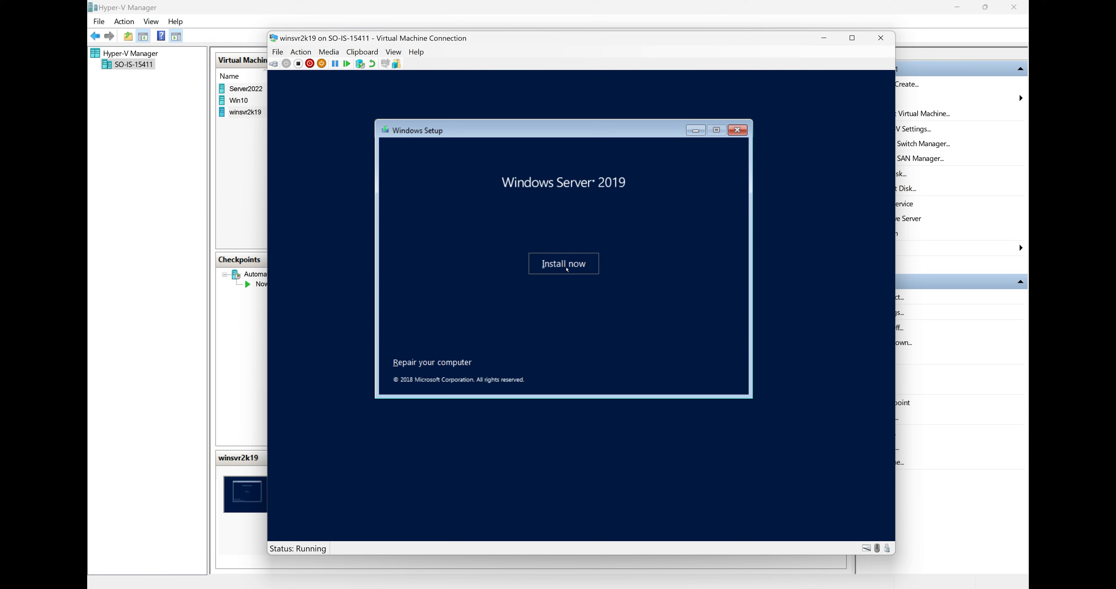
- Start installation and choose Windows Server 2019 Datacenter Evaluation (Desktop Experience), continuing to the license terms
{"action": "left_click", "coordinate": [563, 263]}
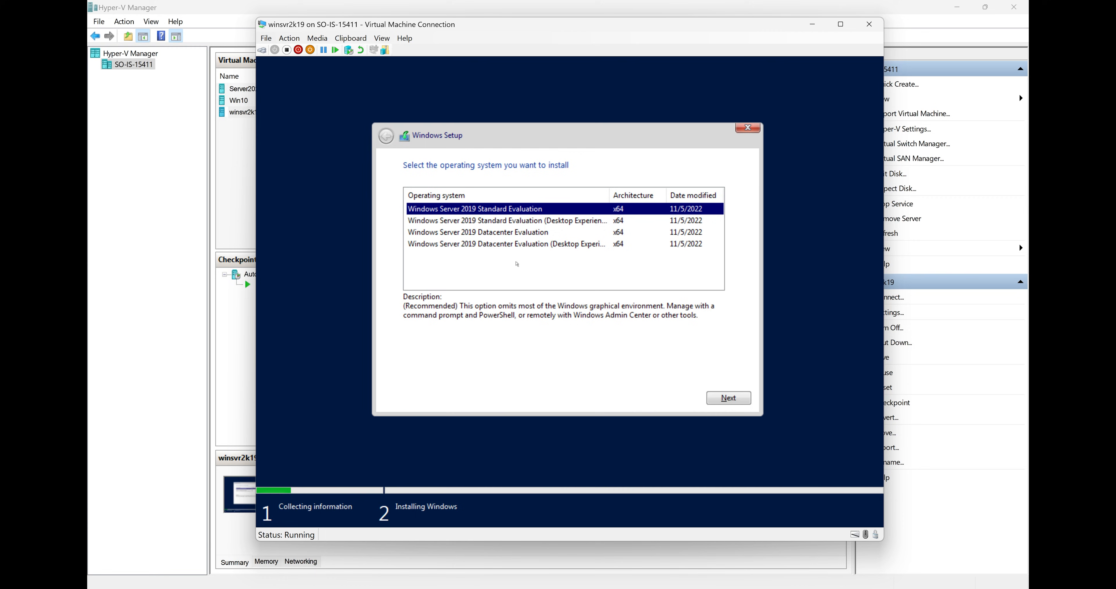
{"action": "mouse_move", "coordinate": [575, 285]}
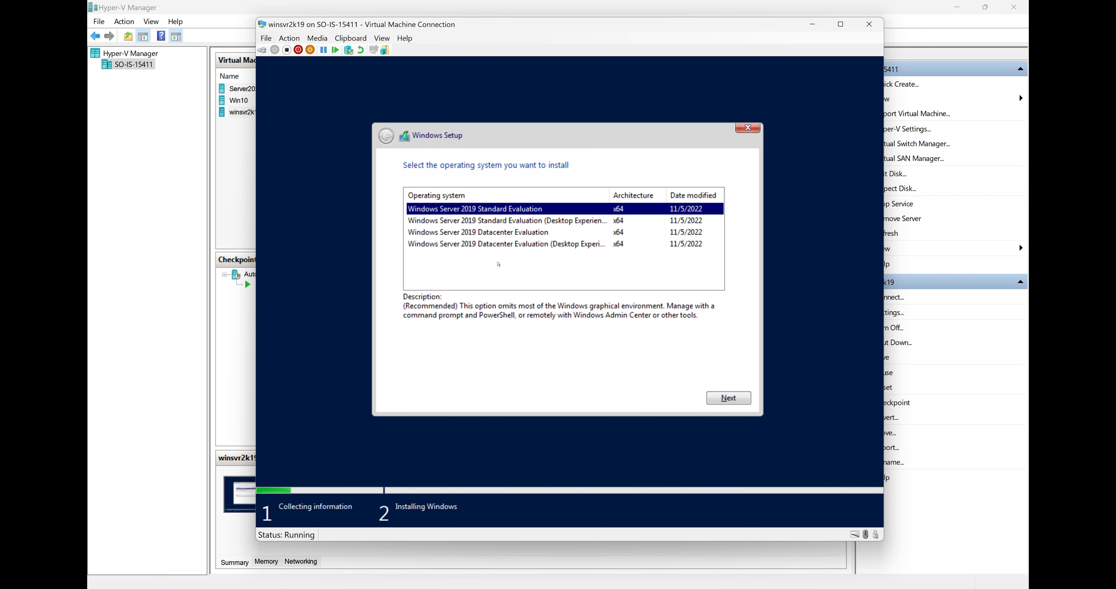
{"action": "mouse_move", "coordinate": [524, 265]}
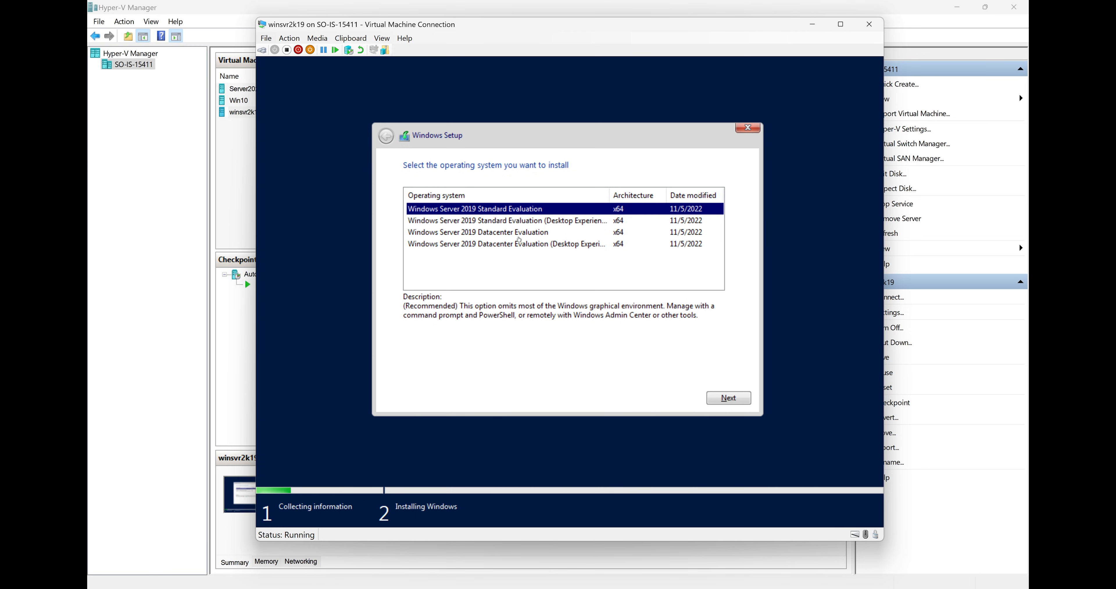
{"action": "mouse_move", "coordinate": [568, 216]}
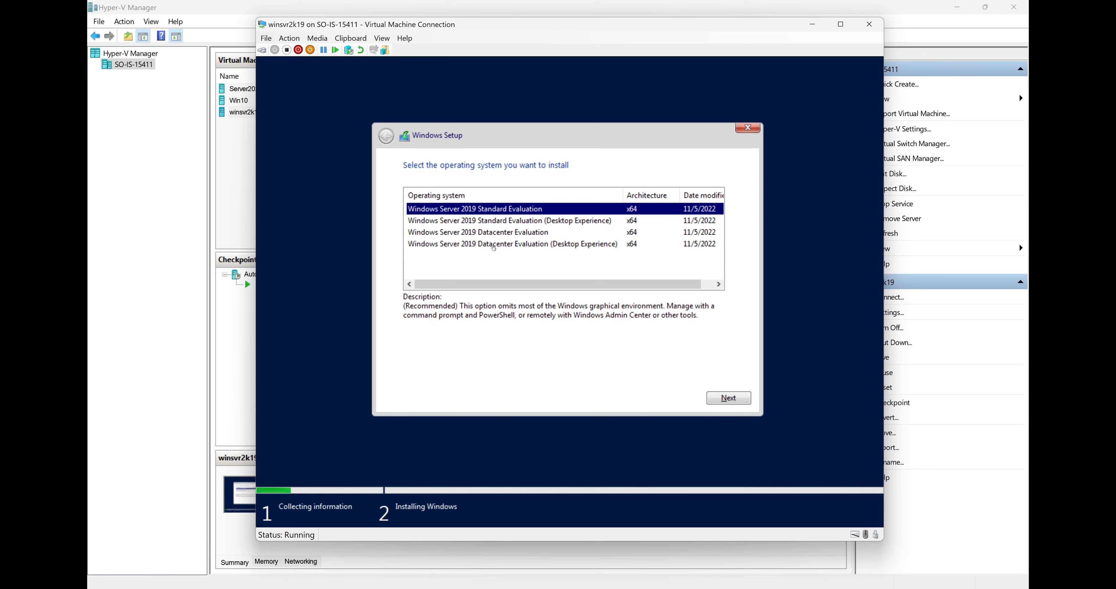
{"action": "left_click", "coordinate": [511, 243]}
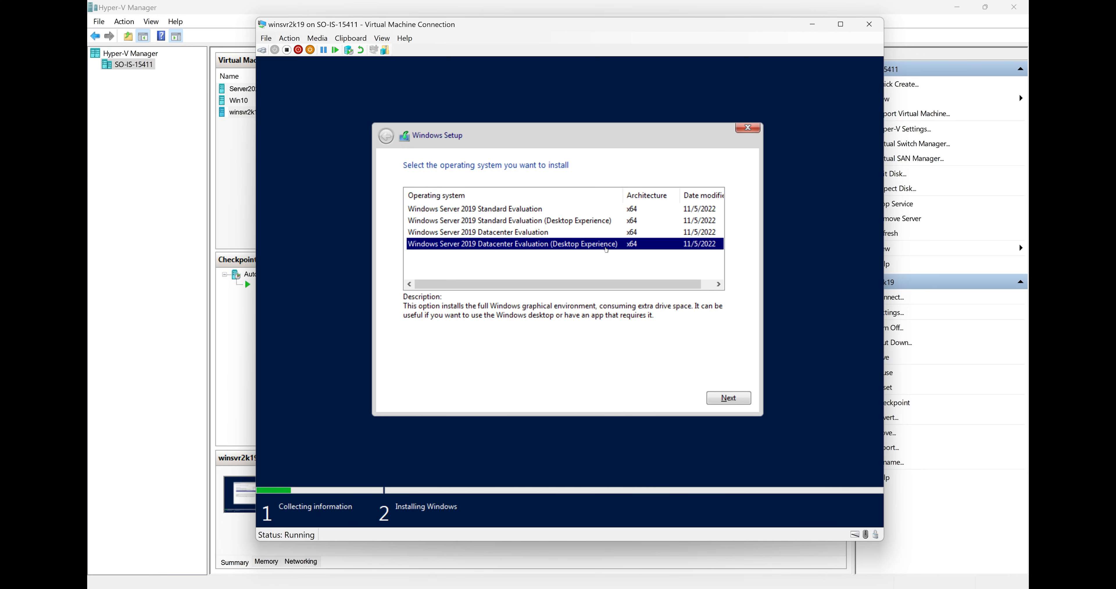
{"action": "mouse_move", "coordinate": [558, 205]}
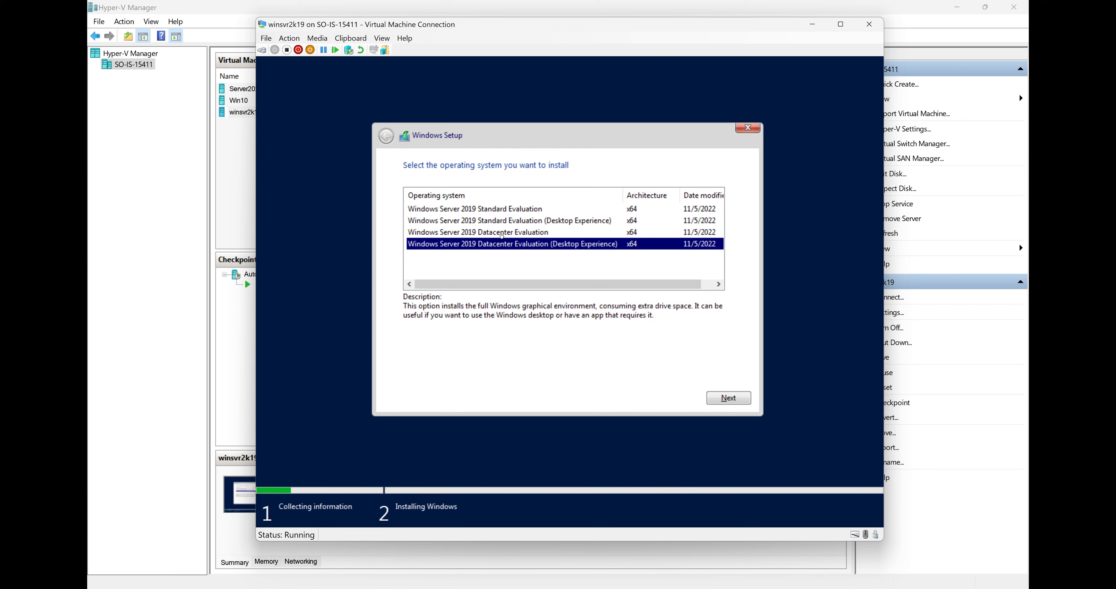
{"action": "left_click", "coordinate": [479, 232]}
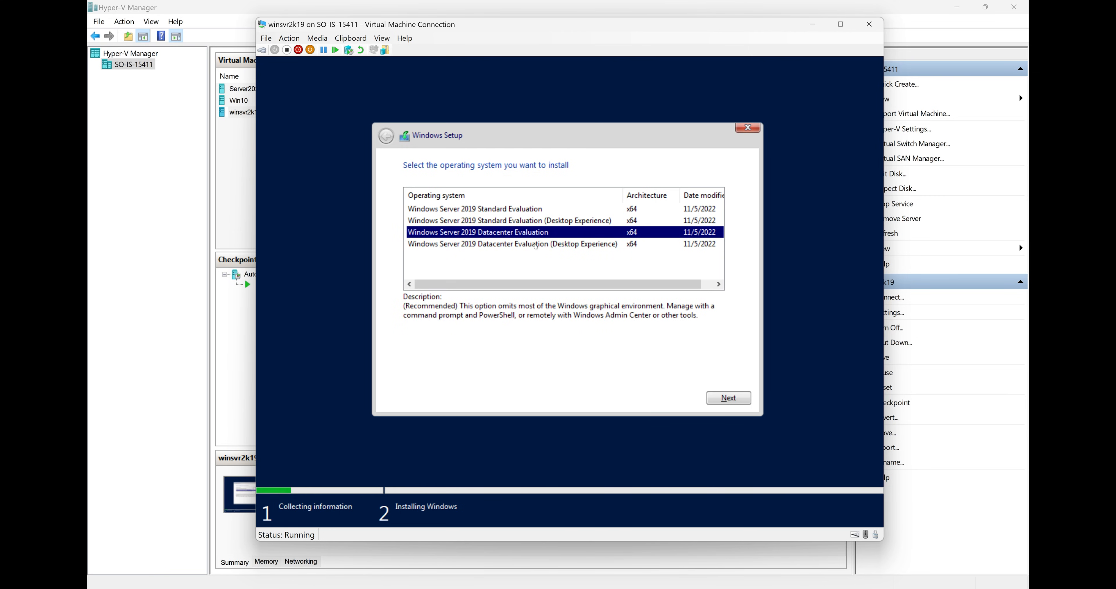
{"action": "left_click", "coordinate": [513, 244]}
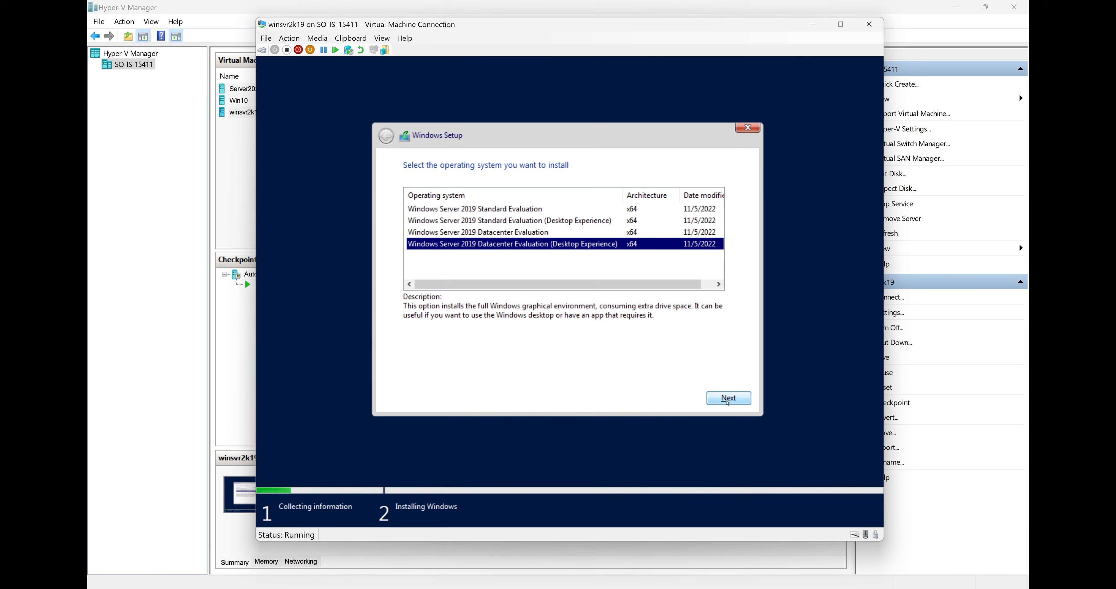
{"action": "left_click", "coordinate": [728, 397]}
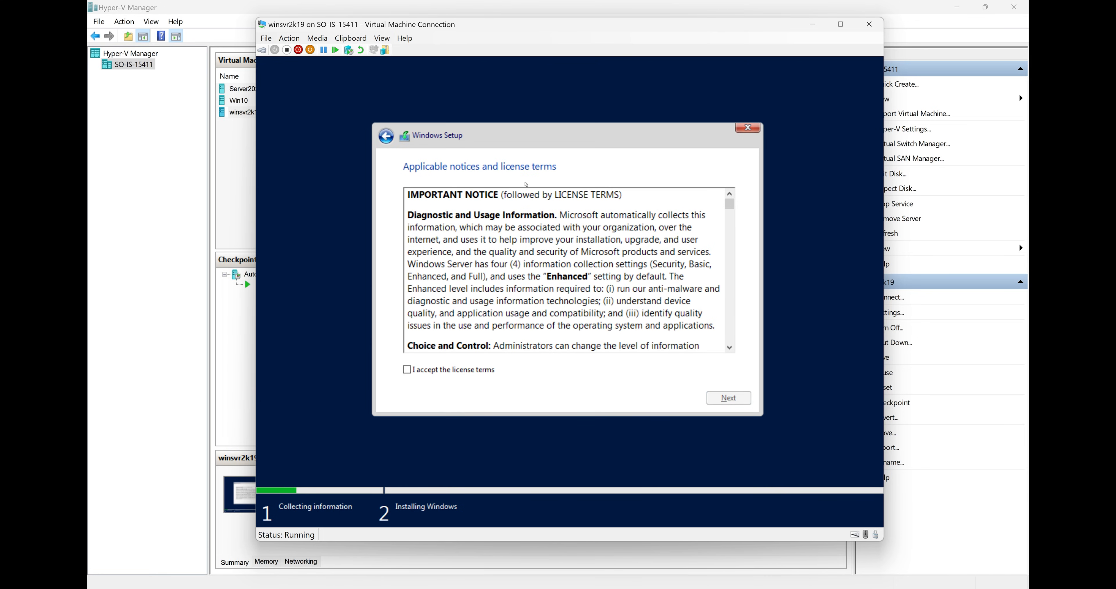
- Review and accept the Windows Server license terms, continuing to the installation type choice
{"action": "scroll", "scroll_direction": "down", "scroll_amount": 3}
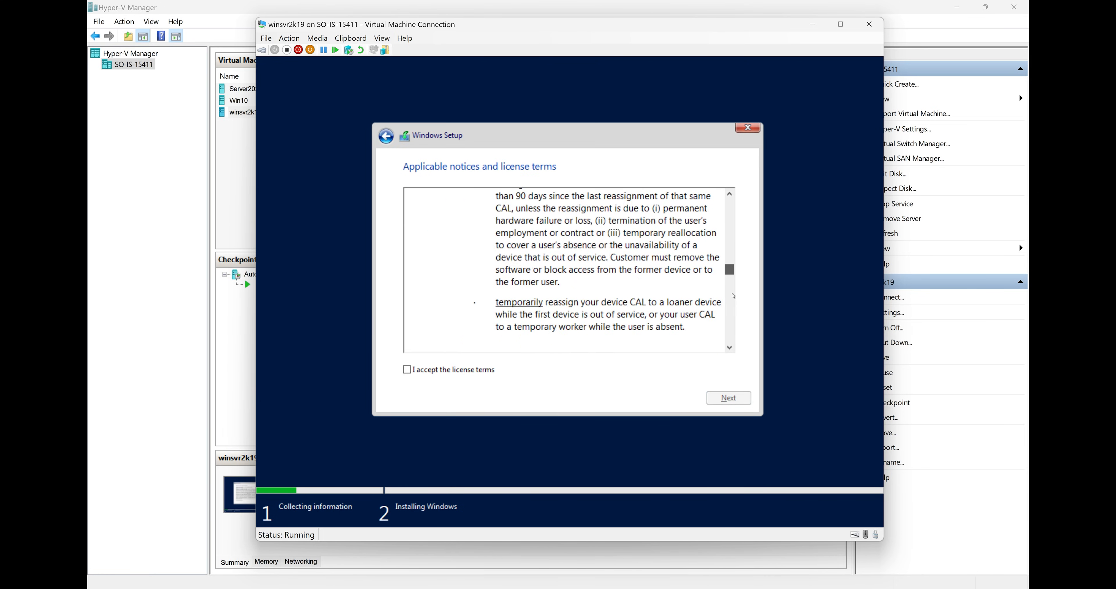
{"action": "scroll", "scroll_direction": "down", "scroll_amount": 3}
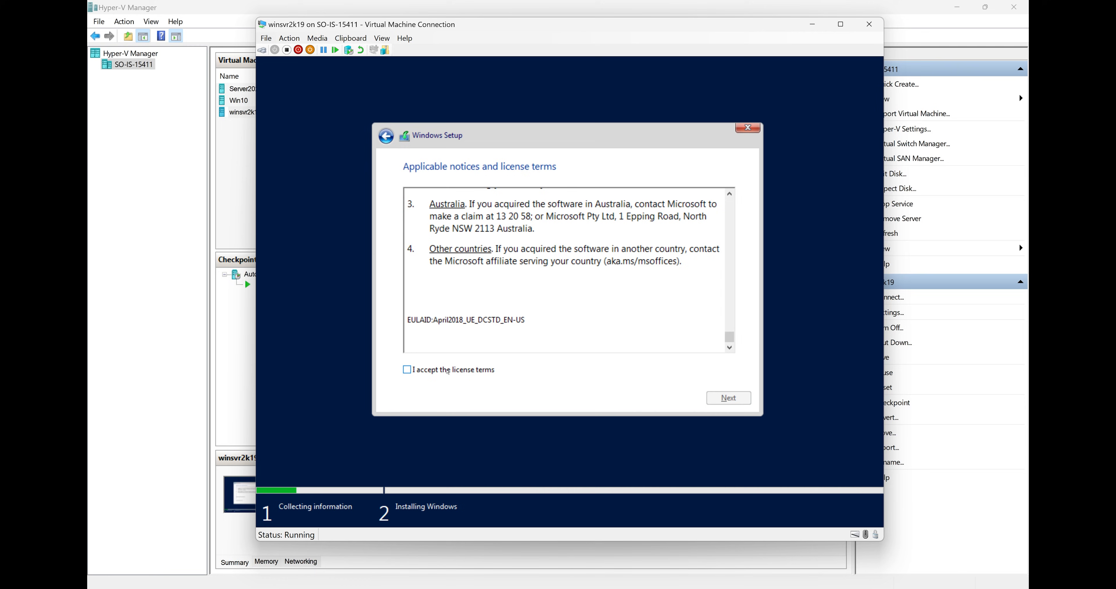
{"action": "left_click", "coordinate": [407, 370]}
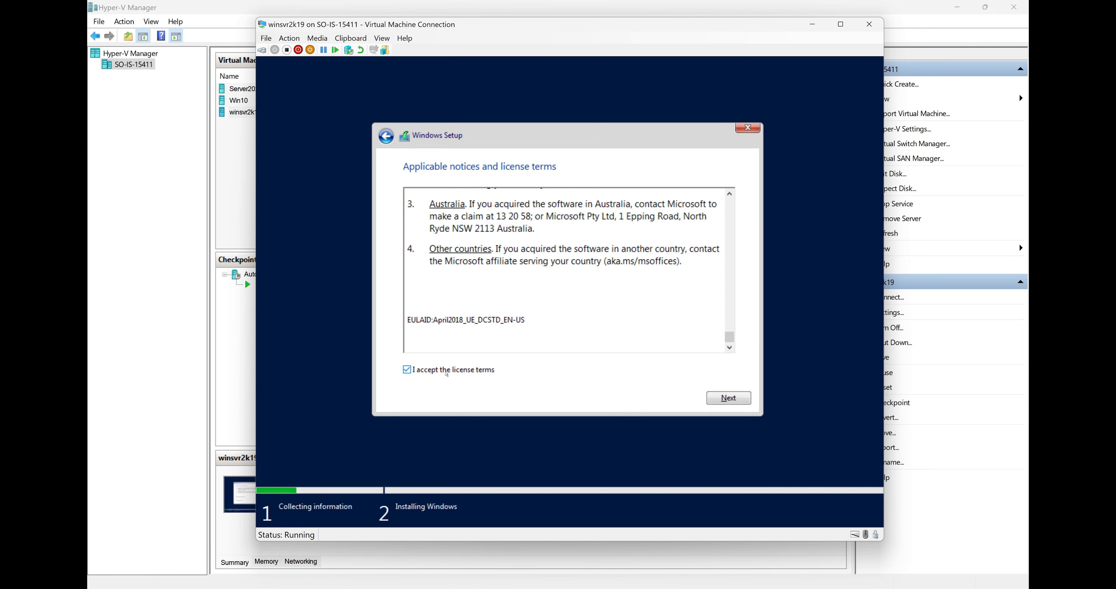
{"action": "left_click", "coordinate": [727, 397]}
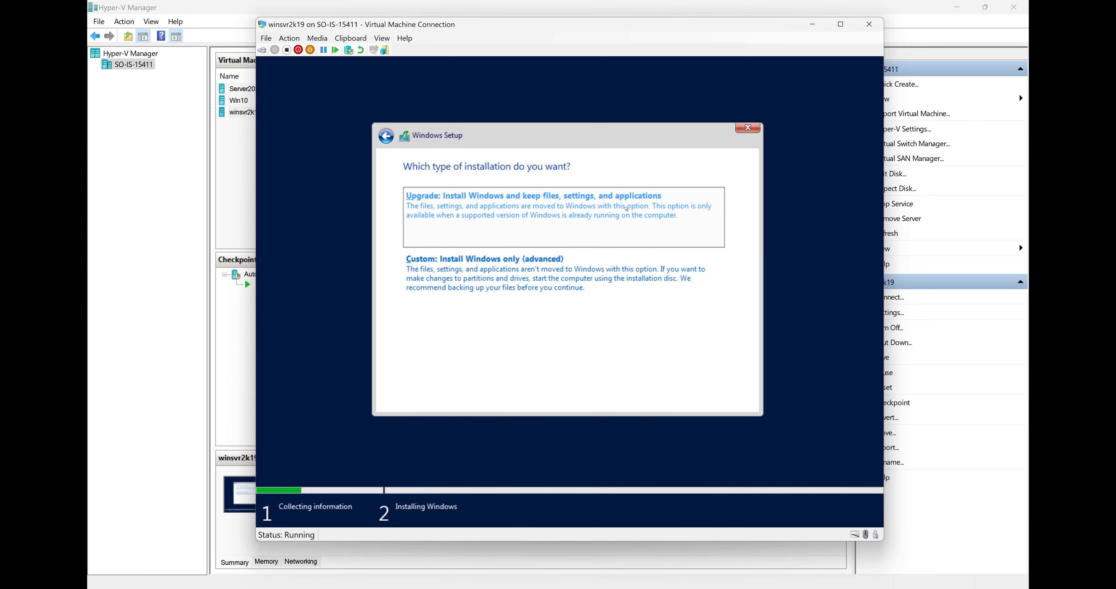
- Choose 'Custom: Install Windows only (advanced)' for a clean installation
{"action": "left_click", "coordinate": [485, 278]}
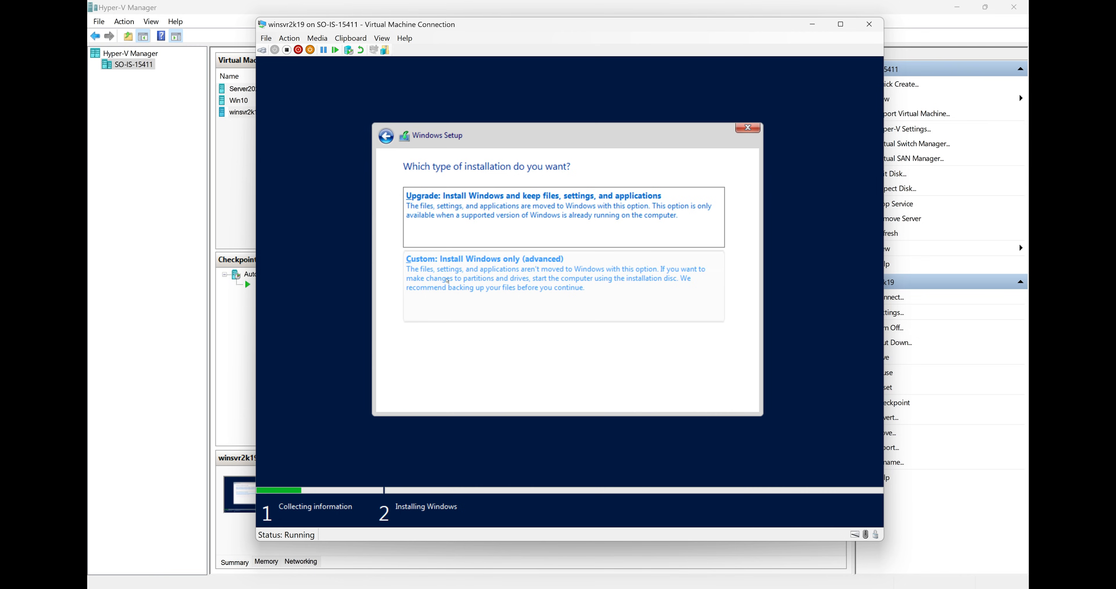
{"action": "mouse_move", "coordinate": [422, 294]}
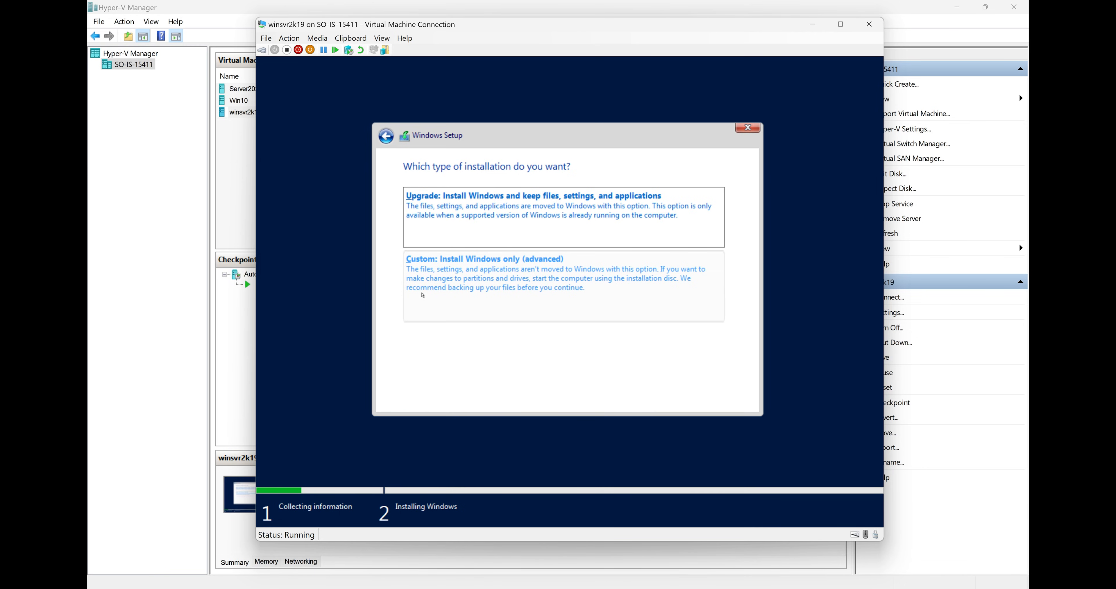
{"action": "mouse_move", "coordinate": [425, 293]}
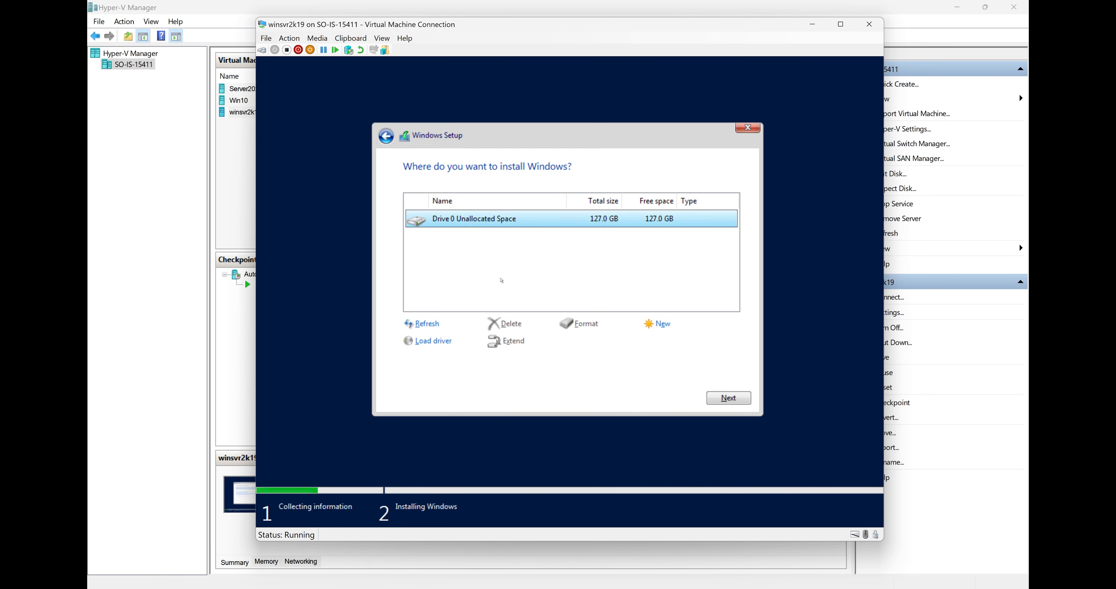
{"action": "mouse_move", "coordinate": [576, 282]}
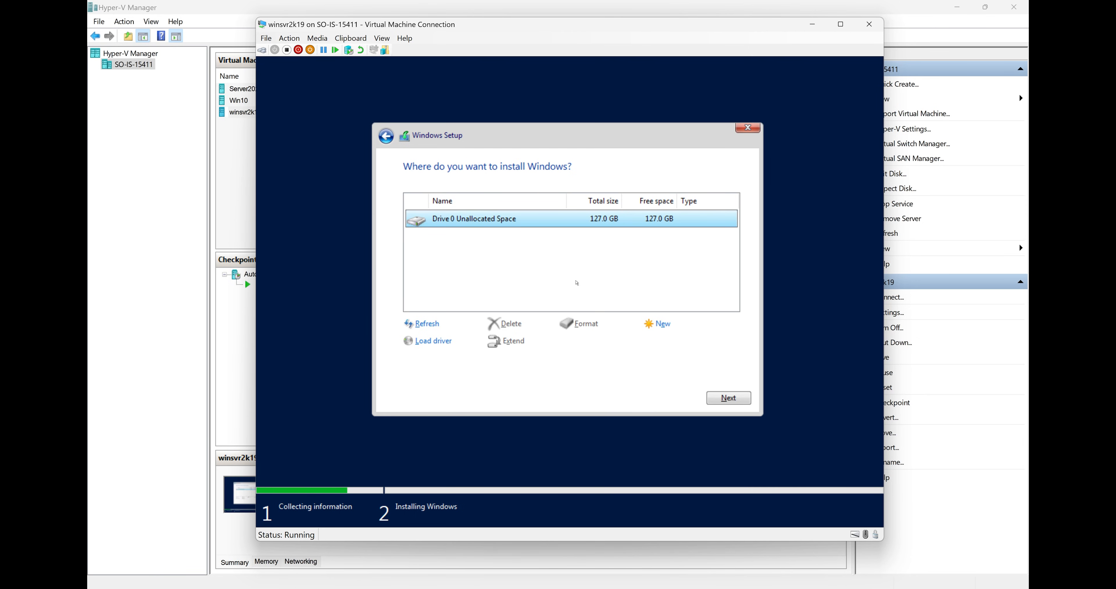
{"action": "mouse_move", "coordinate": [641, 217]}
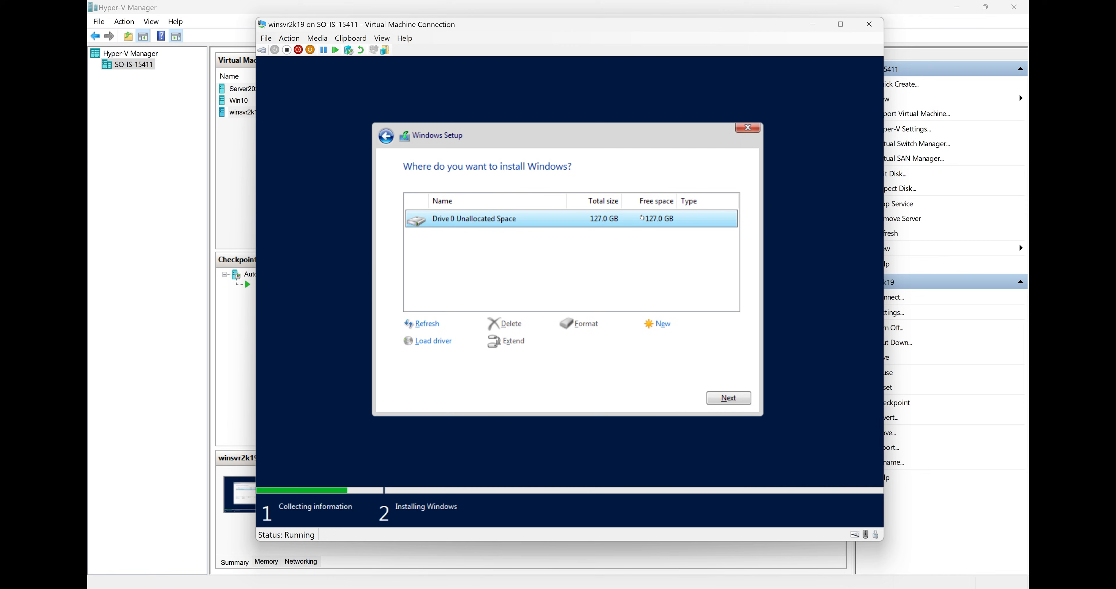
{"action": "mouse_move", "coordinate": [494, 222]}
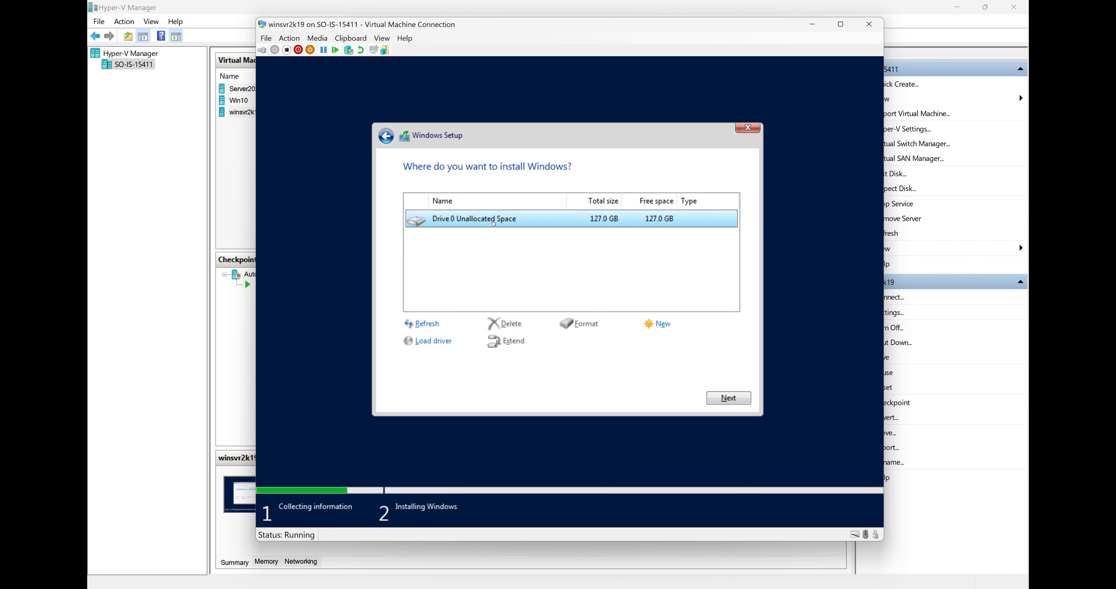
{"action": "mouse_move", "coordinate": [721, 410]}
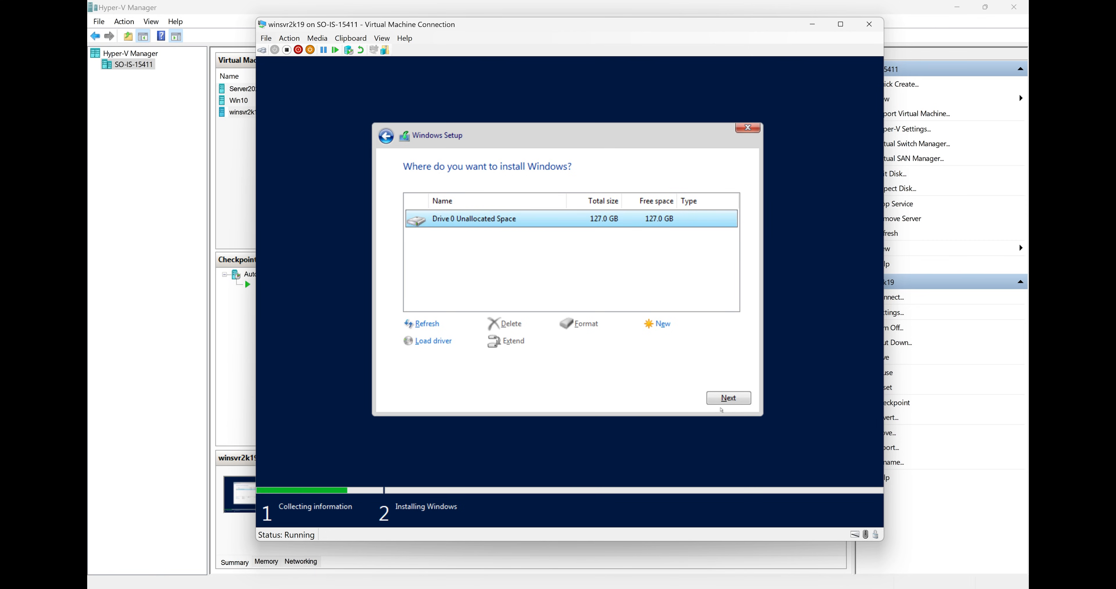
- Create a full-size partition on the 127 GB drive, allowing the extra Recovery, System and MSR partitions
{"action": "left_click", "coordinate": [661, 323]}
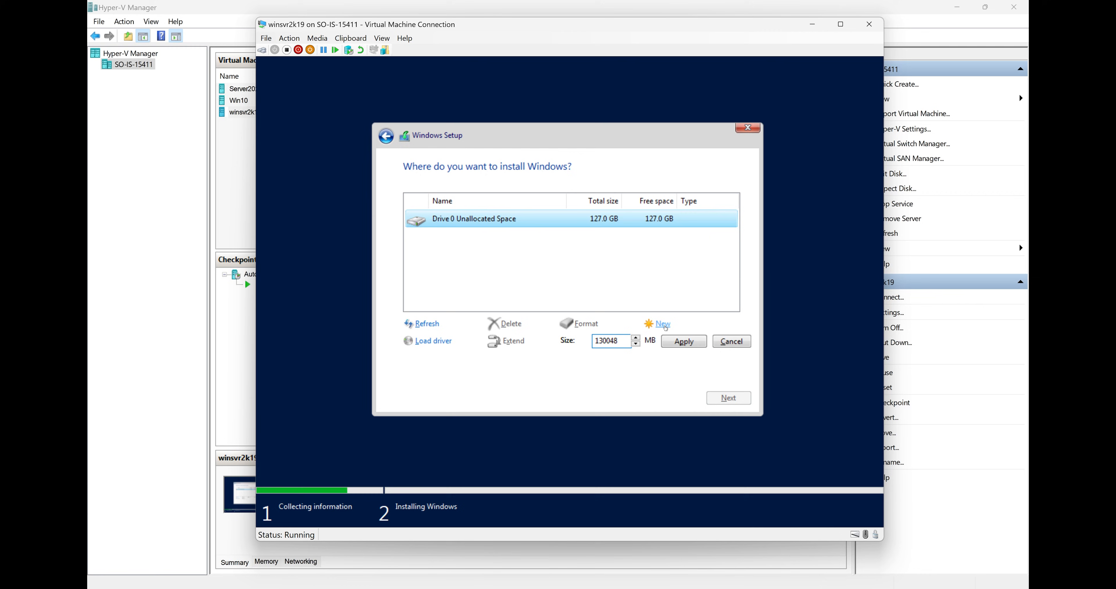
{"action": "left_click", "coordinate": [683, 342]}
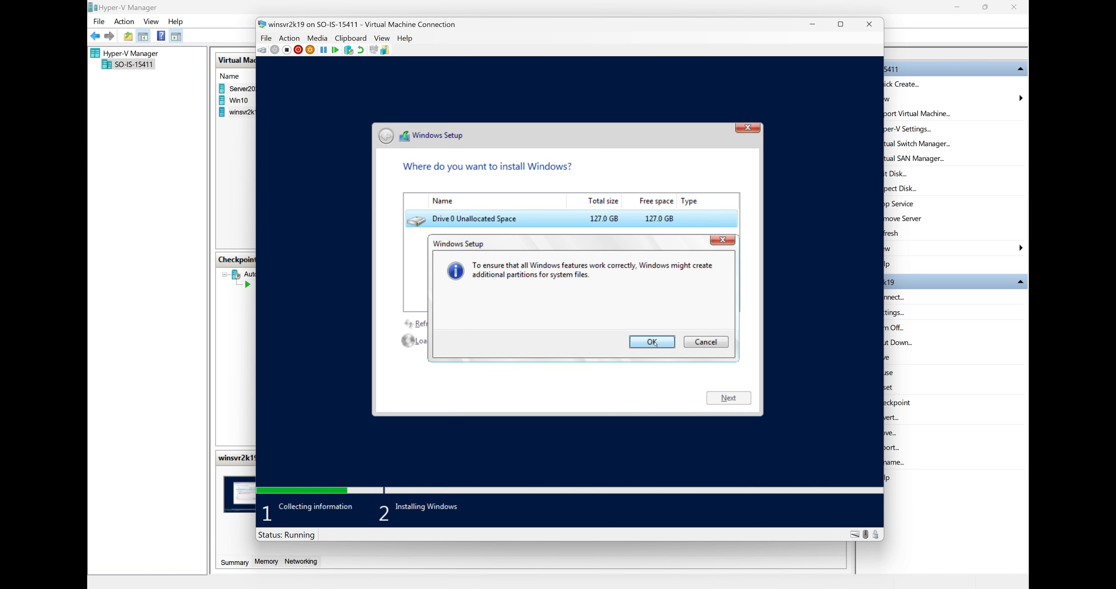
{"action": "left_click", "coordinate": [650, 342]}
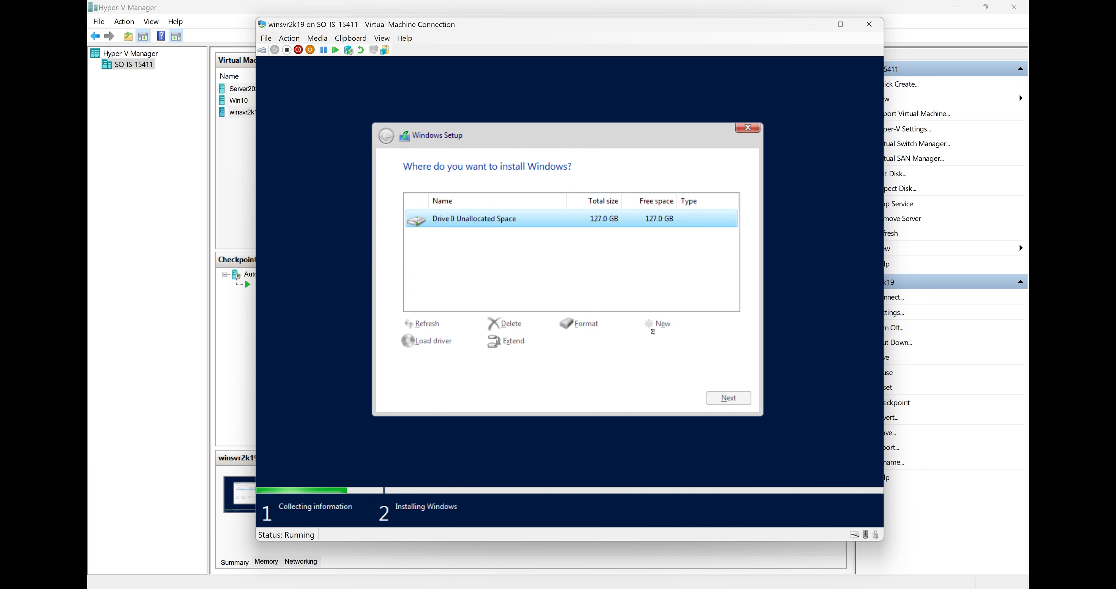
{"action": "left_click", "coordinate": [656, 324]}
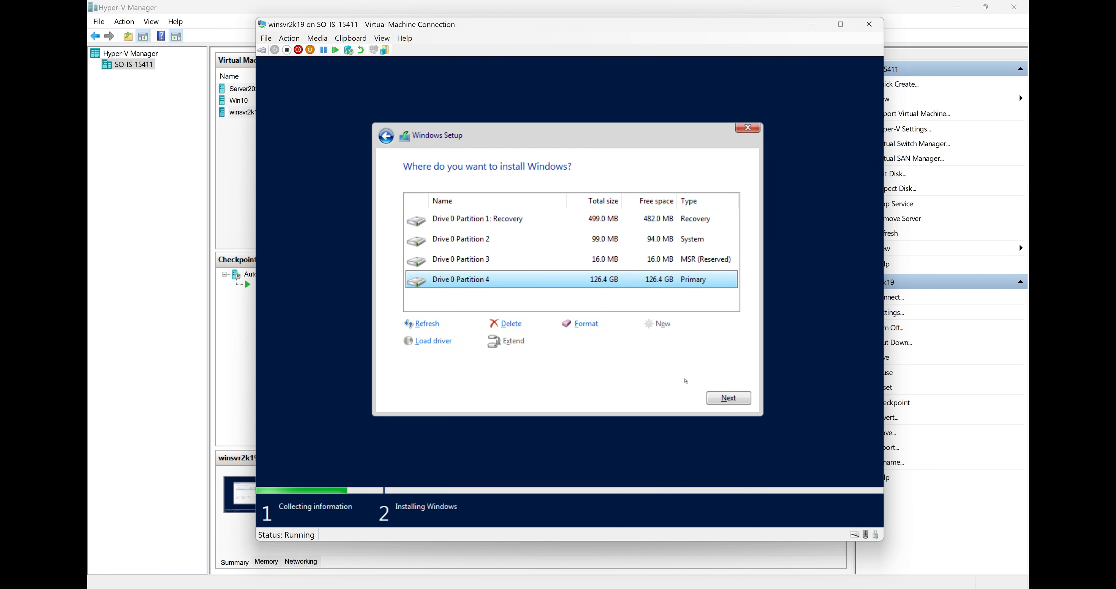
{"action": "mouse_move", "coordinate": [711, 356]}
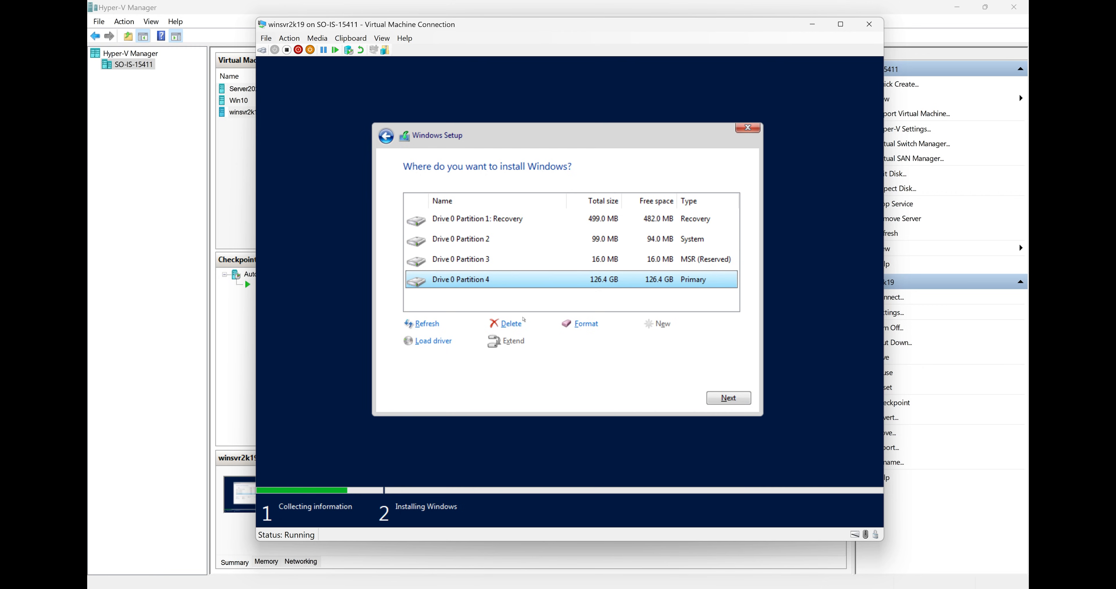
{"action": "mouse_move", "coordinate": [549, 308]}
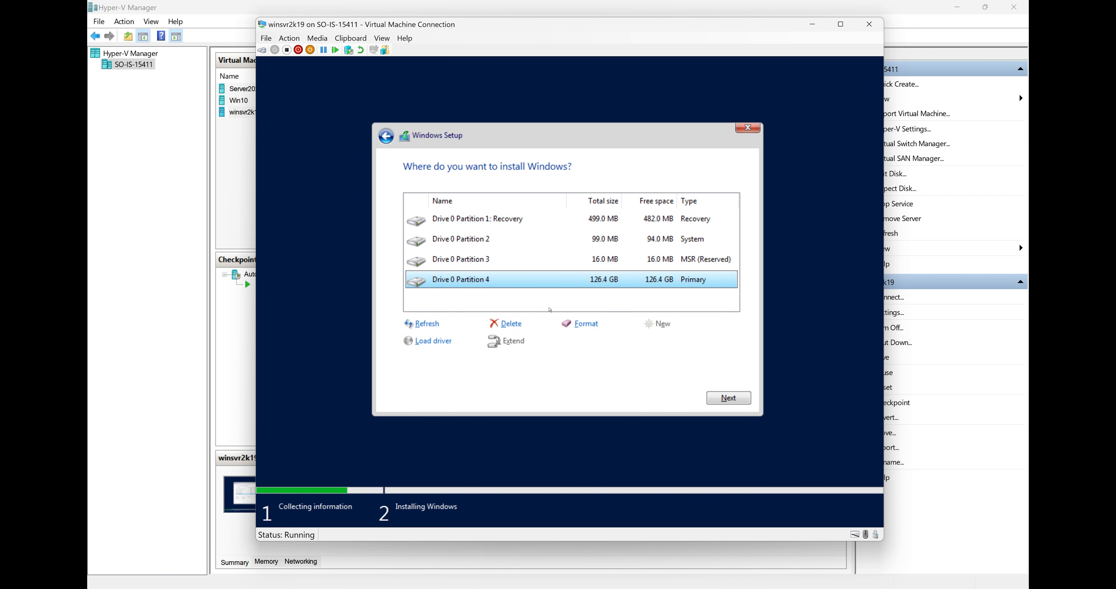
{"action": "mouse_move", "coordinate": [668, 327]}
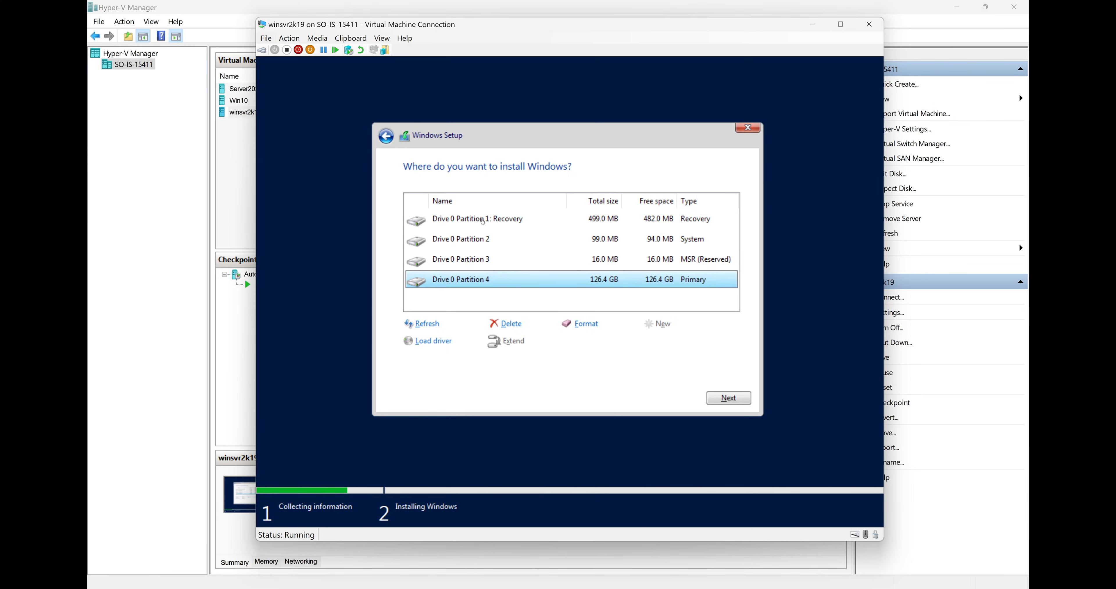
- Select Drive 0 Partition 4, the 126.4 GB primary partition, and begin installing Windows onto it
{"action": "left_click", "coordinate": [476, 218]}
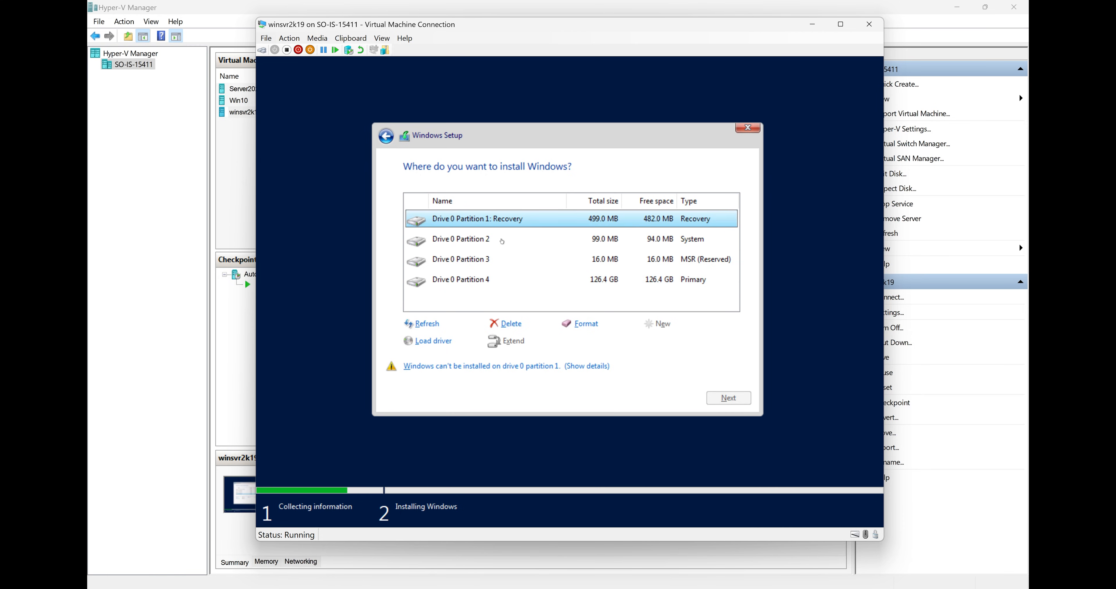
{"action": "mouse_move", "coordinate": [486, 280]}
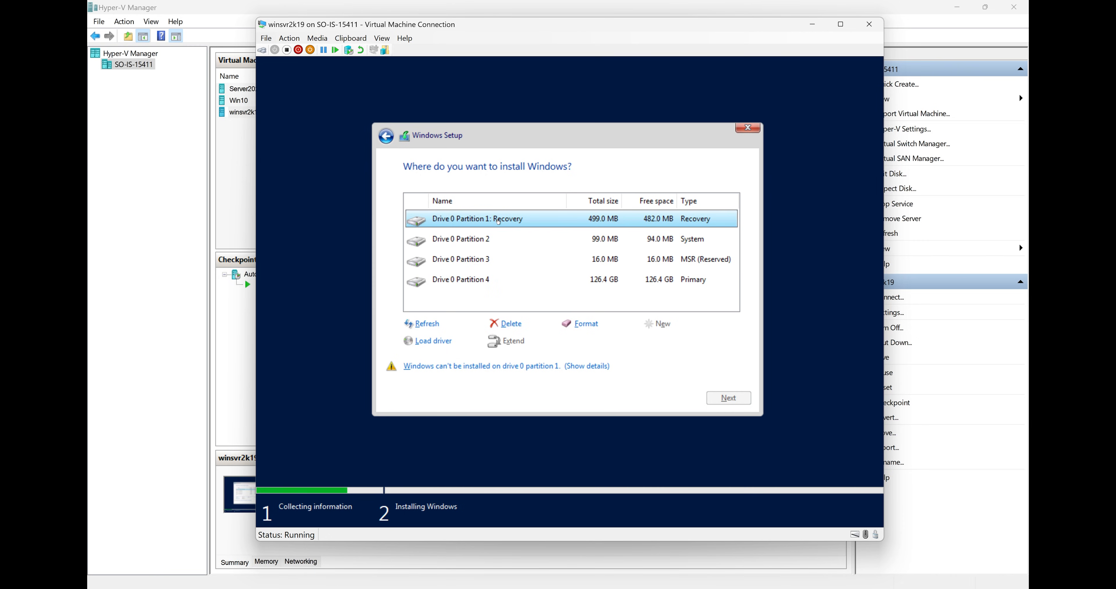
{"action": "mouse_move", "coordinate": [488, 244]}
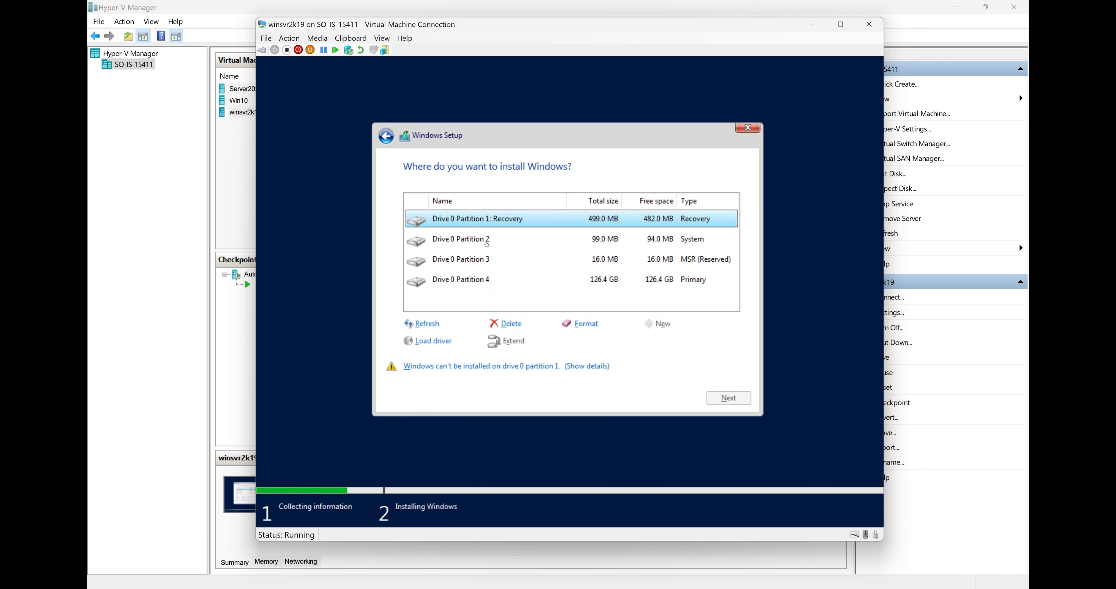
{"action": "left_click", "coordinate": [485, 238]}
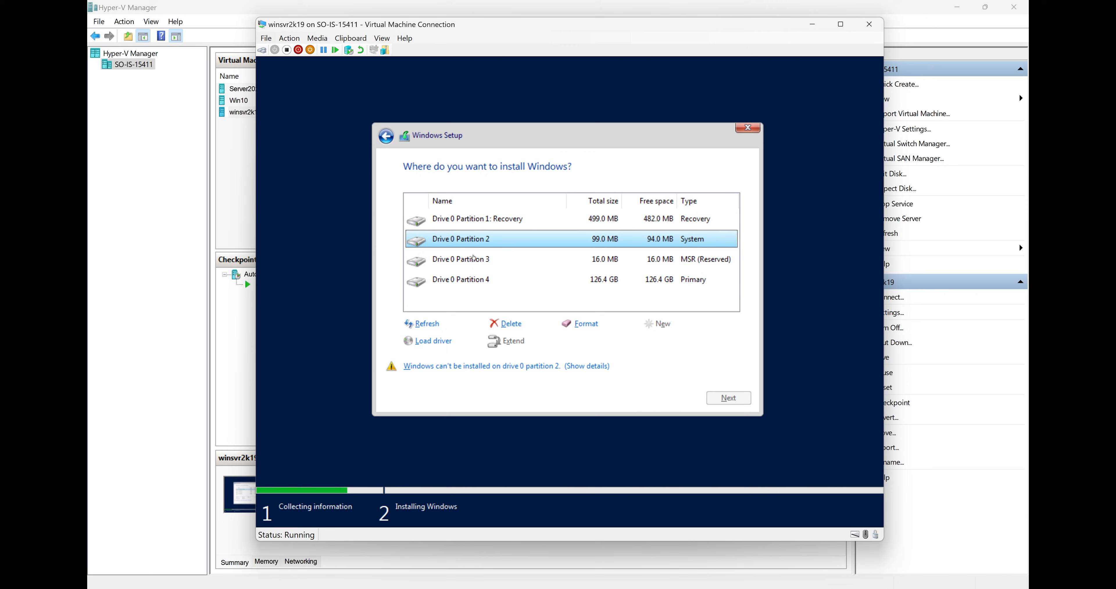
{"action": "left_click", "coordinate": [461, 259]}
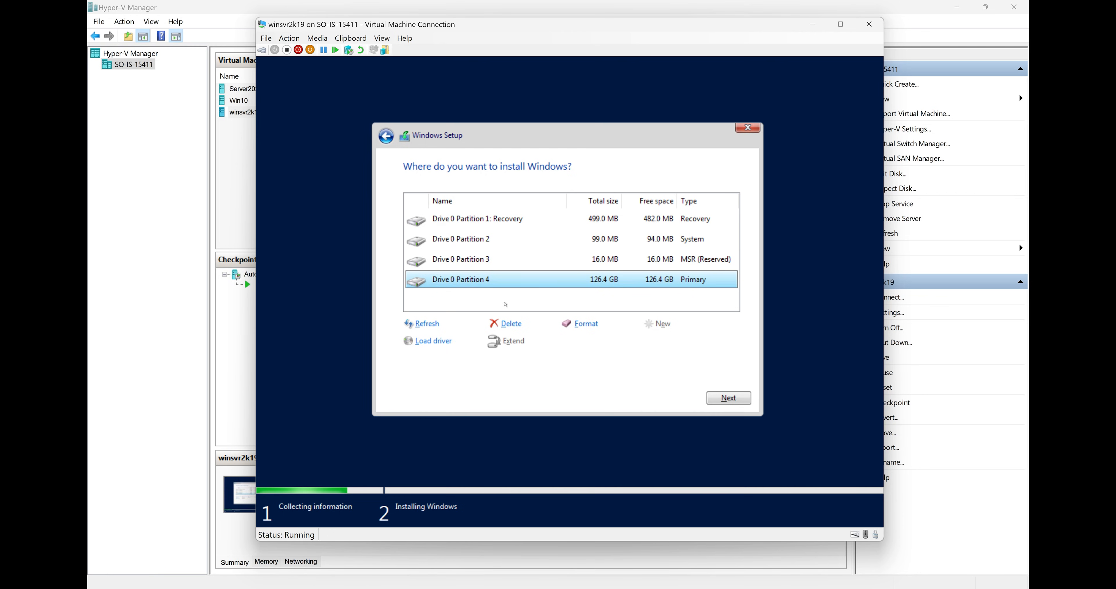
{"action": "mouse_move", "coordinate": [716, 285]}
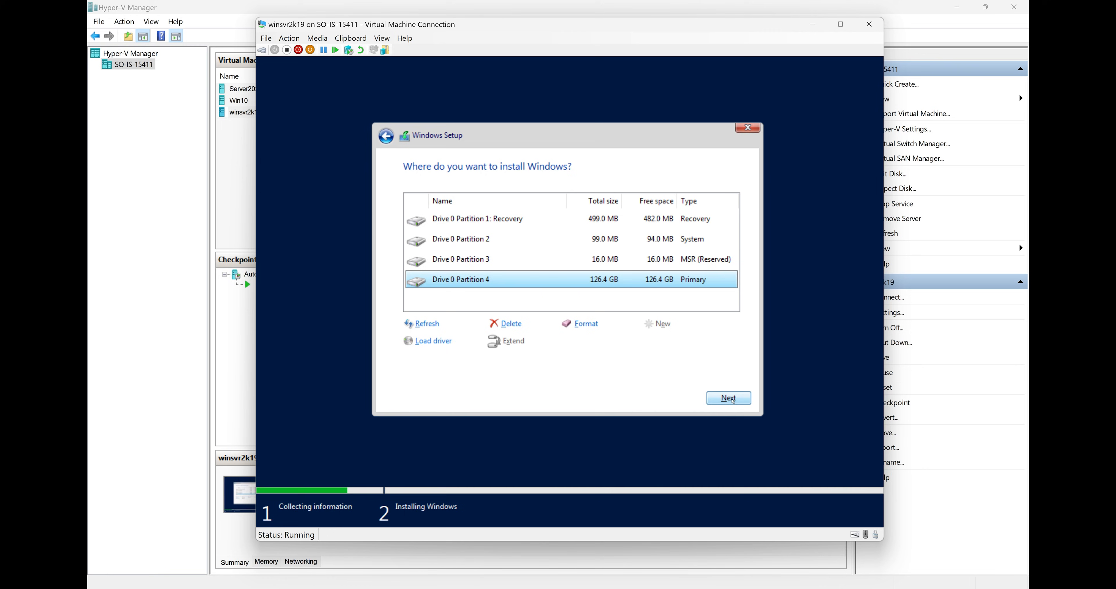
{"action": "left_click", "coordinate": [727, 397]}
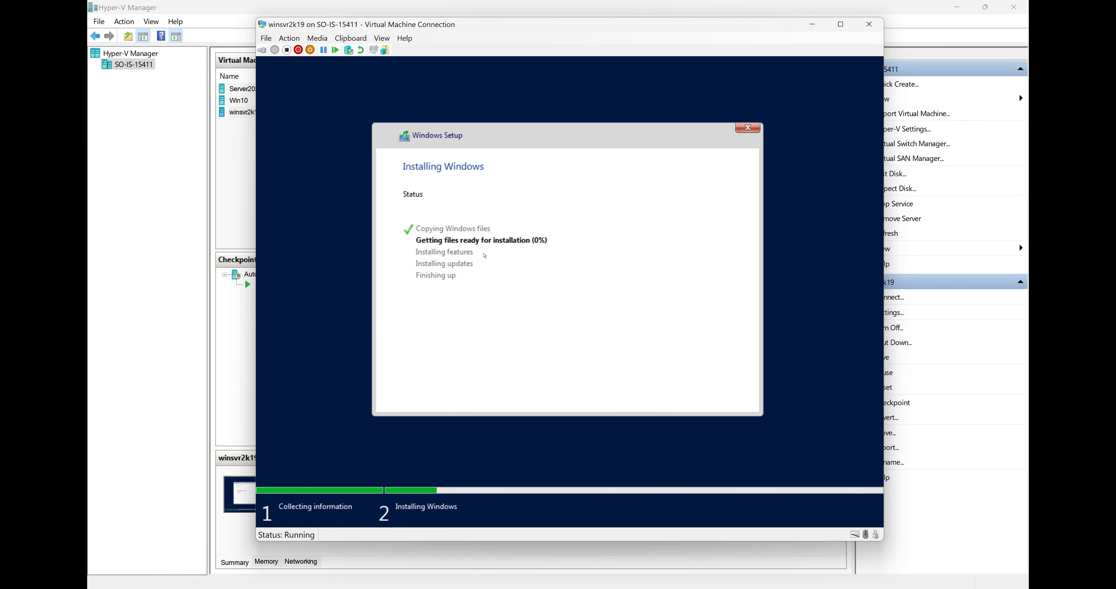
{"action": "mouse_move", "coordinate": [460, 283]}
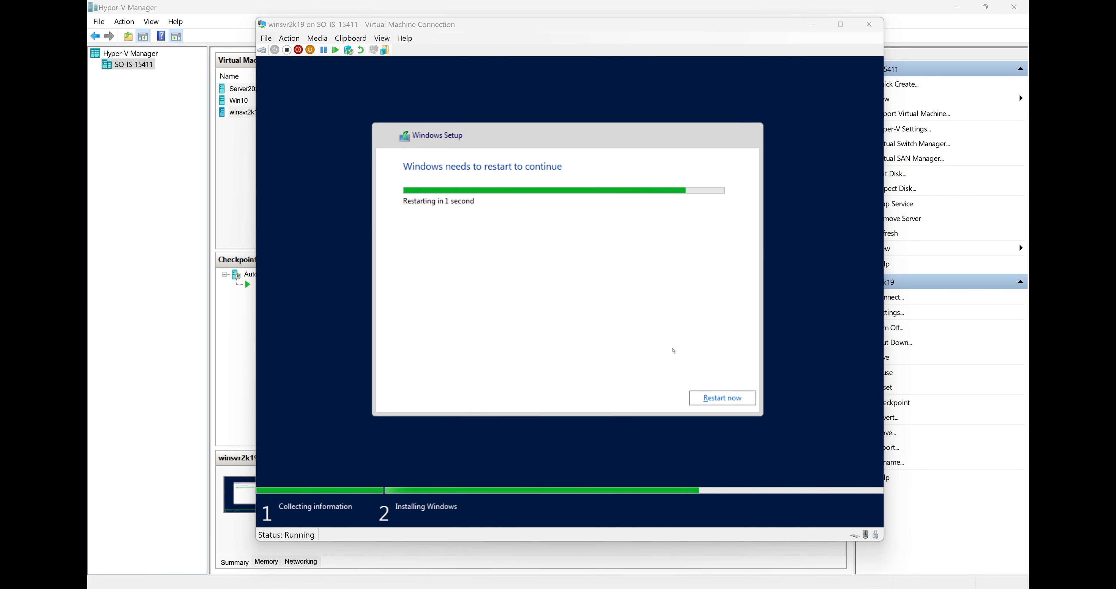
- Restart the virtual machine once Windows files finish installing
{"action": "left_click", "coordinate": [721, 398]}
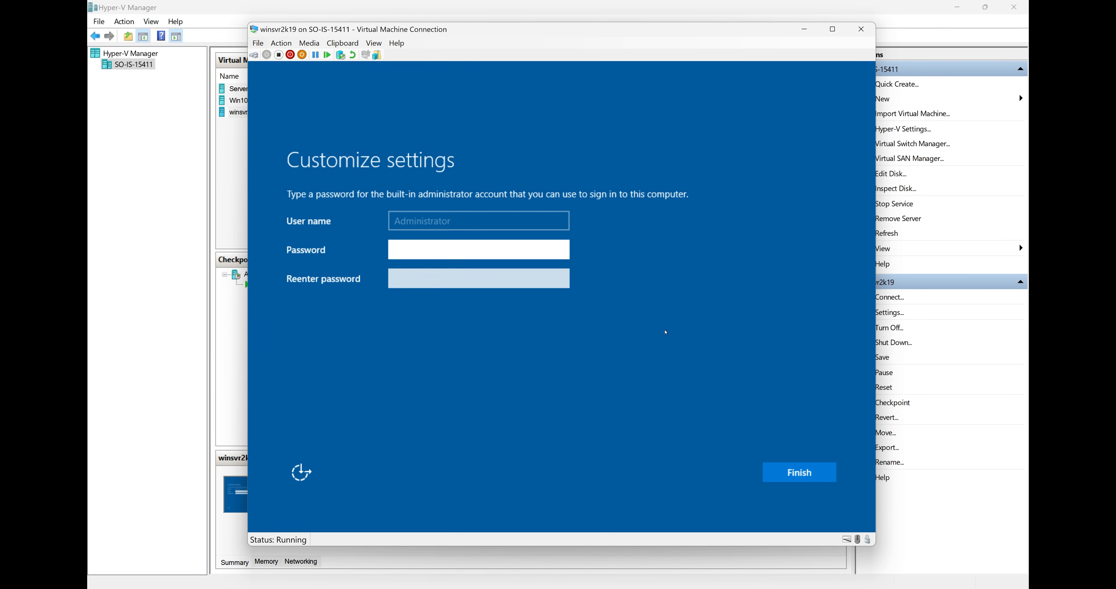
{"action": "mouse_move", "coordinate": [485, 326]}
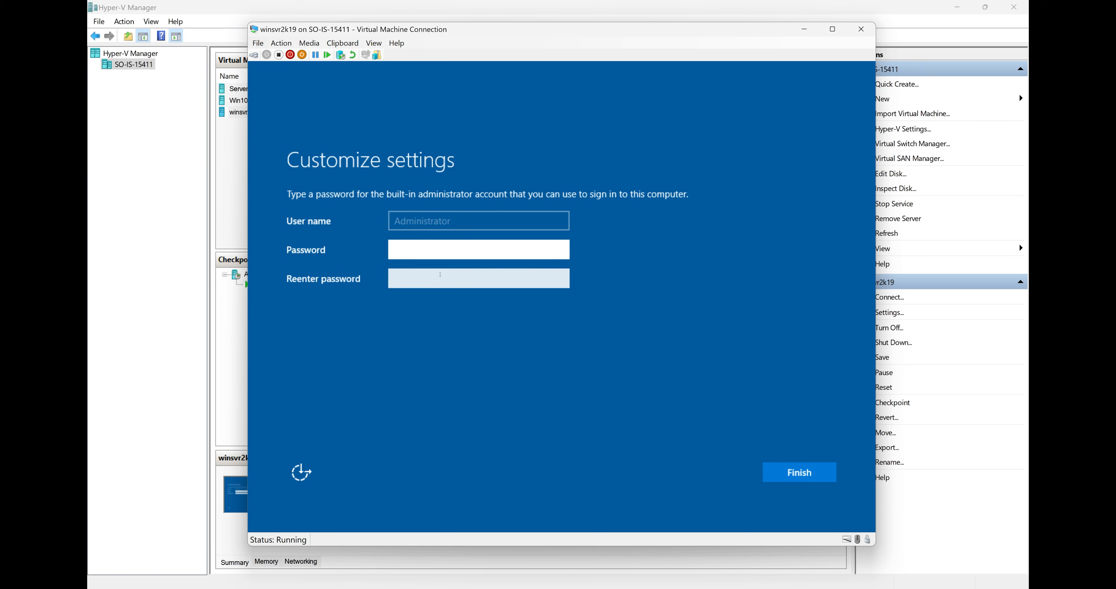
- Enter and confirm the Administrator password and finish setup
{"action": "left_click", "coordinate": [479, 249]}
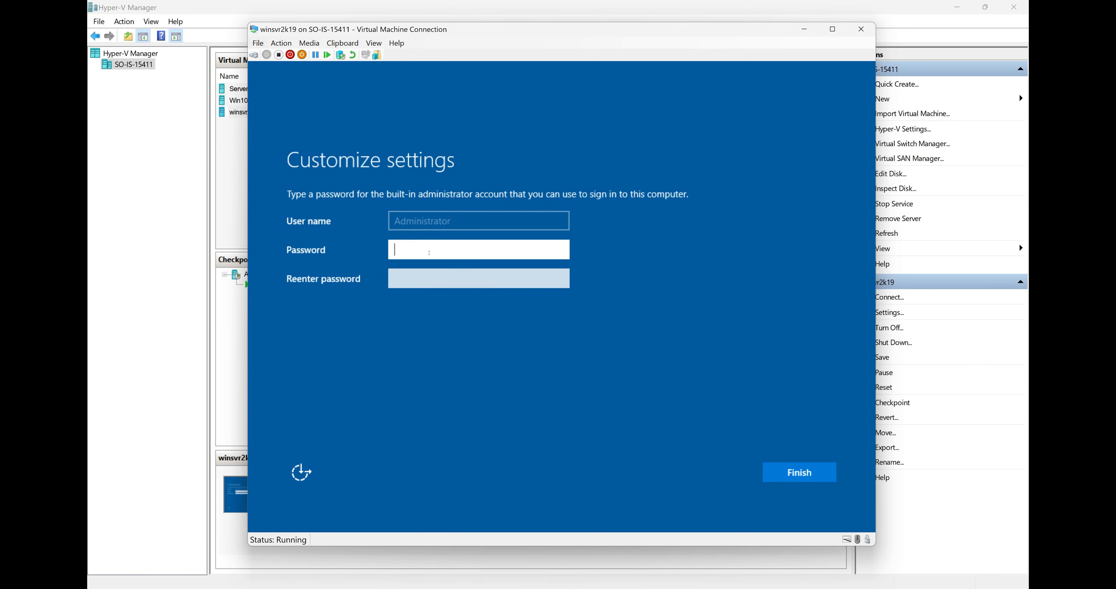
{"action": "mouse_move", "coordinate": [415, 216]}
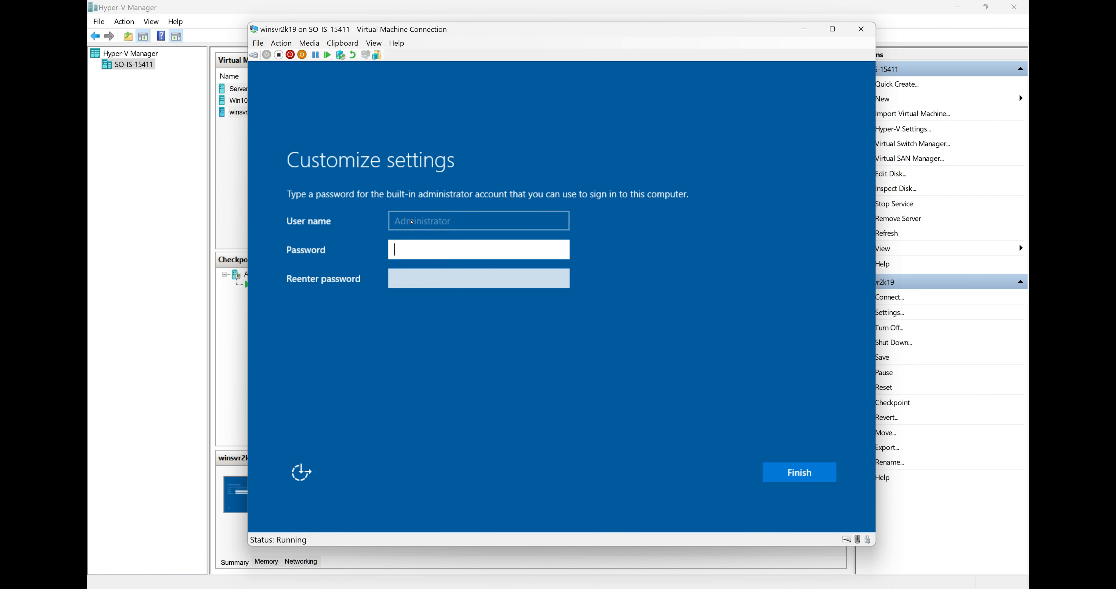
{"action": "mouse_move", "coordinate": [460, 227]}
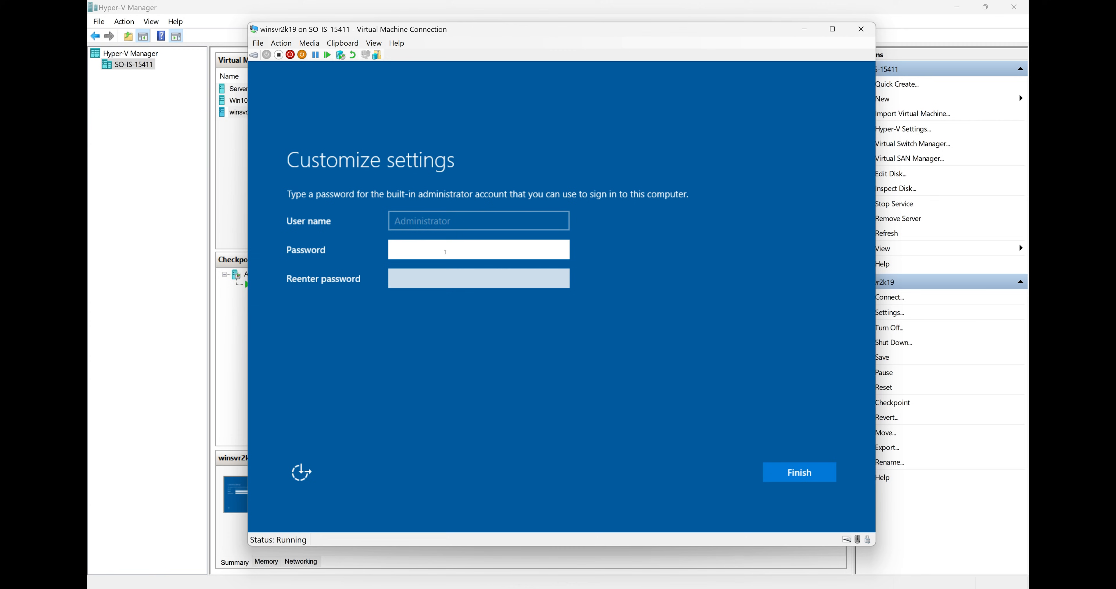
{"action": "type", "text": "password"}
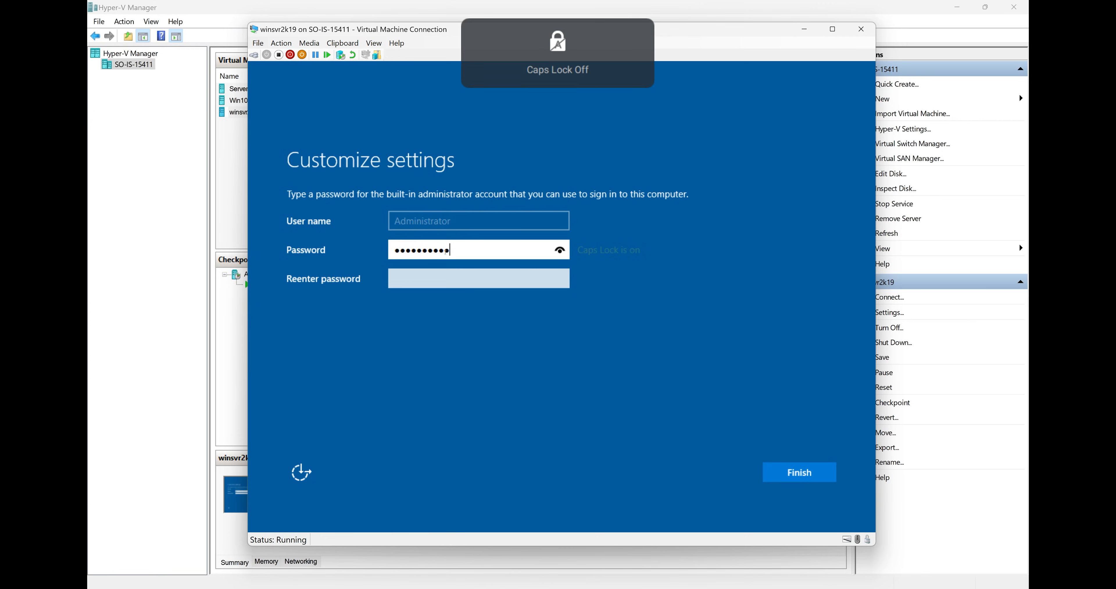
{"action": "left_click", "coordinate": [479, 278]}
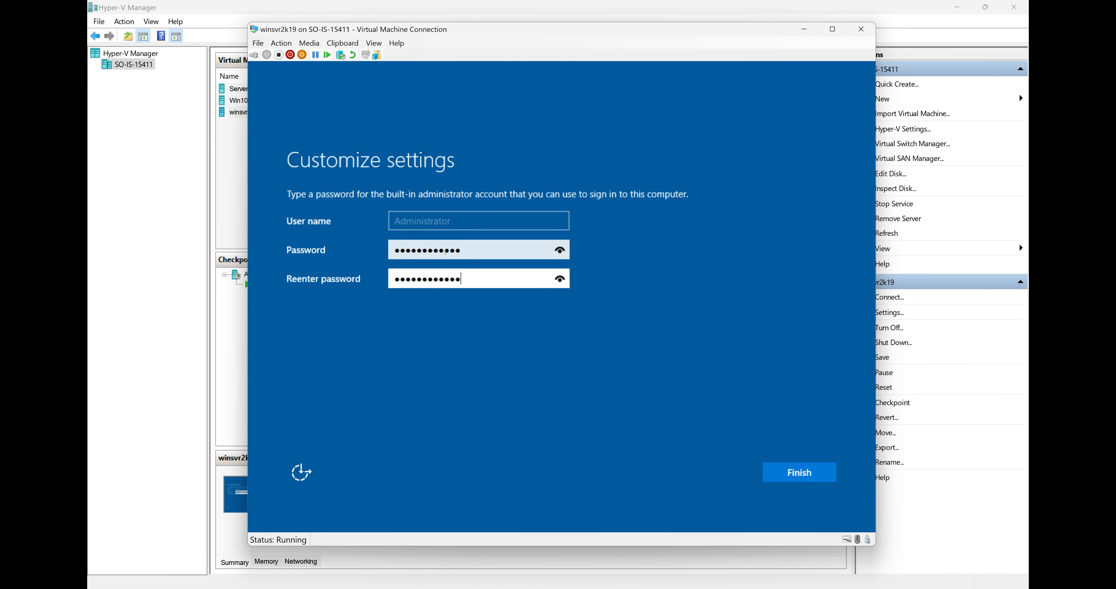
{"action": "mouse_move", "coordinate": [799, 472]}
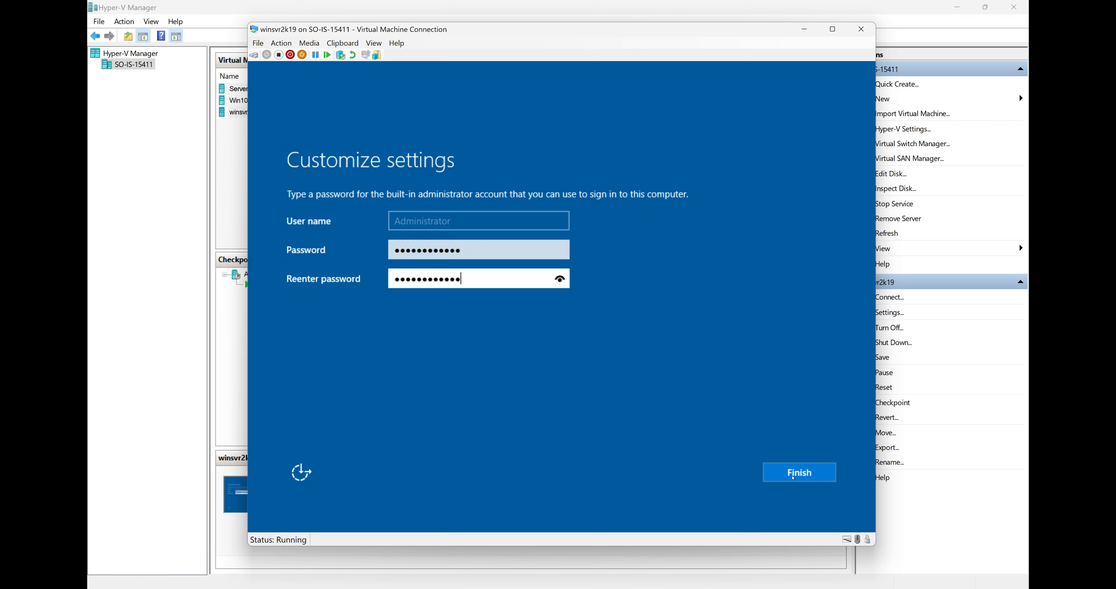
{"action": "left_click", "coordinate": [799, 472]}
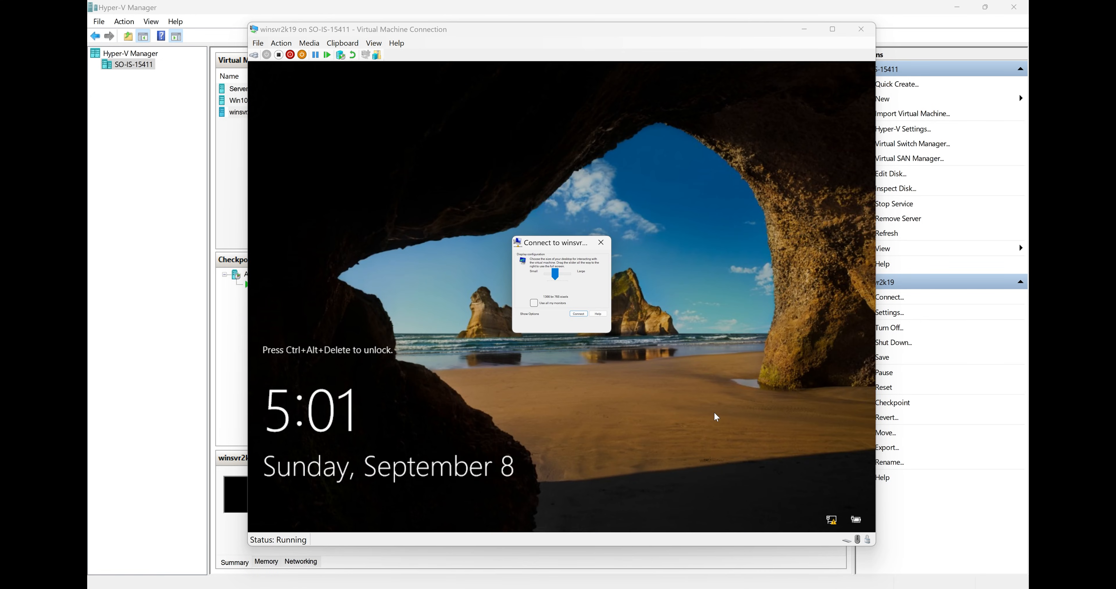
{"action": "mouse_move", "coordinate": [598, 338]}
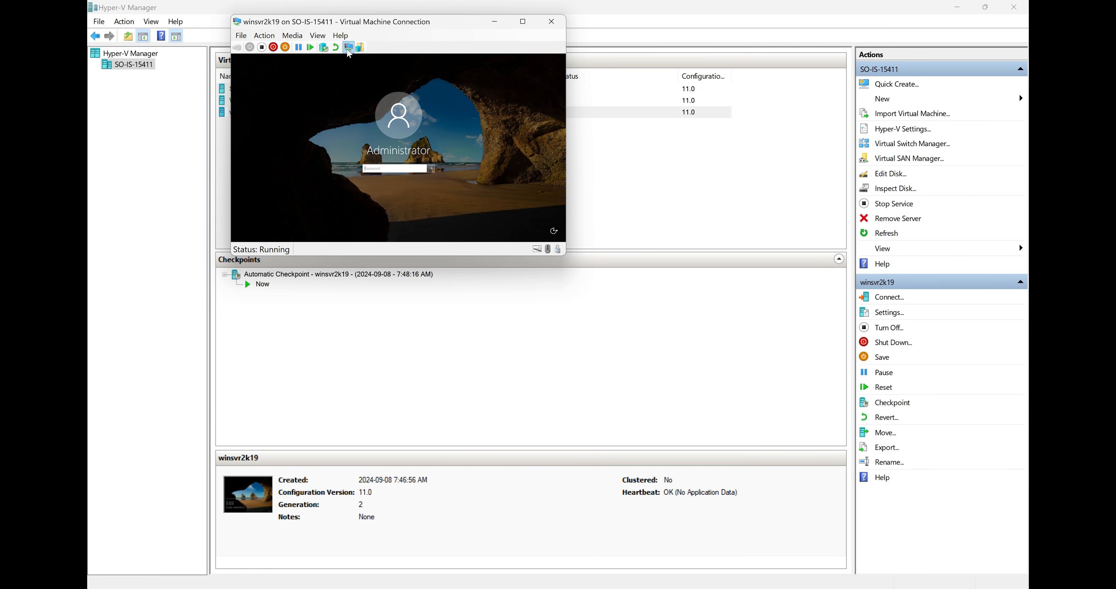
{"action": "mouse_move", "coordinate": [348, 47]}
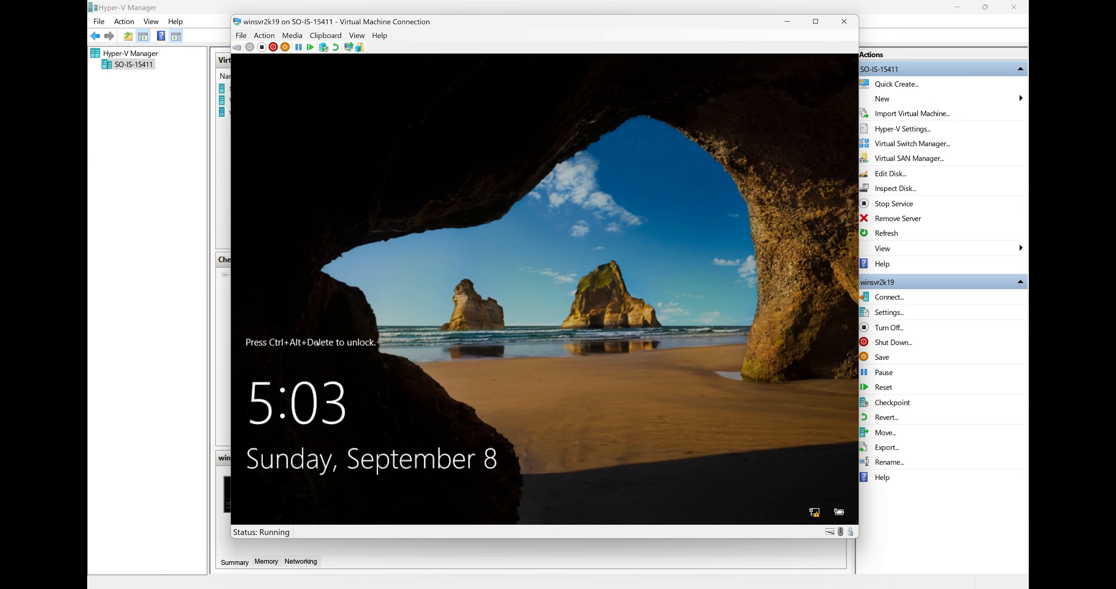
{"action": "mouse_move", "coordinate": [276, 351]}
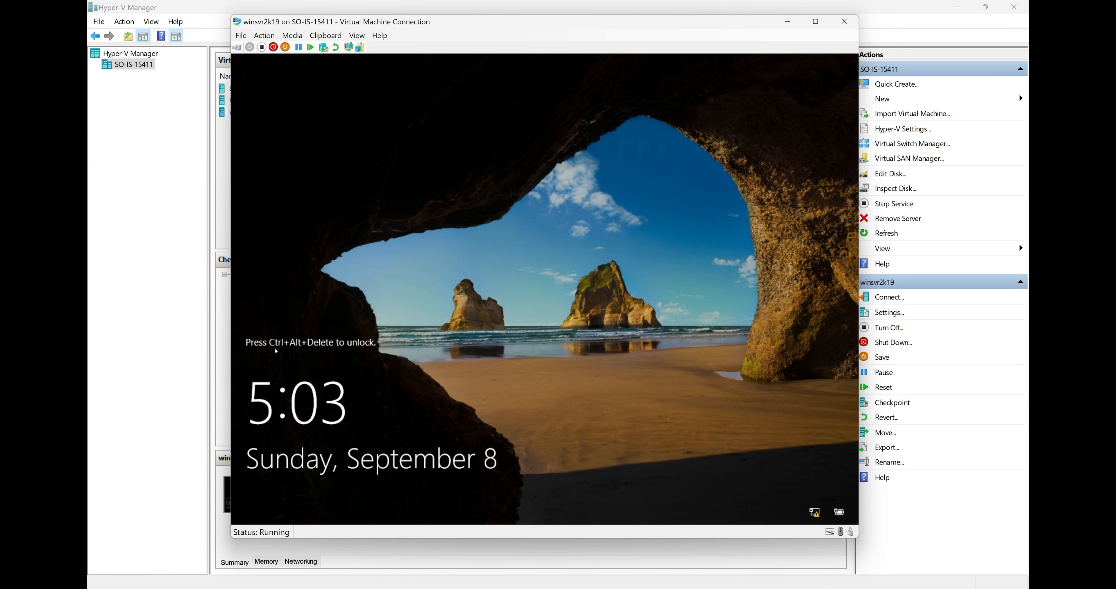
{"action": "mouse_move", "coordinate": [408, 352]}
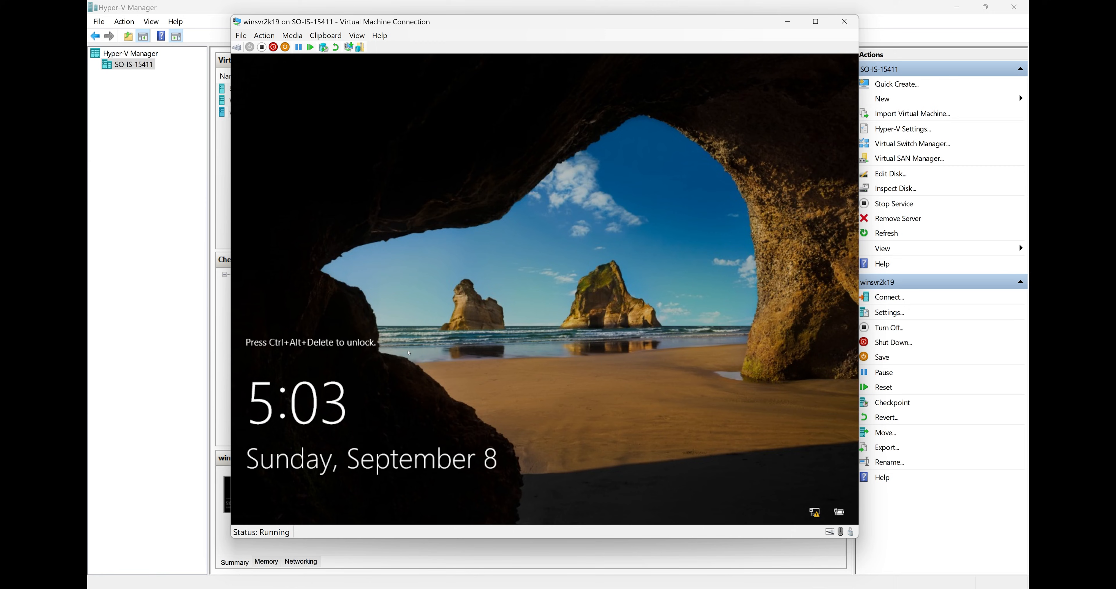
{"action": "mouse_move", "coordinate": [433, 355]}
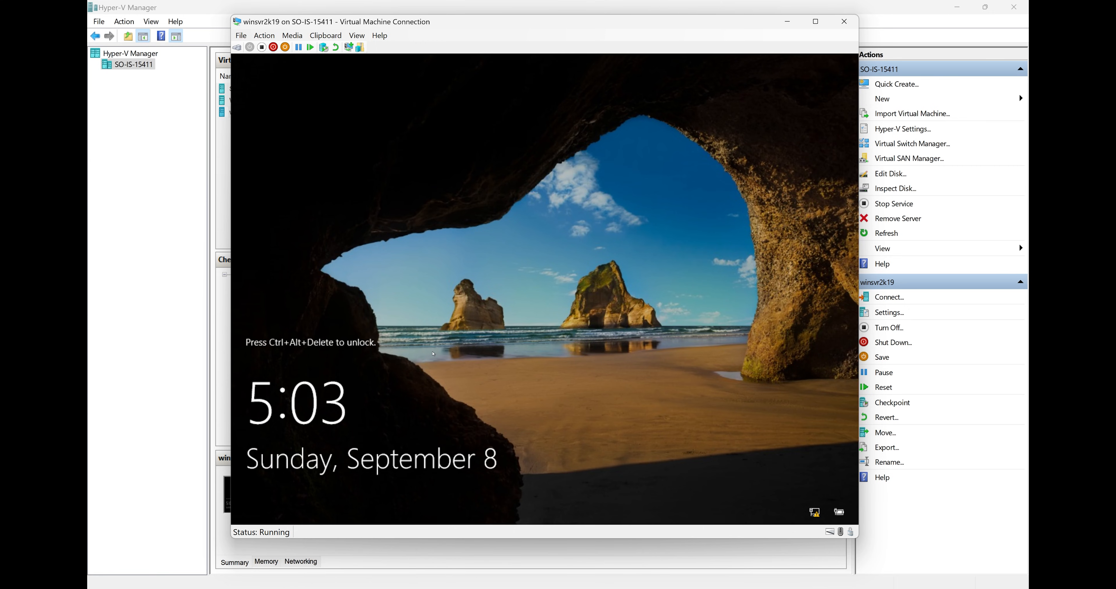
{"action": "mouse_move", "coordinate": [317, 359]}
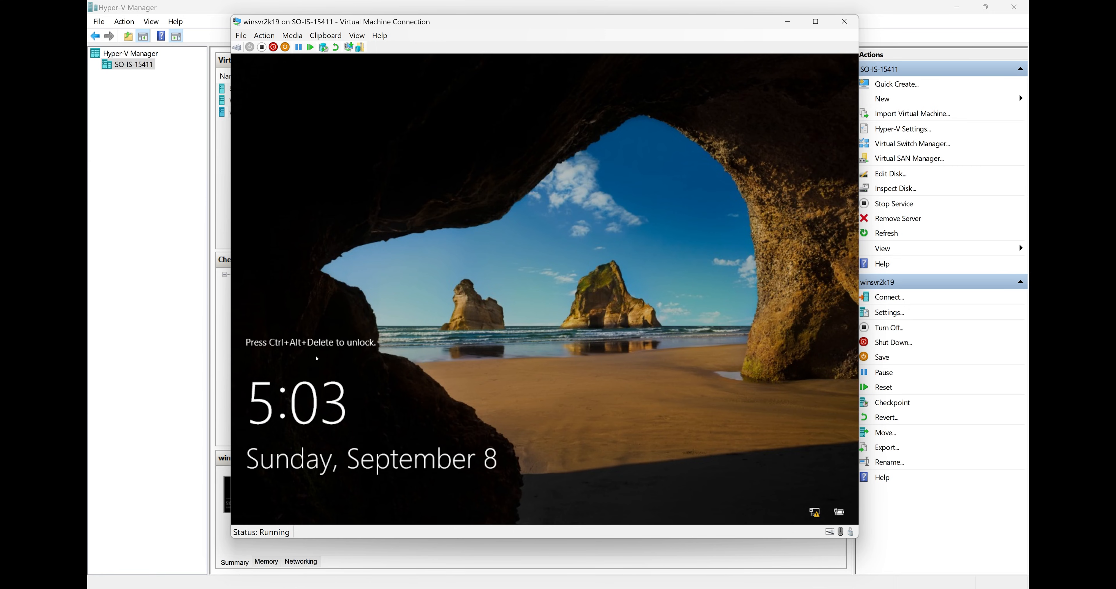
{"action": "mouse_move", "coordinate": [533, 540]}
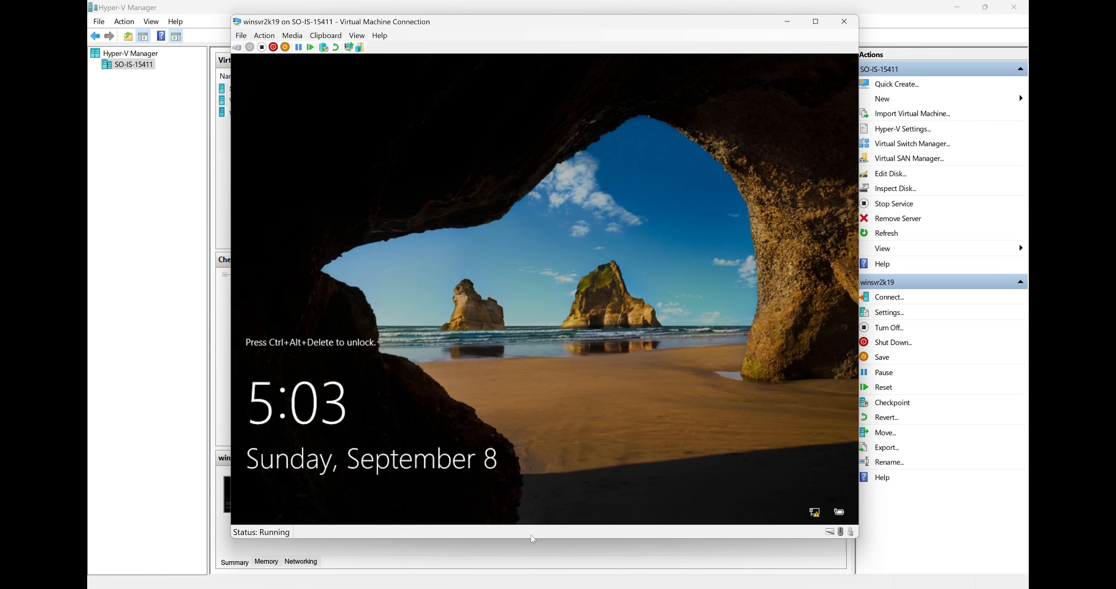
{"action": "mouse_move", "coordinate": [346, 219]}
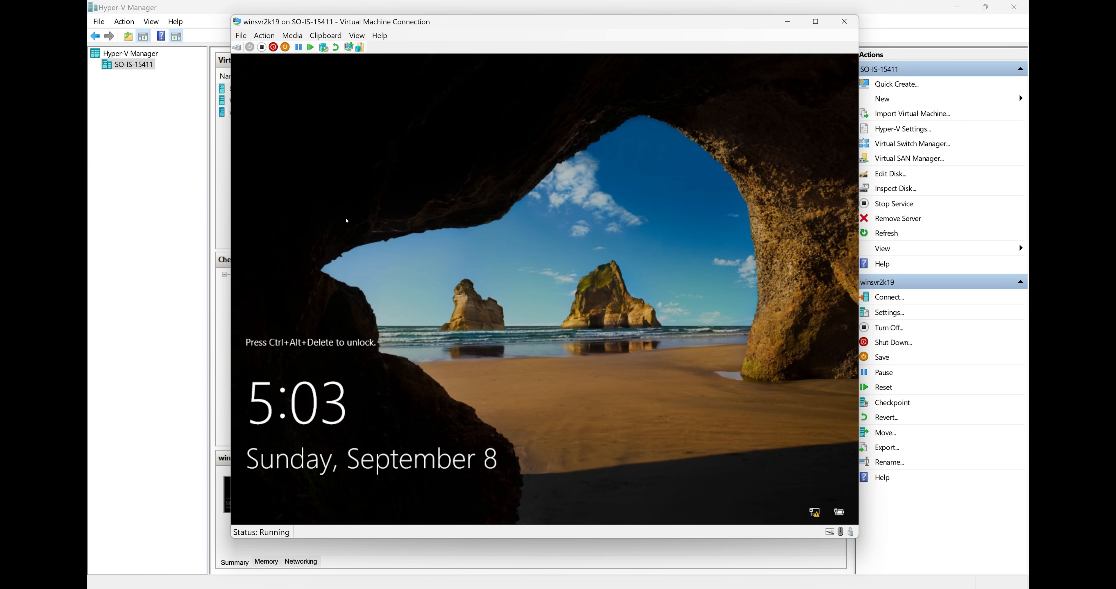
- Send Ctrl+Alt+Delete via the Action menu and sign in as Administrator
{"action": "left_click", "coordinate": [264, 36]}
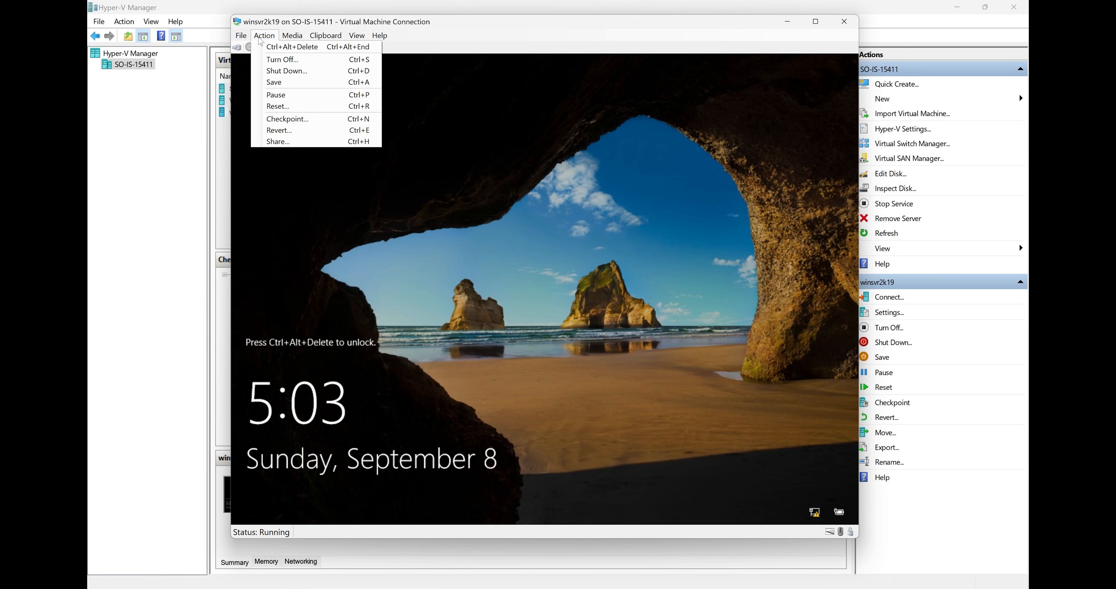
{"action": "mouse_move", "coordinate": [292, 47]}
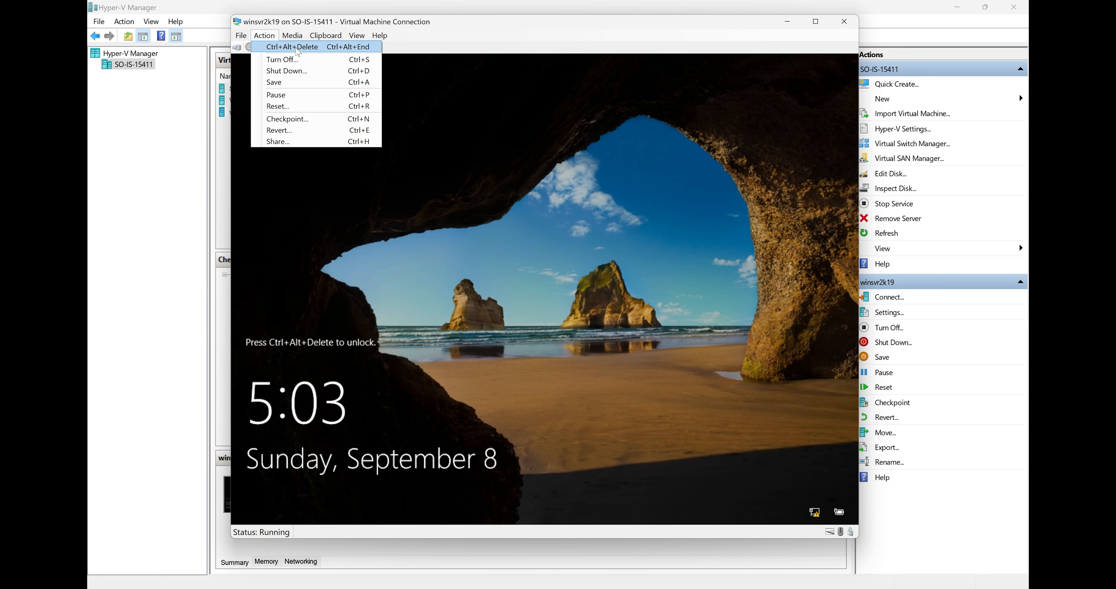
{"action": "left_click", "coordinate": [290, 46]}
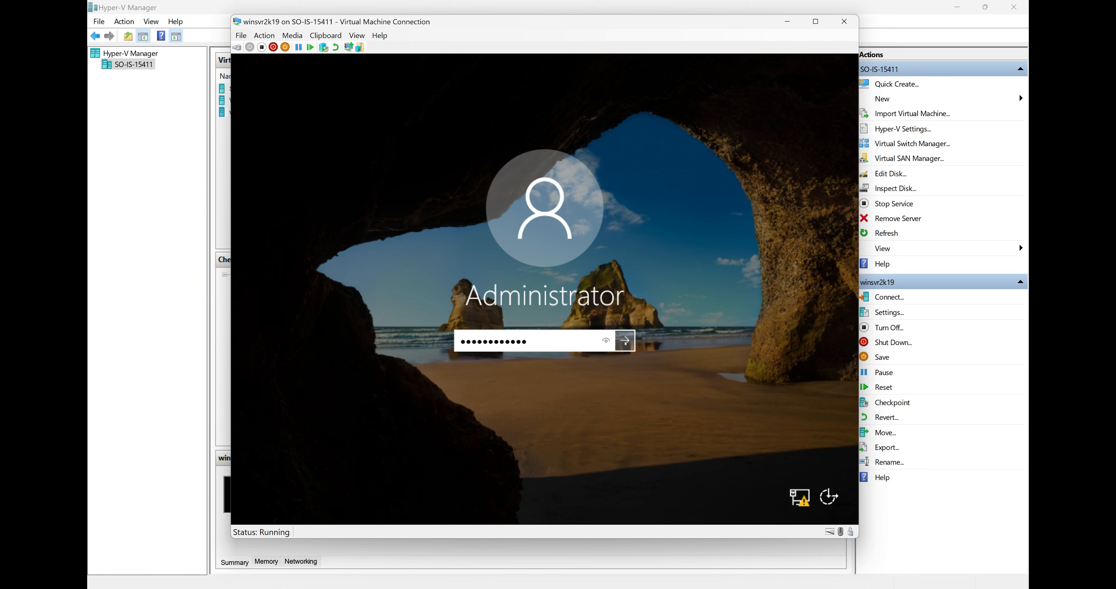
{"action": "left_click", "coordinate": [623, 341]}
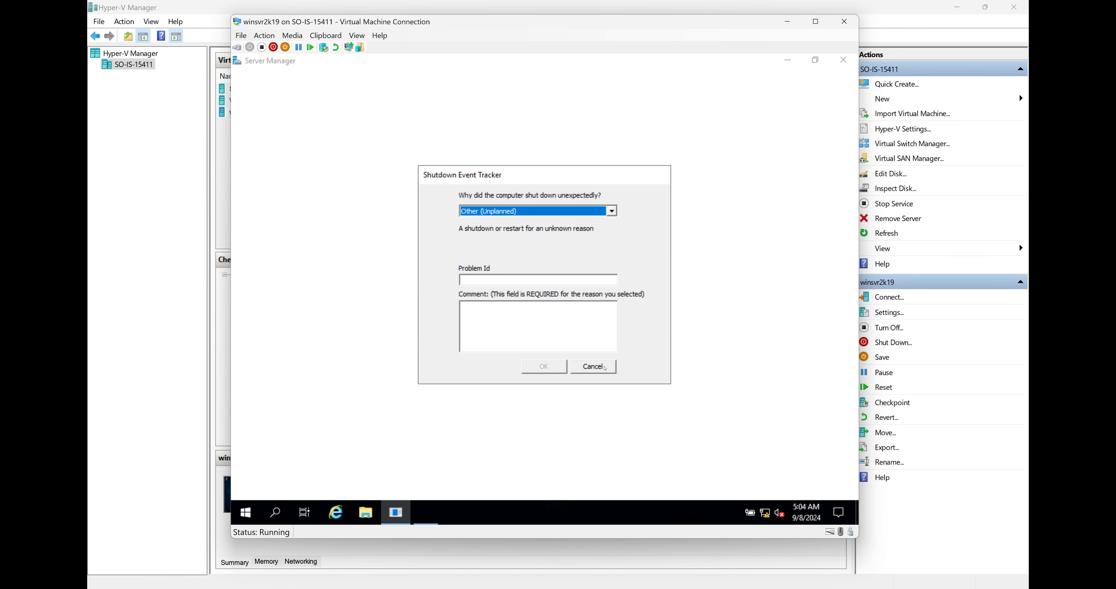
- Cancel the Shutdown Event Tracker and close the Windows Admin Center pop-up
{"action": "left_click", "coordinate": [592, 366]}
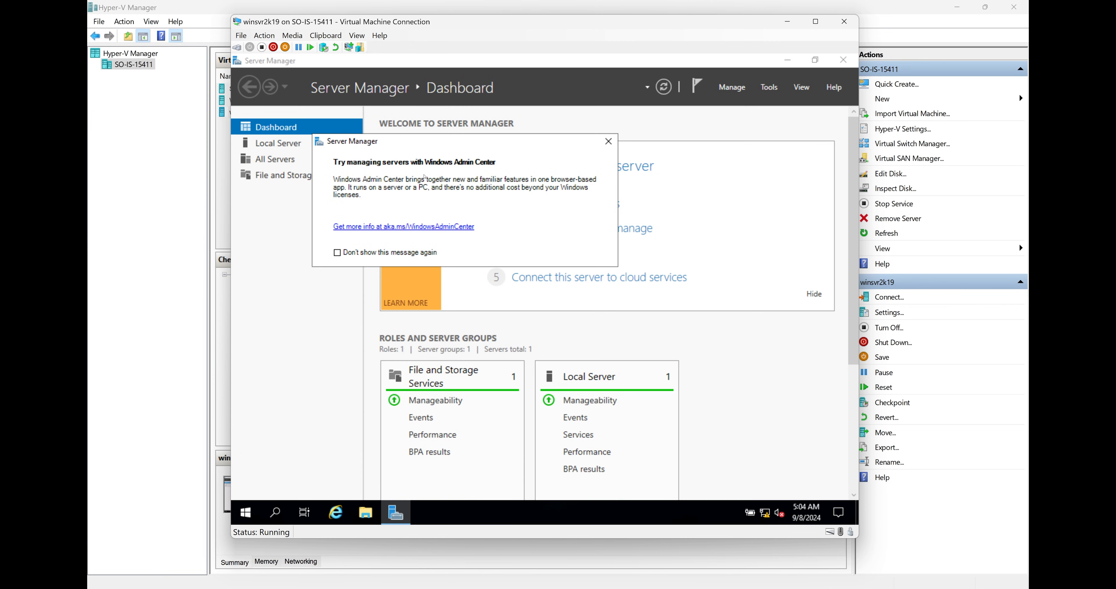
{"action": "mouse_move", "coordinate": [608, 142]}
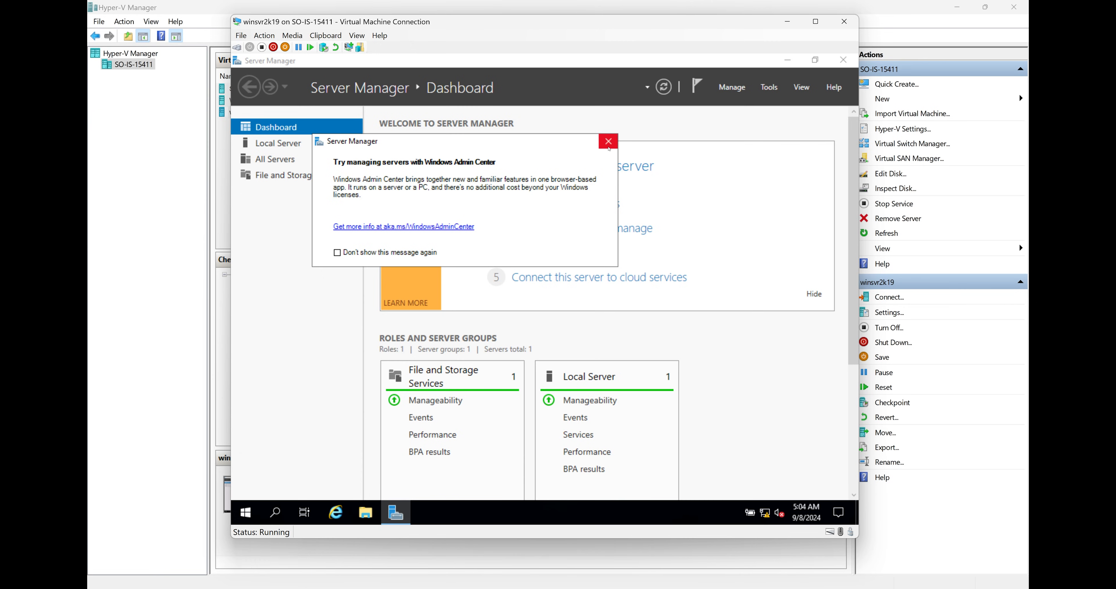
{"action": "left_click", "coordinate": [607, 142]}
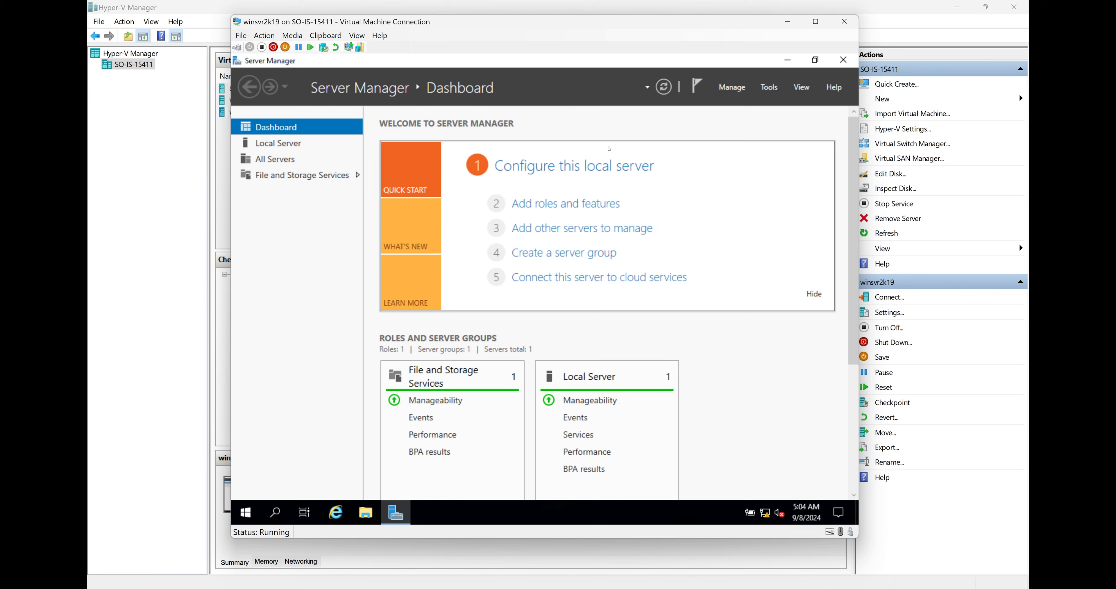
{"action": "left_click", "coordinate": [460, 88]}
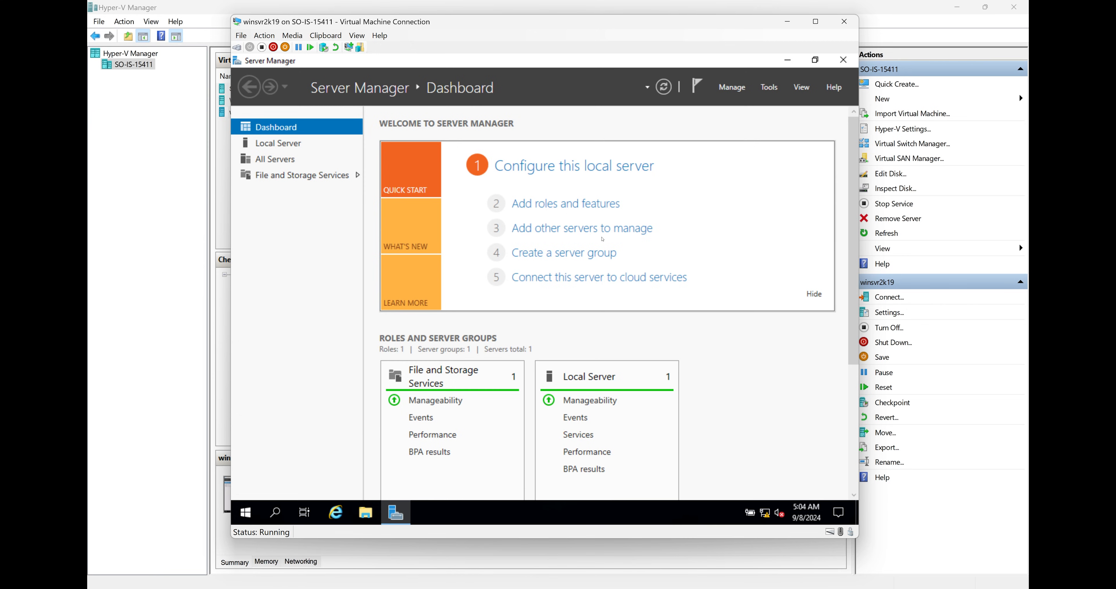
{"action": "mouse_move", "coordinate": [582, 228]}
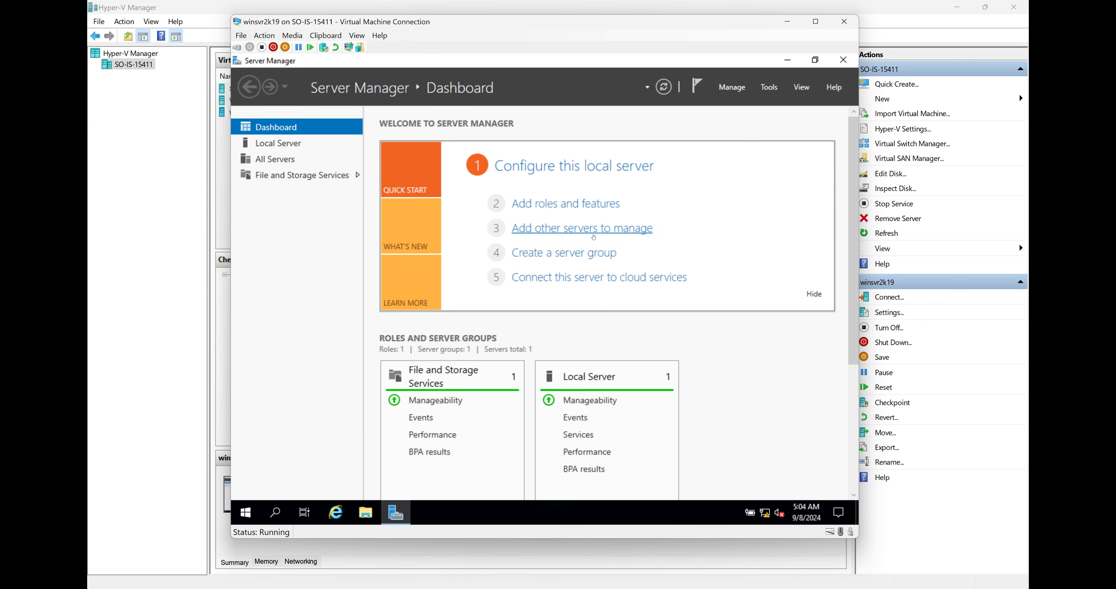
{"action": "mouse_move", "coordinate": [557, 307]}
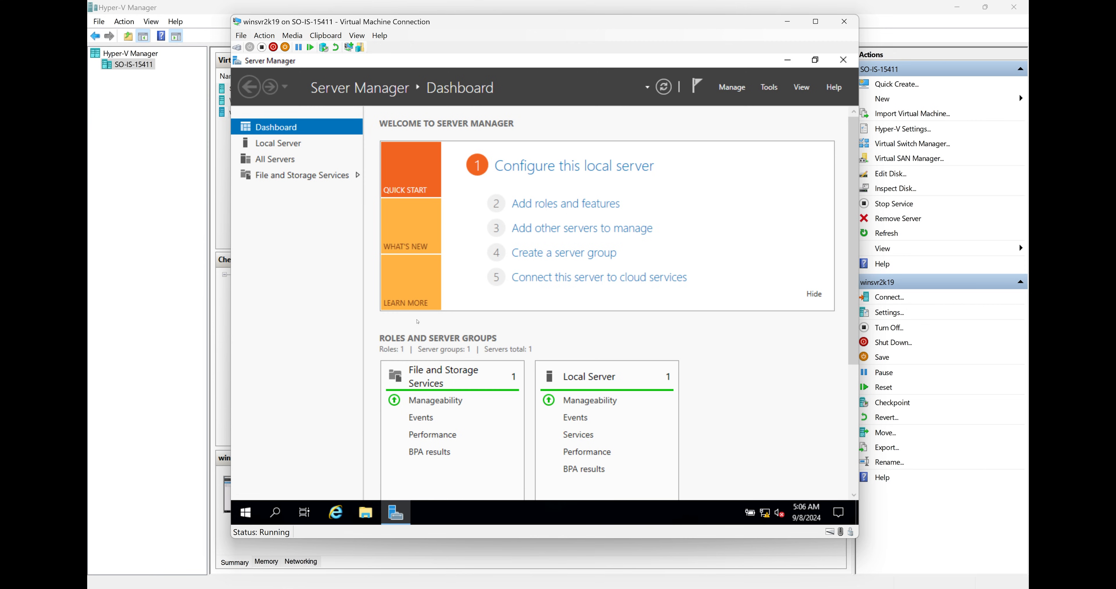
{"action": "mouse_move", "coordinate": [322, 330]}
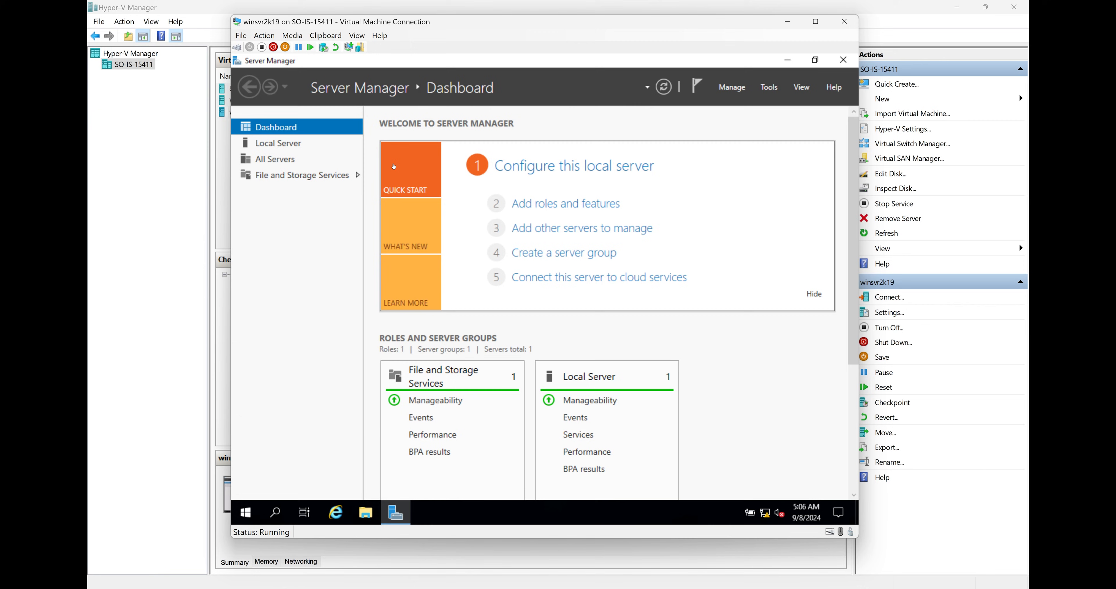
{"action": "mouse_move", "coordinate": [412, 229]}
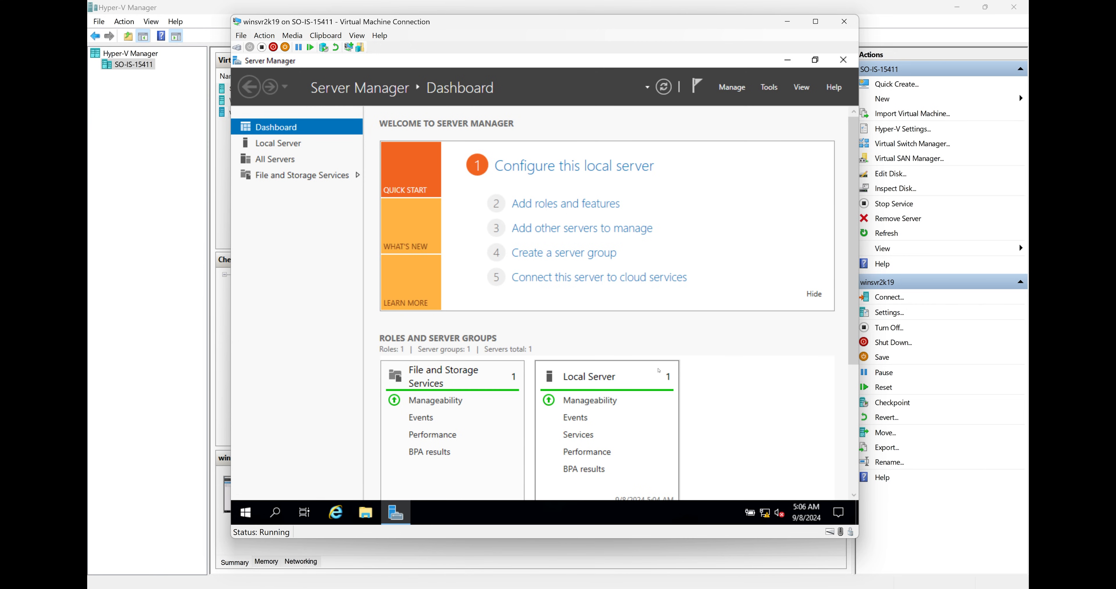
{"action": "mouse_move", "coordinate": [745, 231]}
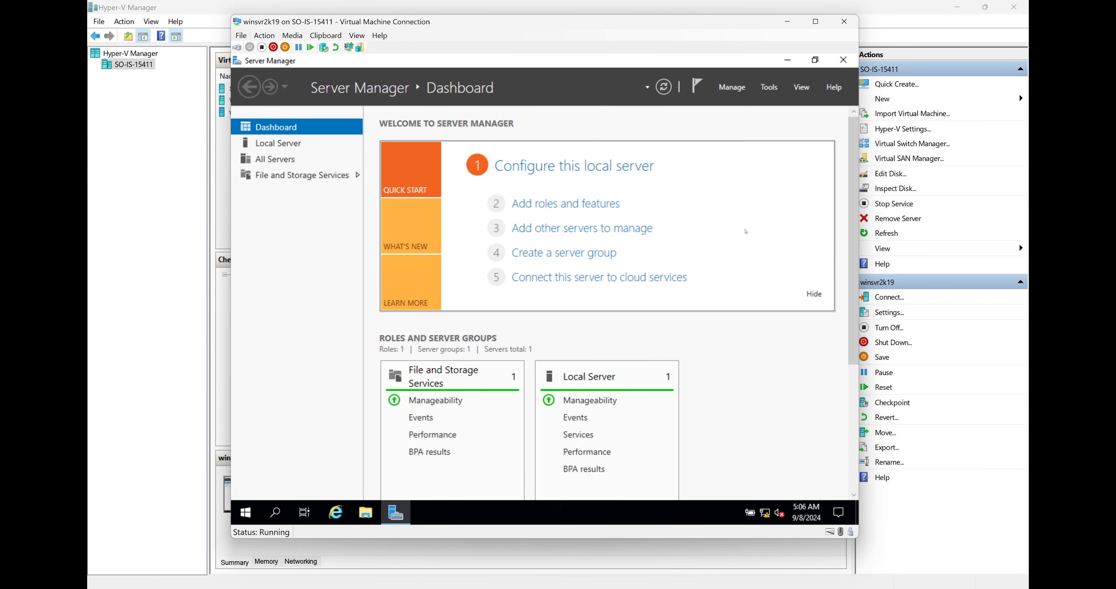